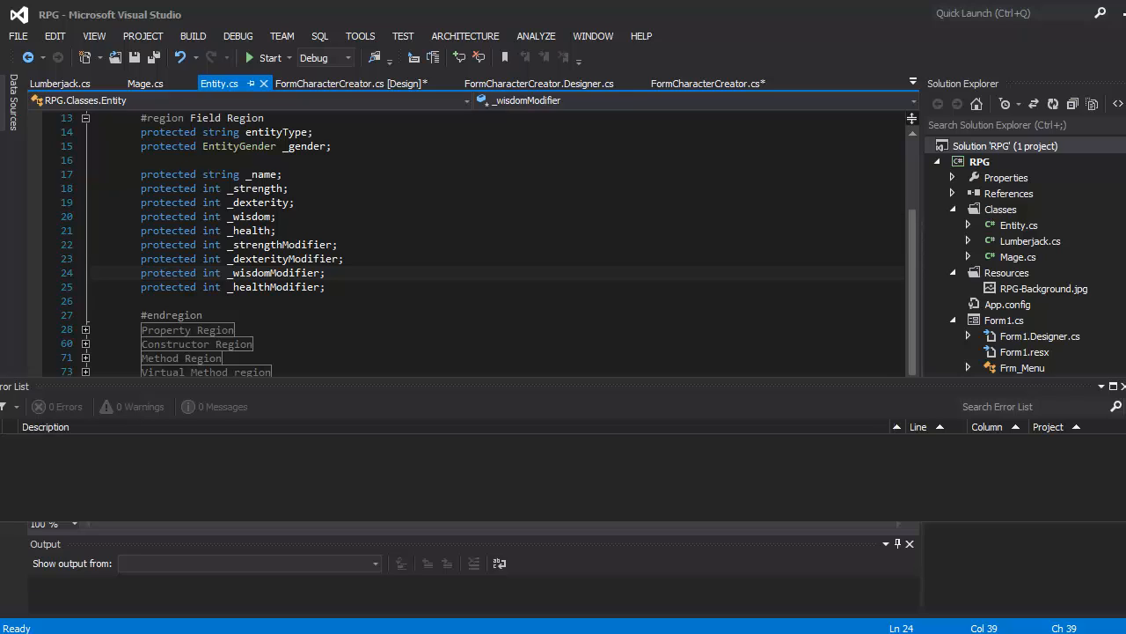
pyautogui.moveTo(218, 83)
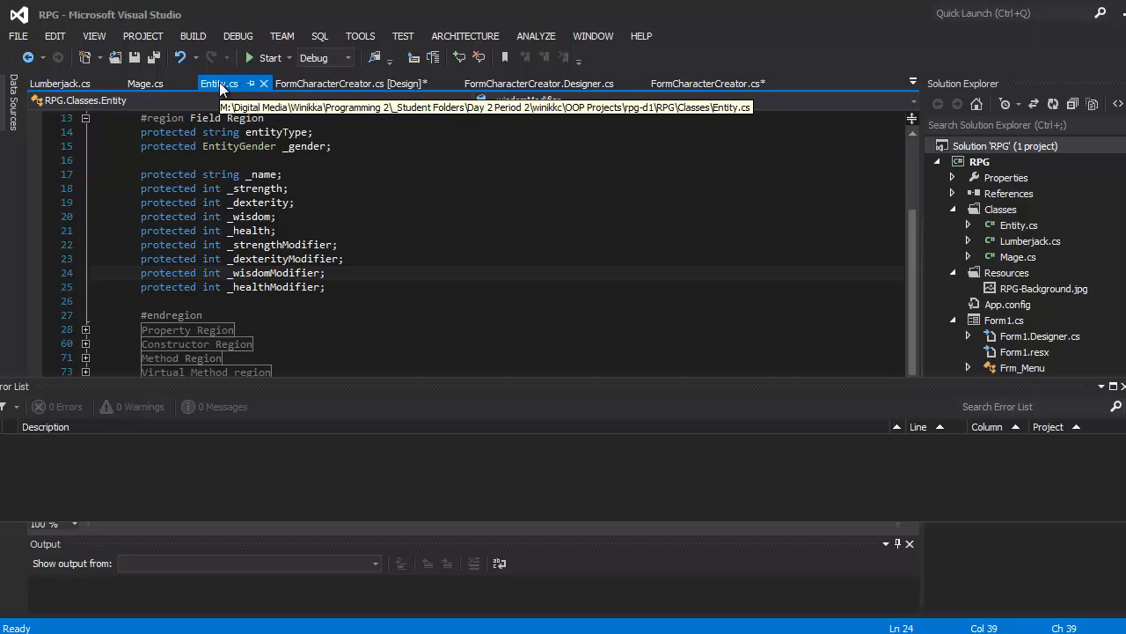
# Delete the unused 'protected string entityType;' field from Entity's field region.
pyautogui.click(345, 144)
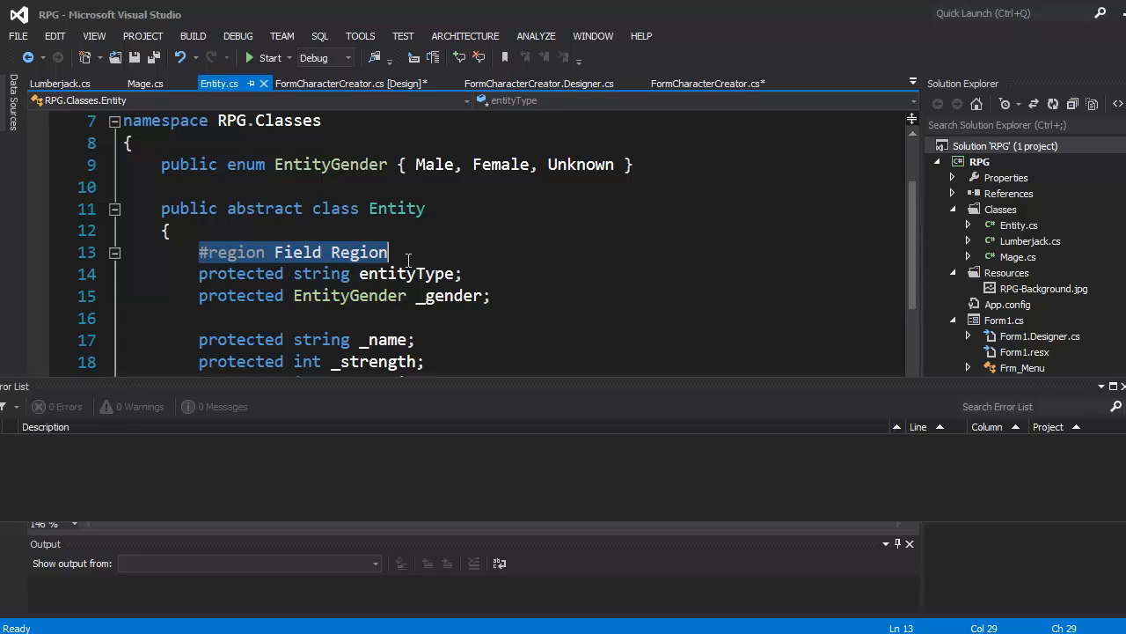
pyautogui.click(349, 296)
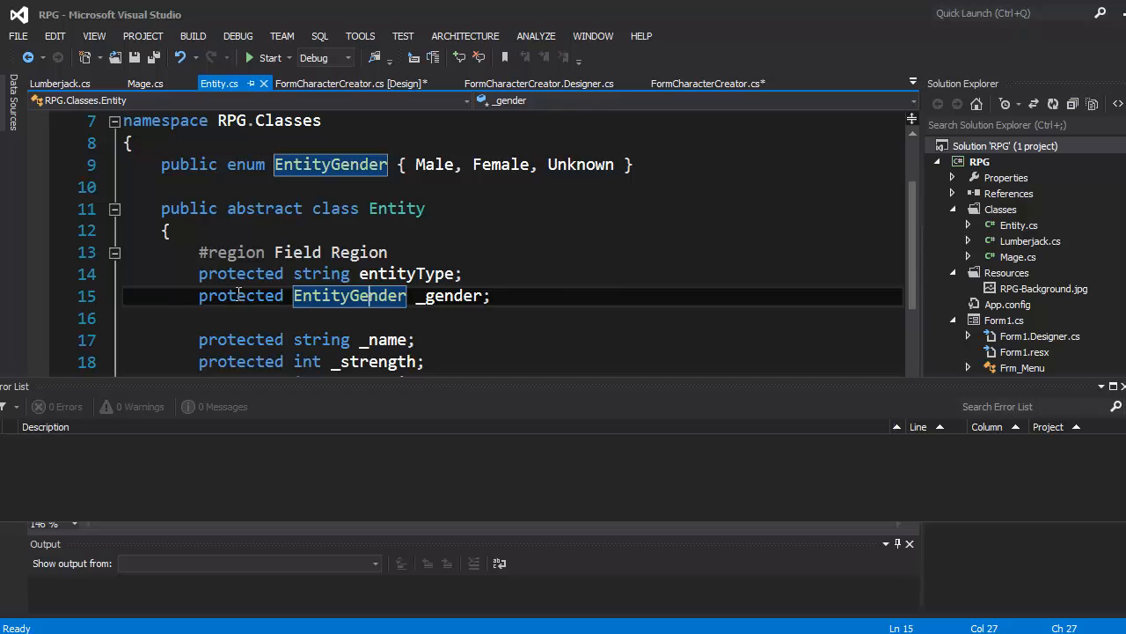
pyautogui.click(361, 273)
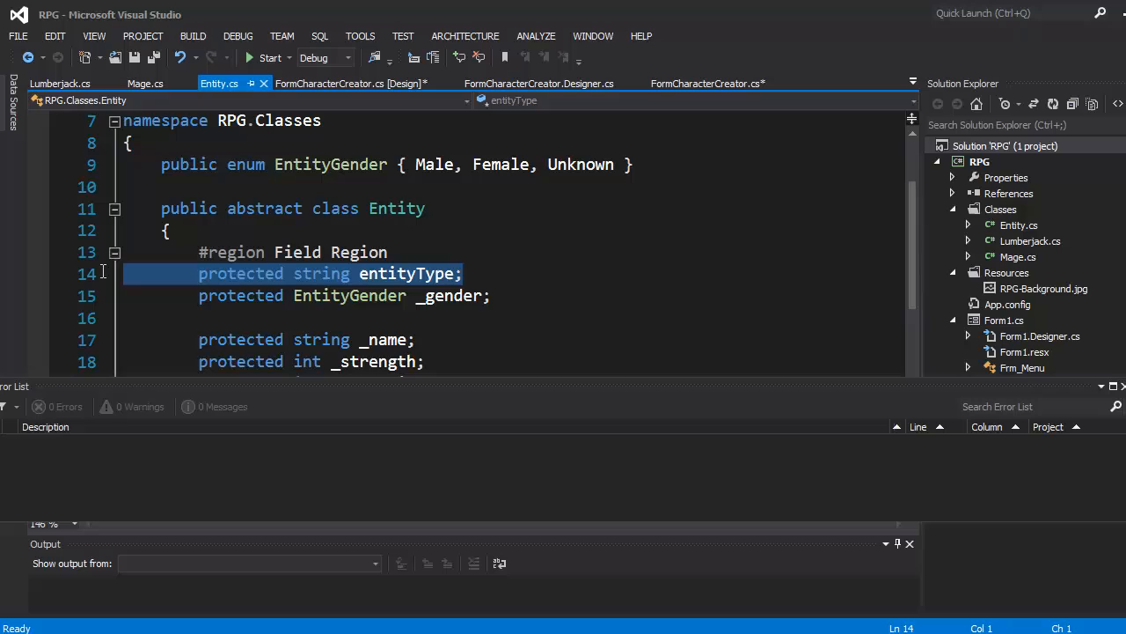
pyautogui.press('Delete')
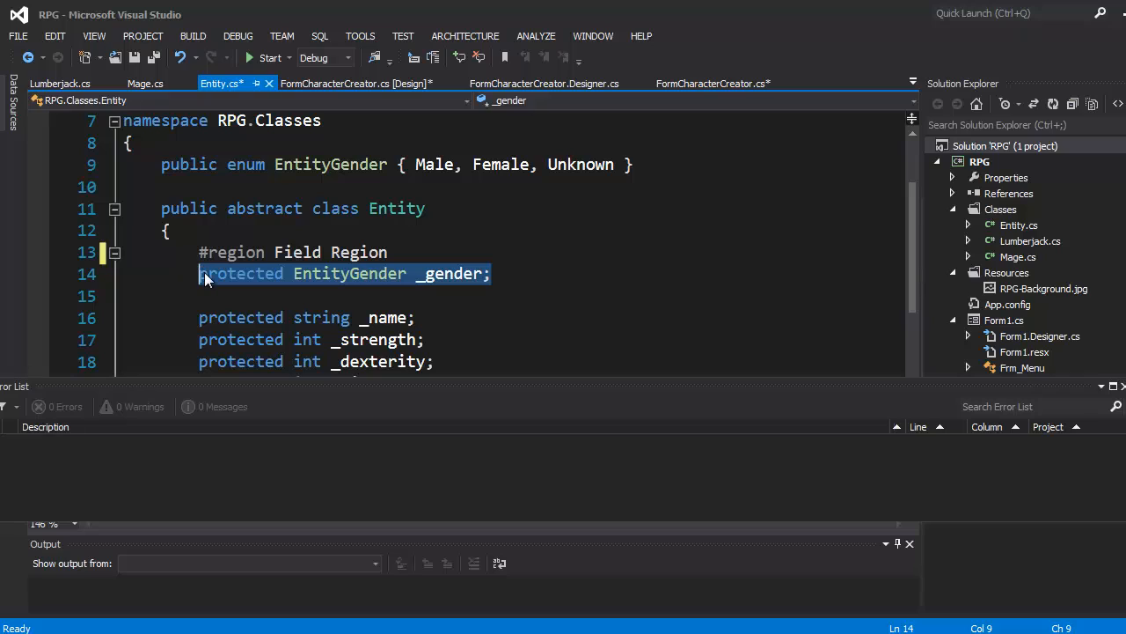
# Review the remaining _gender field and highlight the Gender property in the expanded property region.
pyautogui.click(344, 274)
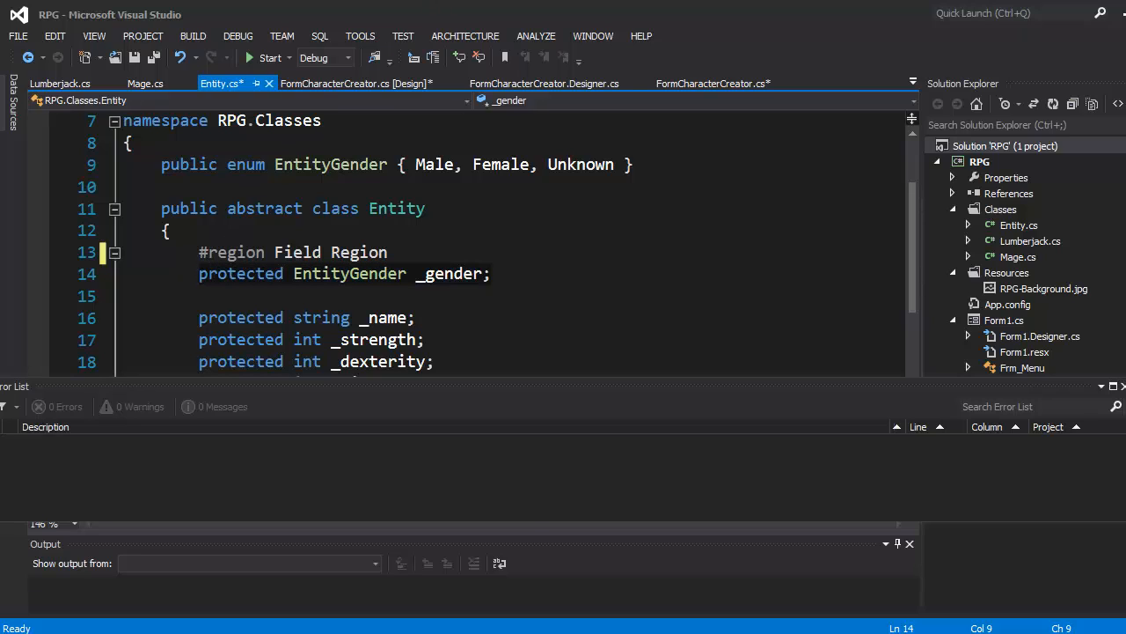
pyautogui.click(417, 275)
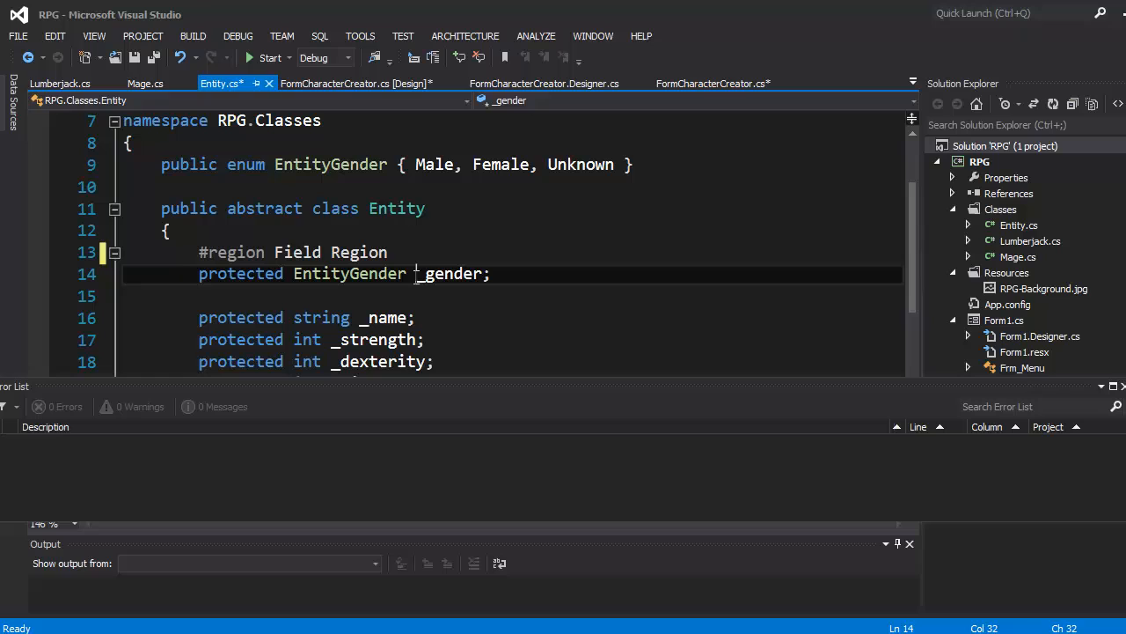
pyautogui.doubleClick(449, 275)
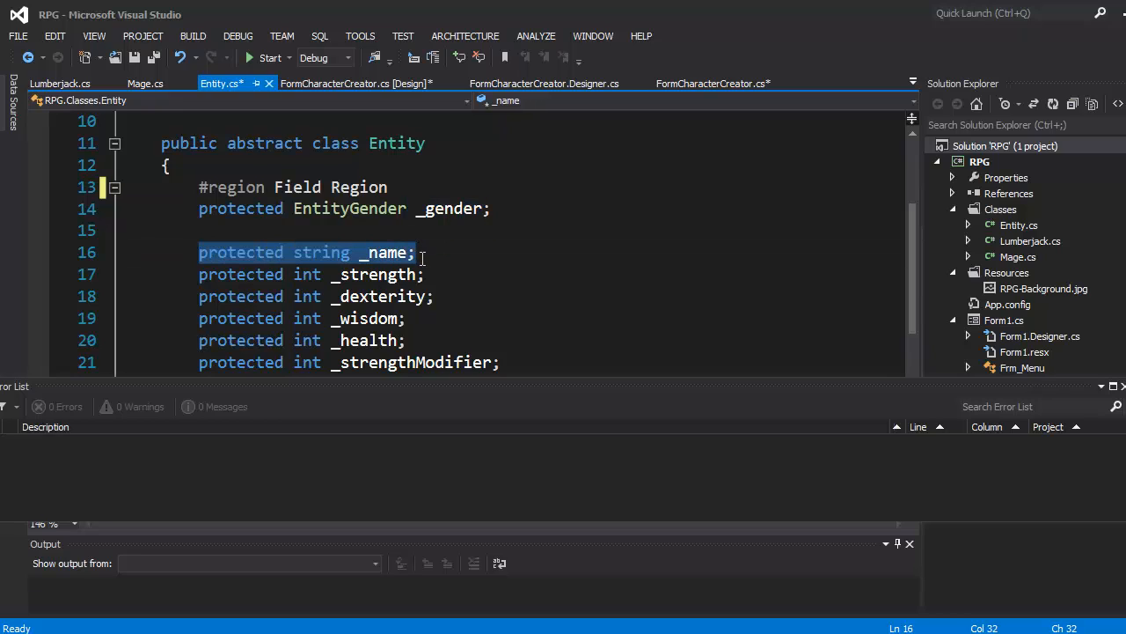
pyautogui.moveTo(228, 260)
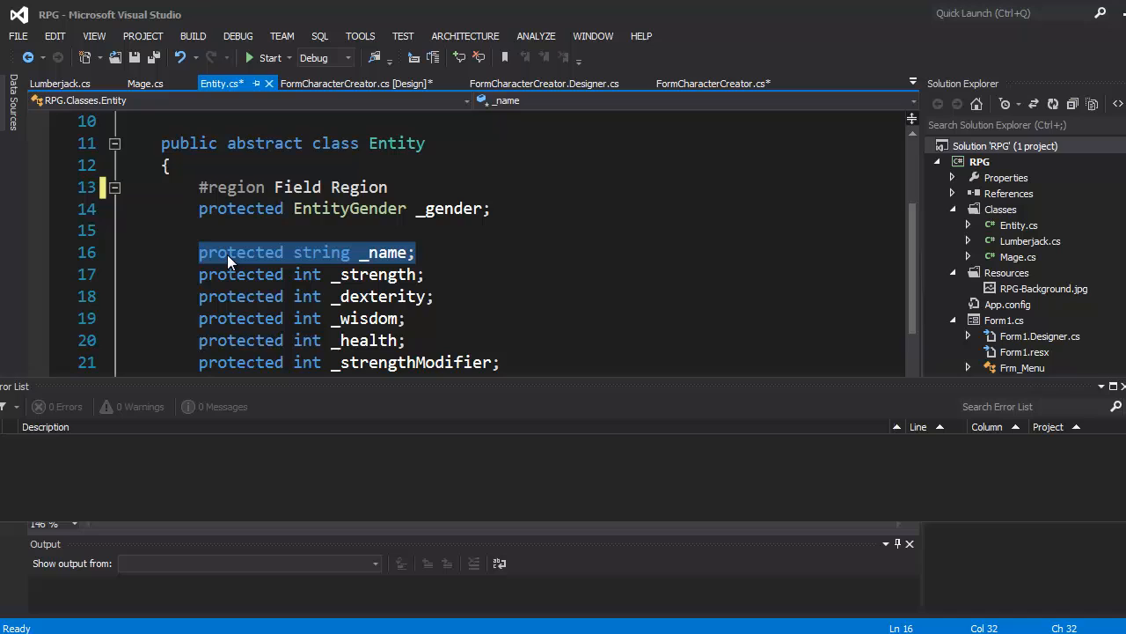
pyautogui.scroll(-3)
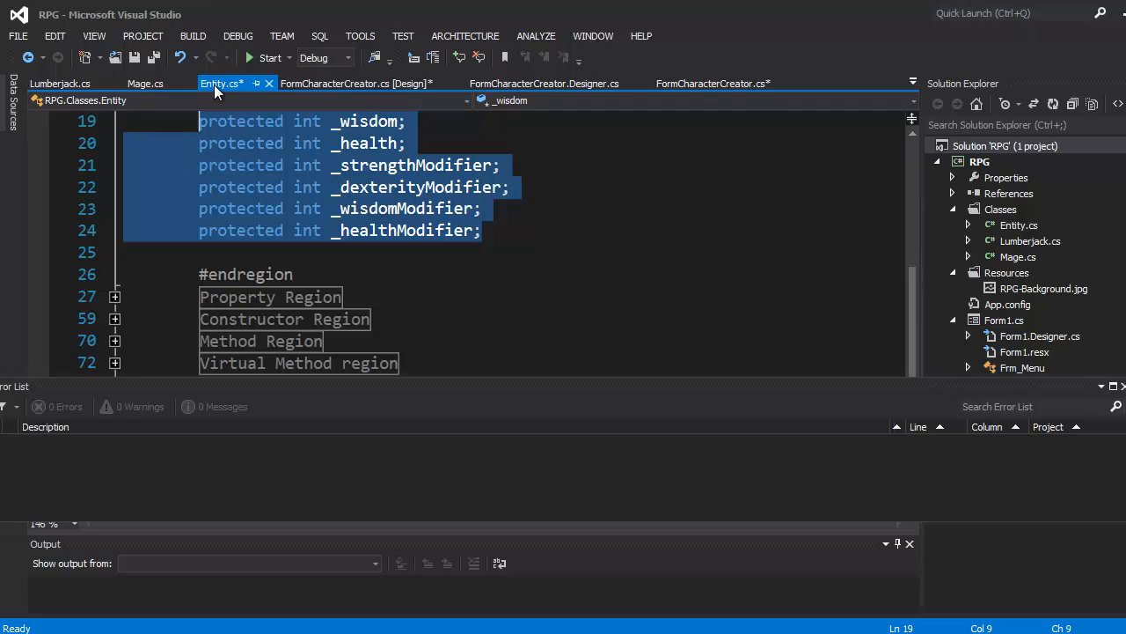
pyautogui.moveTo(144, 82)
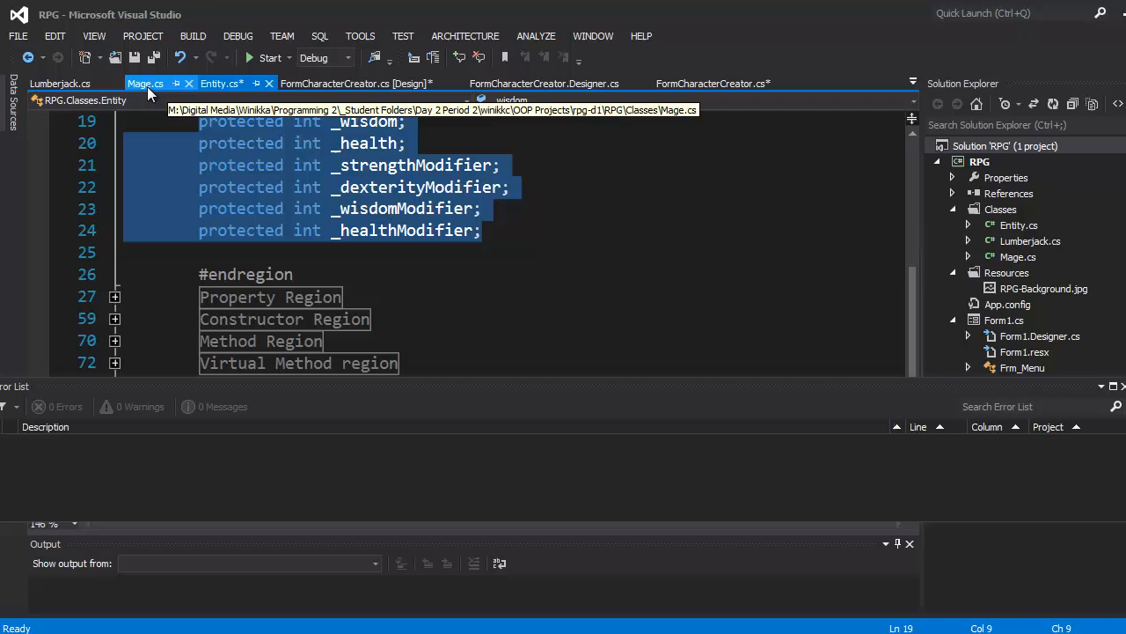
pyautogui.click(220, 83)
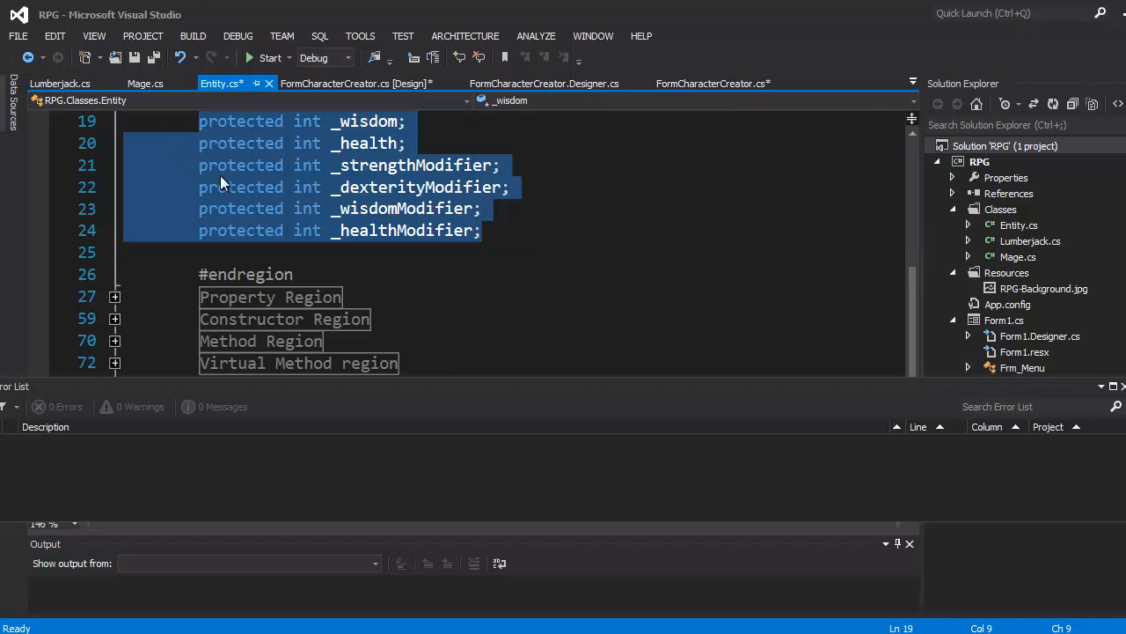
pyautogui.click(115, 295)
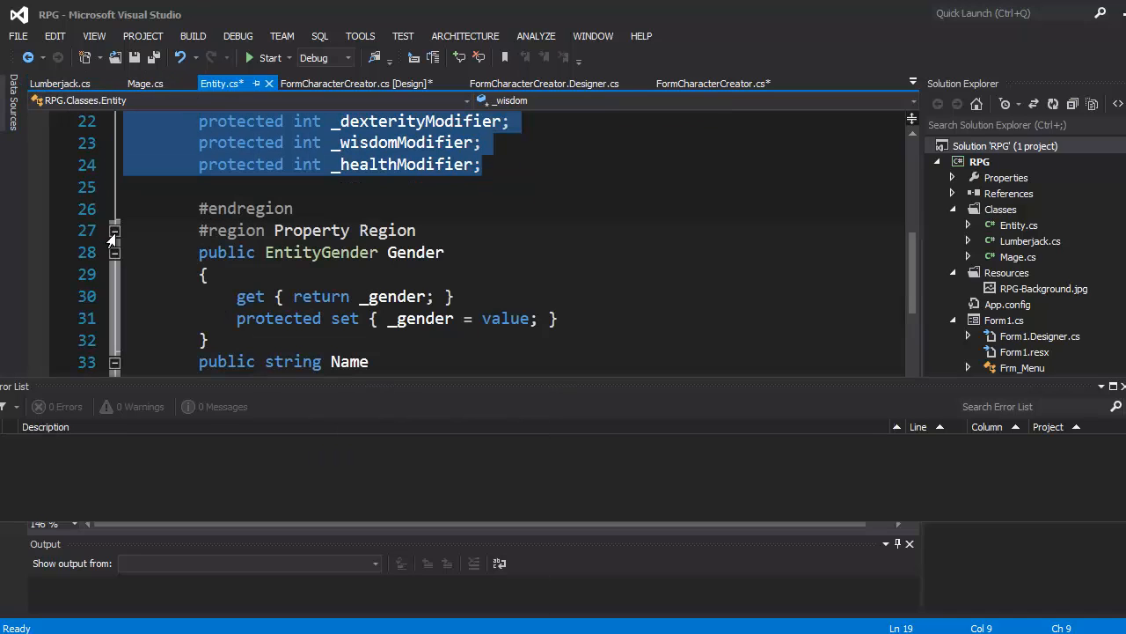
pyautogui.scroll(-3)
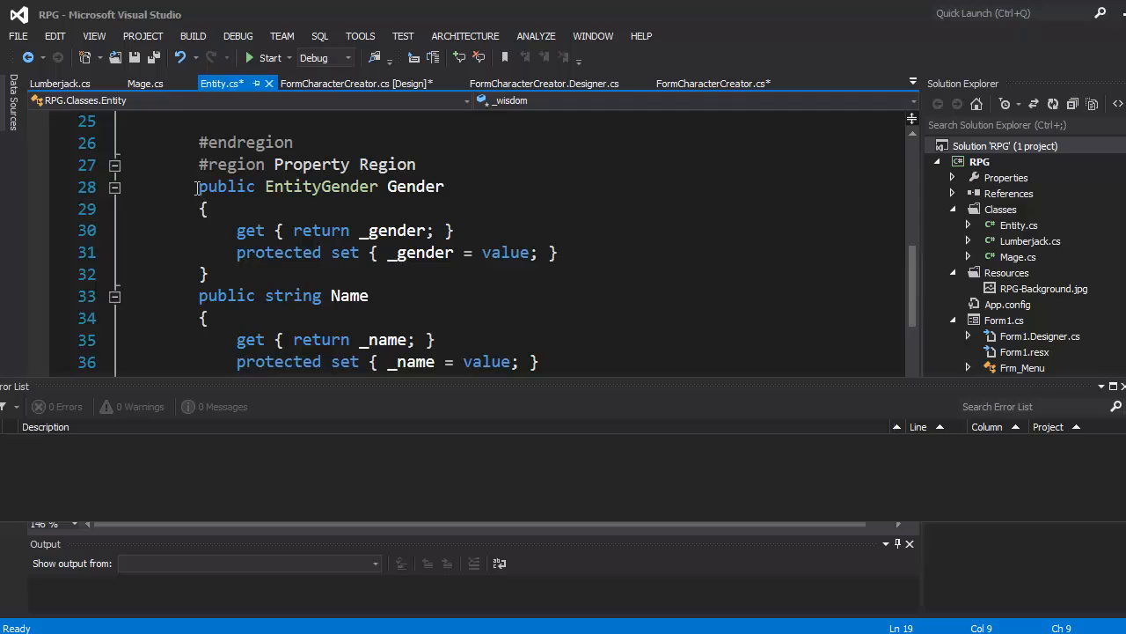
pyautogui.moveTo(197, 186); pyautogui.dragTo(210, 274)
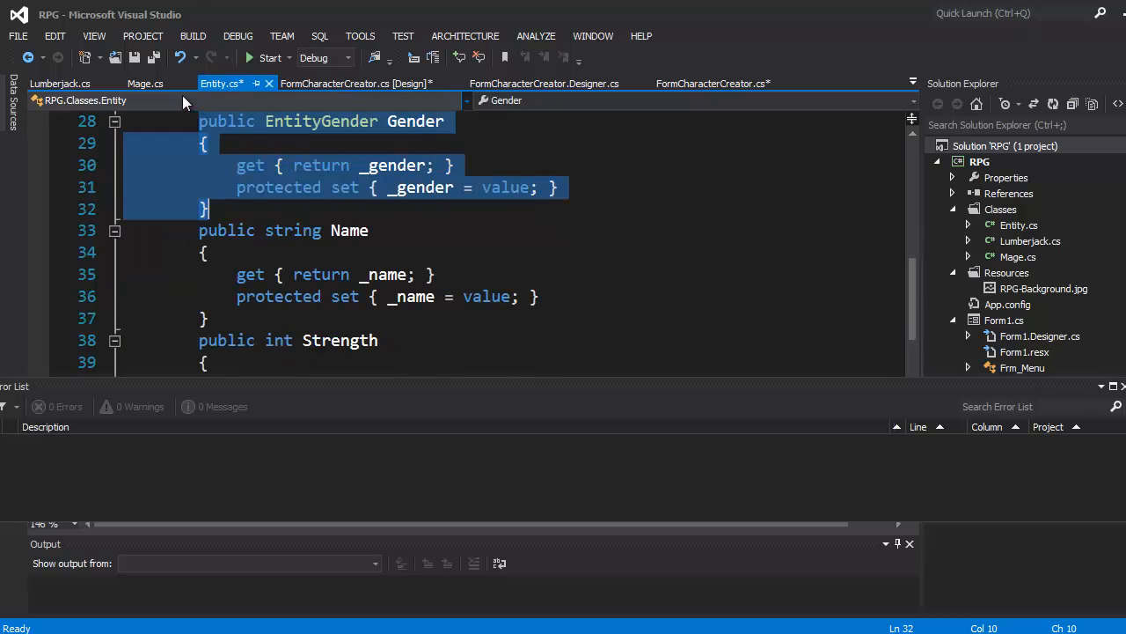
# Show Mage.cs with its Random field and parameterless constructor.
pyautogui.click(145, 82)
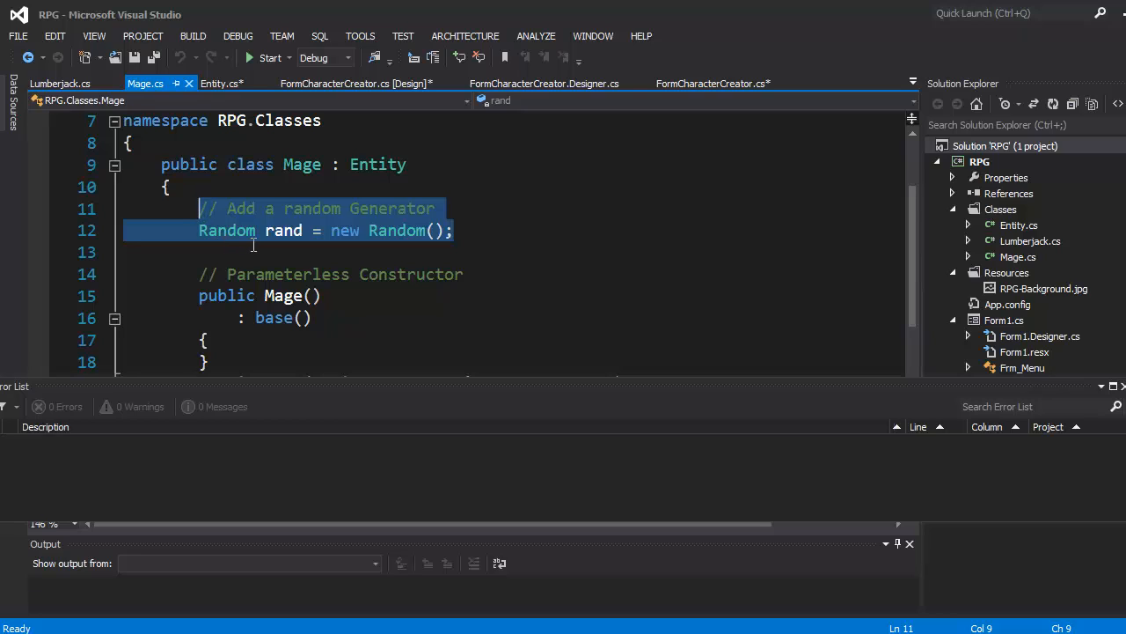
pyautogui.moveTo(475, 241)
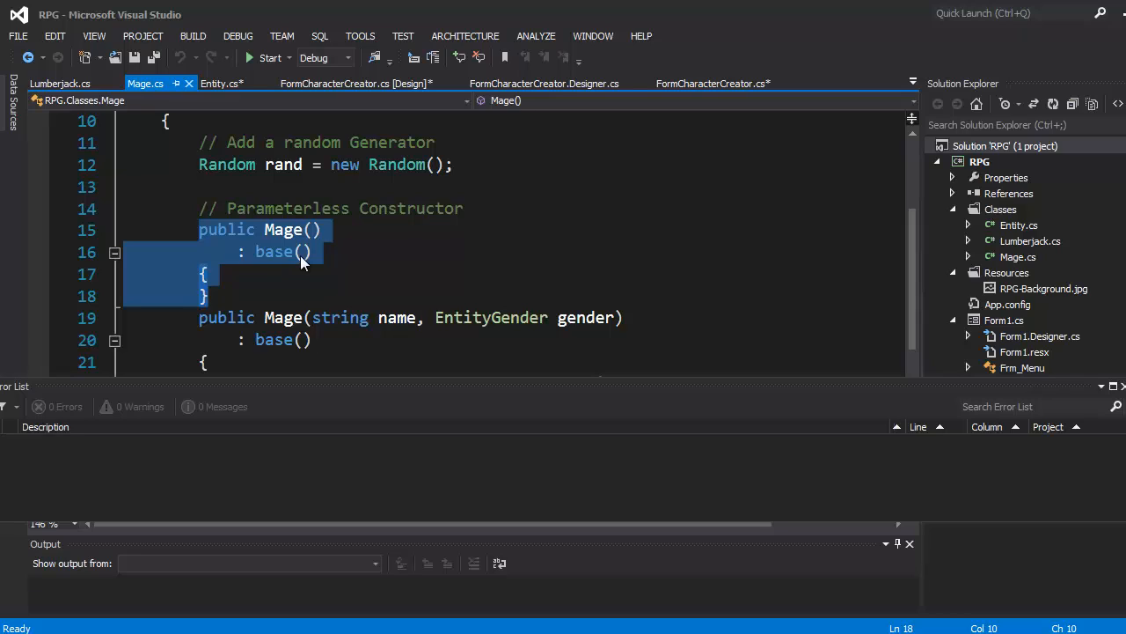
pyautogui.moveTo(267, 268)
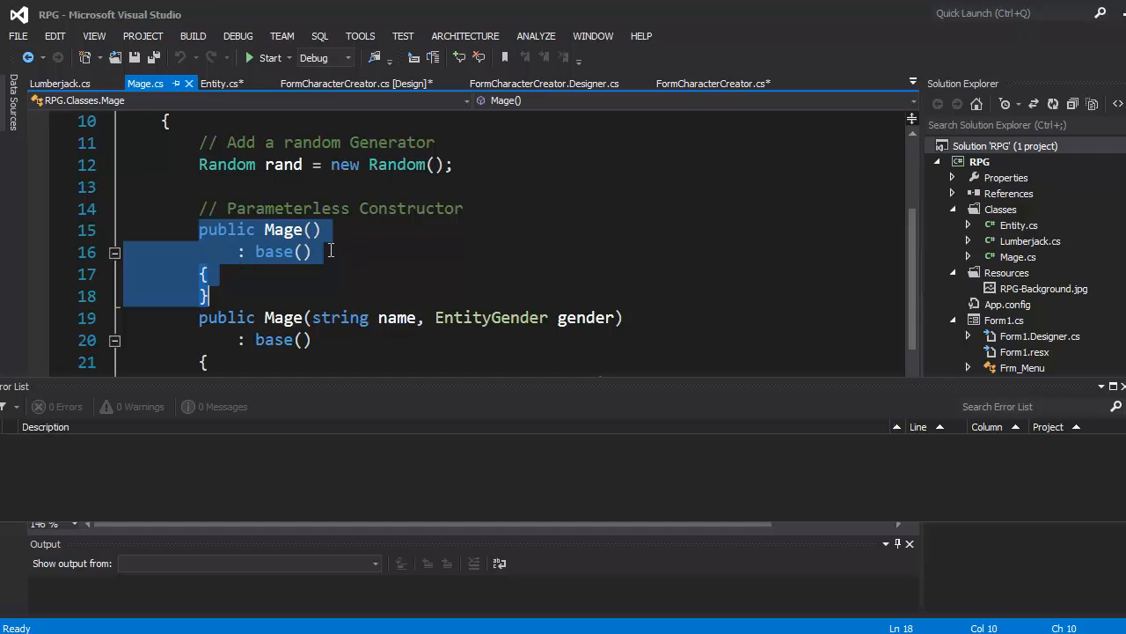
pyautogui.click(222, 83)
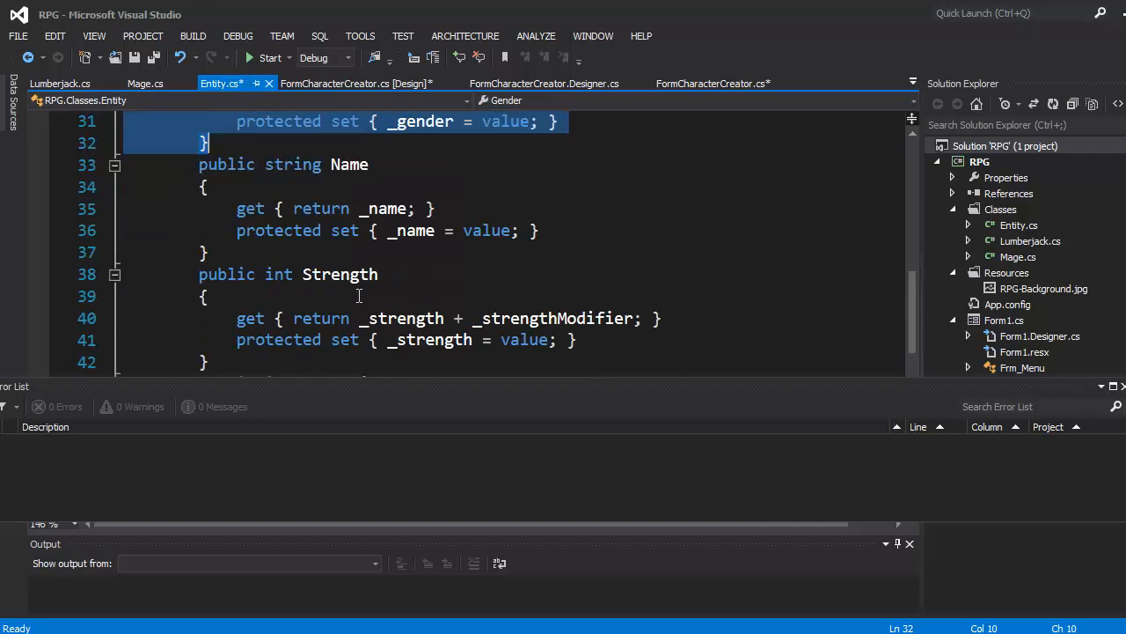
pyautogui.scroll(-3)
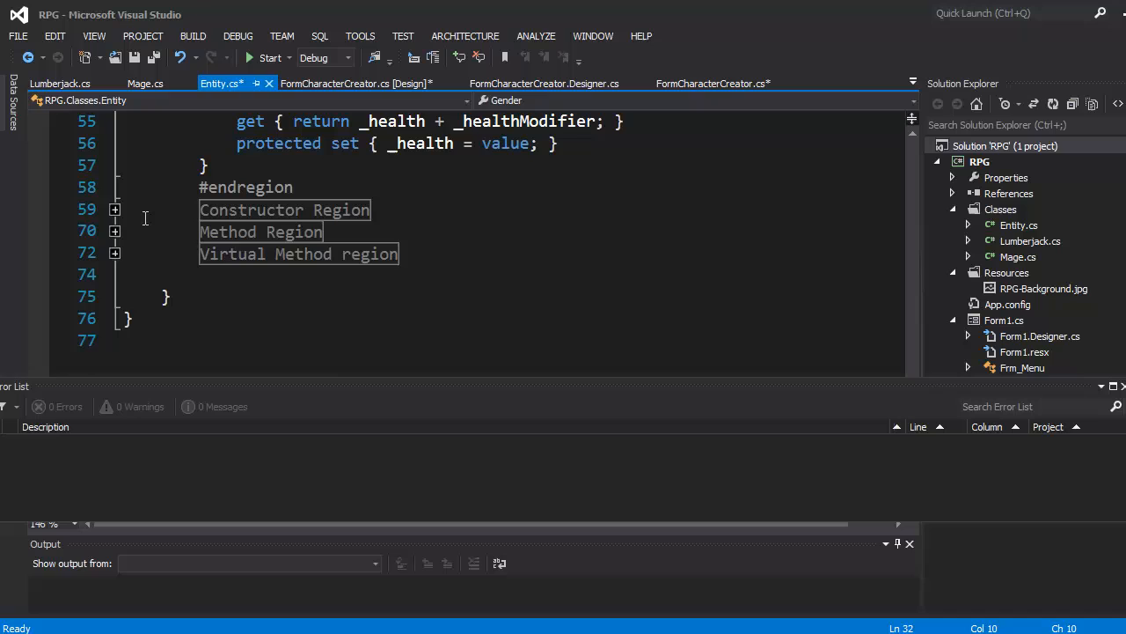
pyautogui.click(115, 210)
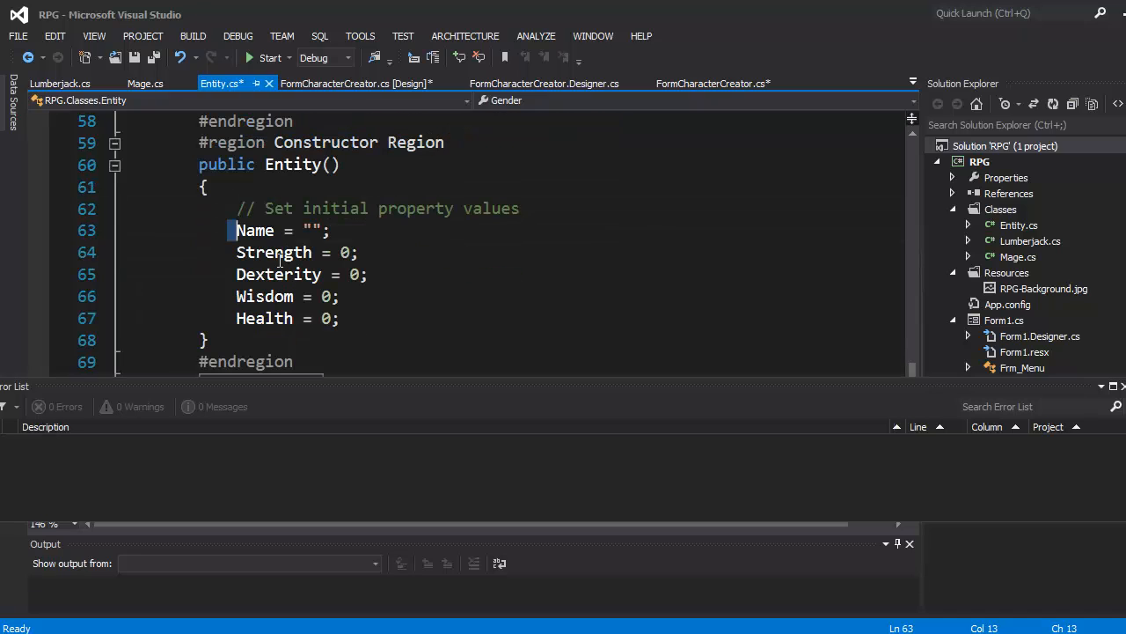
pyautogui.moveTo(236, 229); pyautogui.dragTo(340, 317)
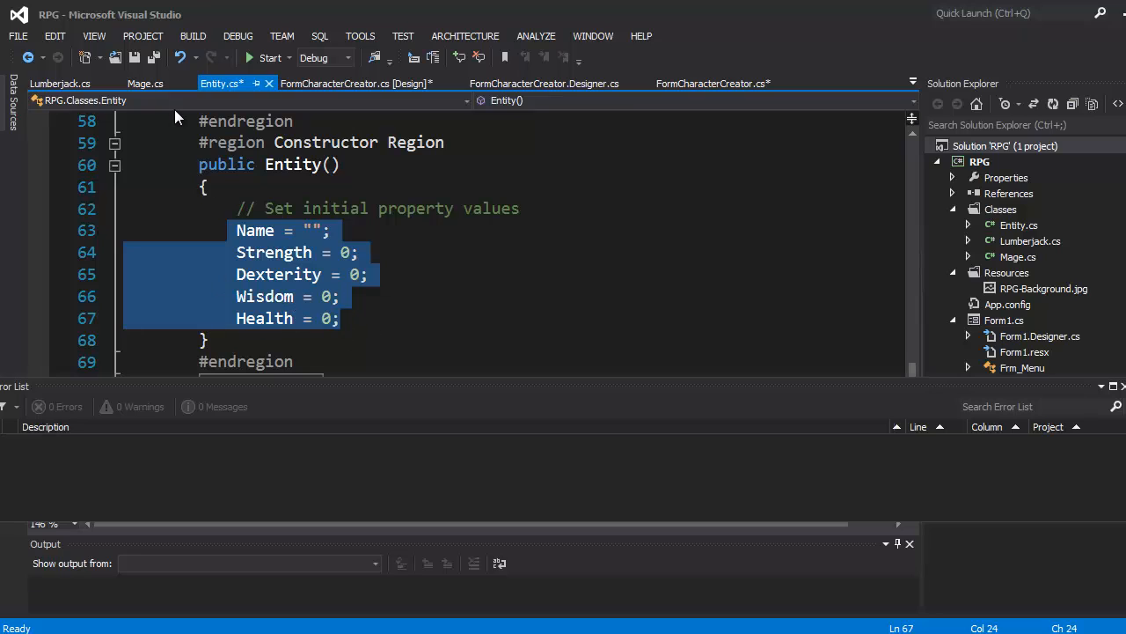
pyautogui.click(145, 83)
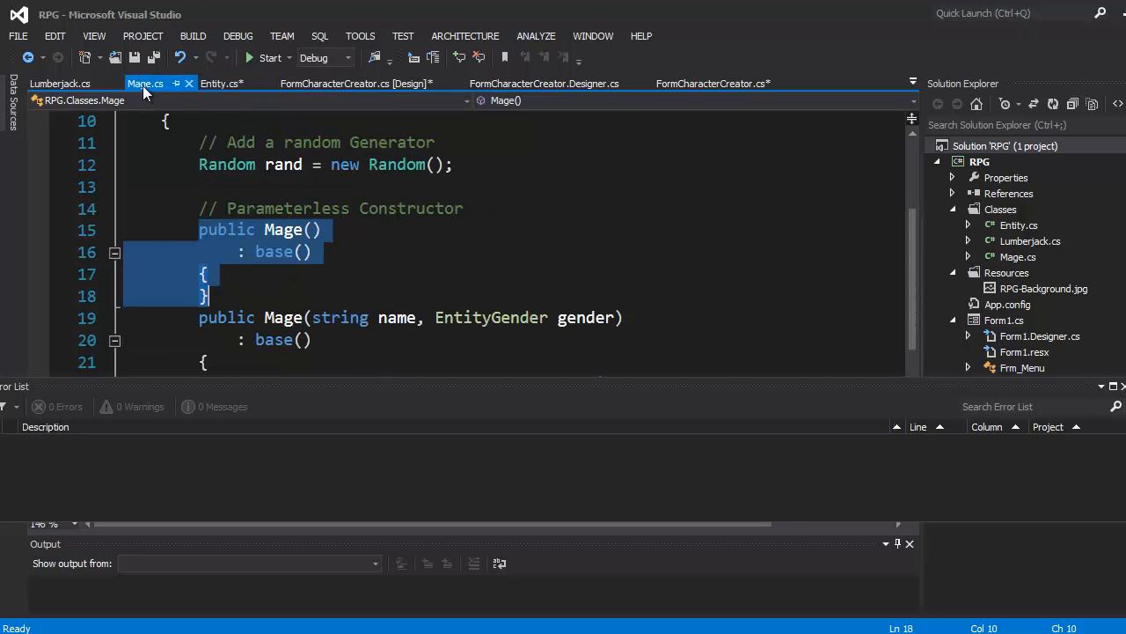
pyautogui.moveTo(256, 302)
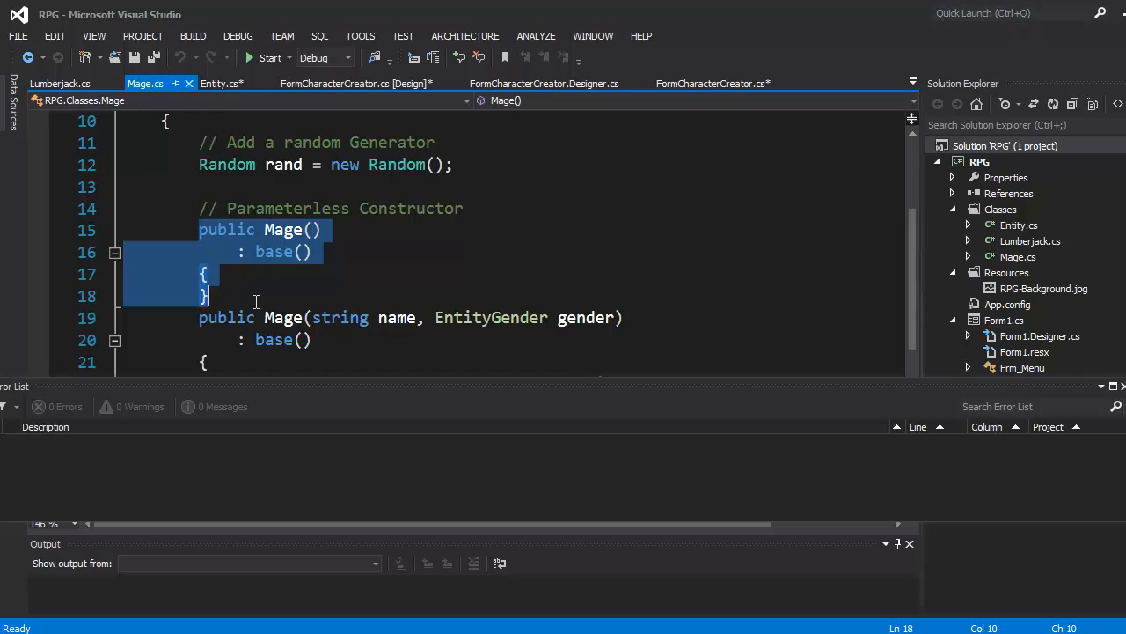
pyautogui.click(236, 252)
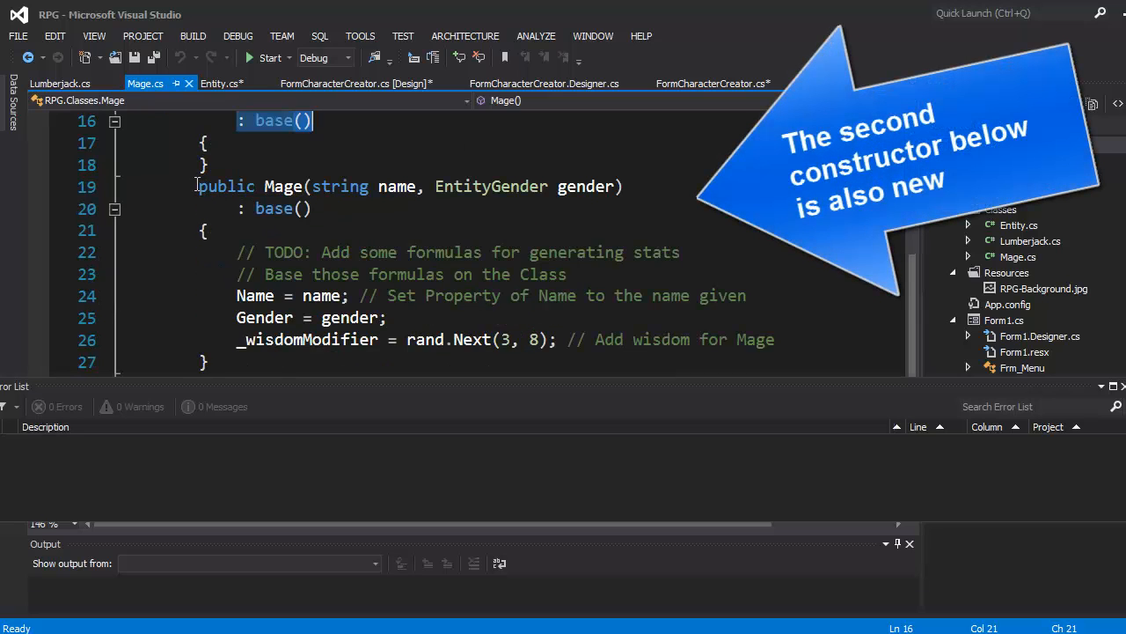
pyautogui.moveTo(199, 187); pyautogui.dragTo(208, 362)
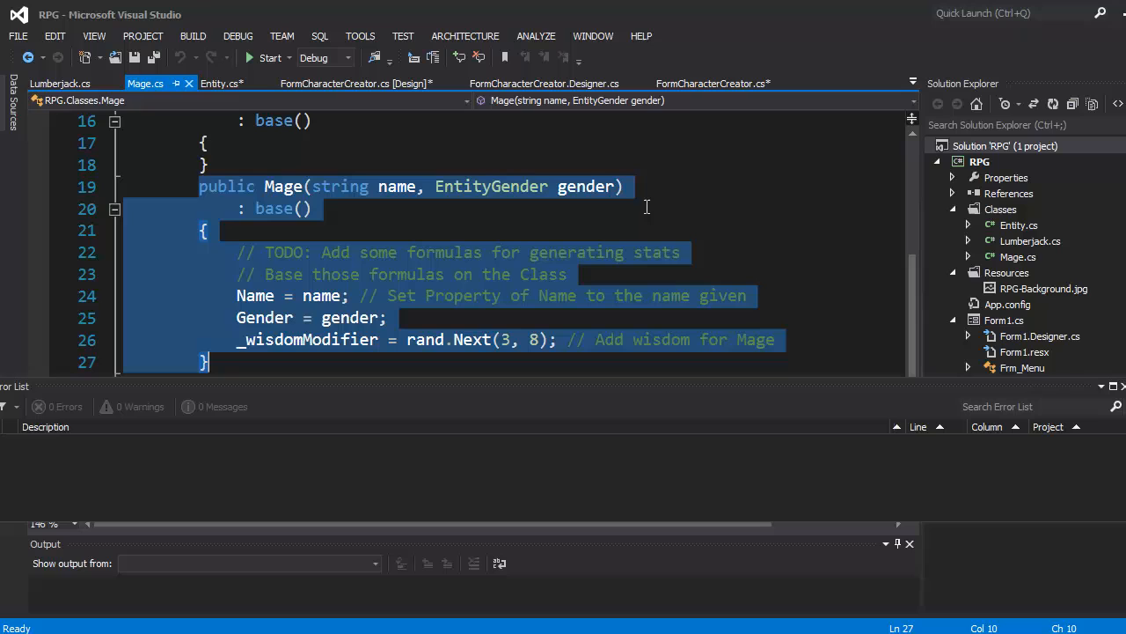
pyautogui.click(256, 339)
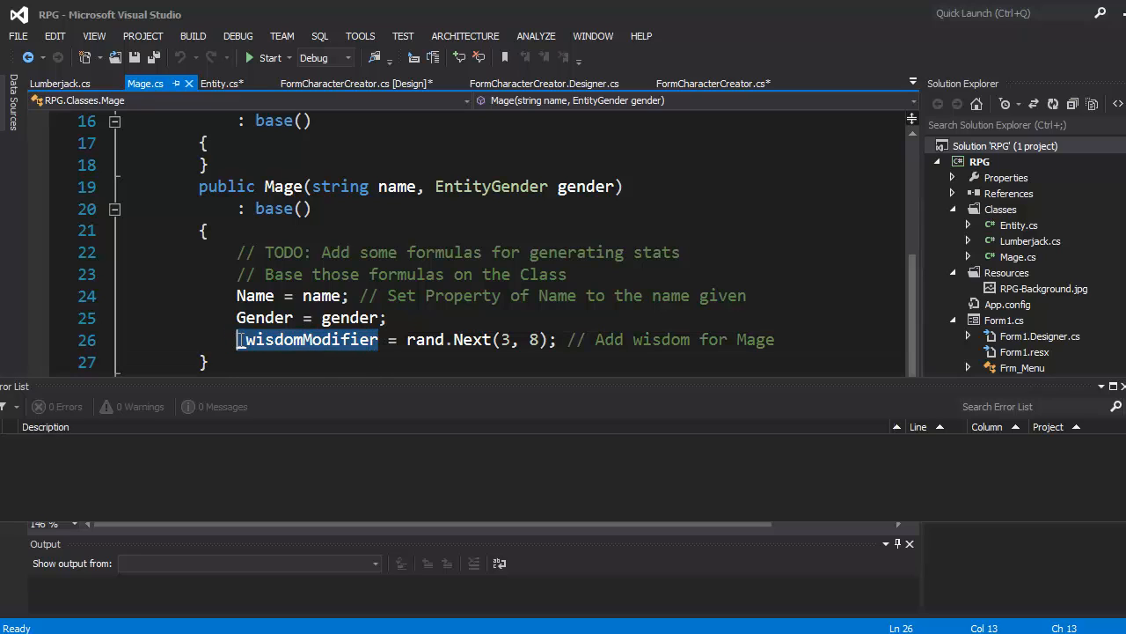
# Assign rand.Next(3, 8) to _wisdom in the Mage(string name, EntityGender gender) constructor.
pyautogui.write('Wis')
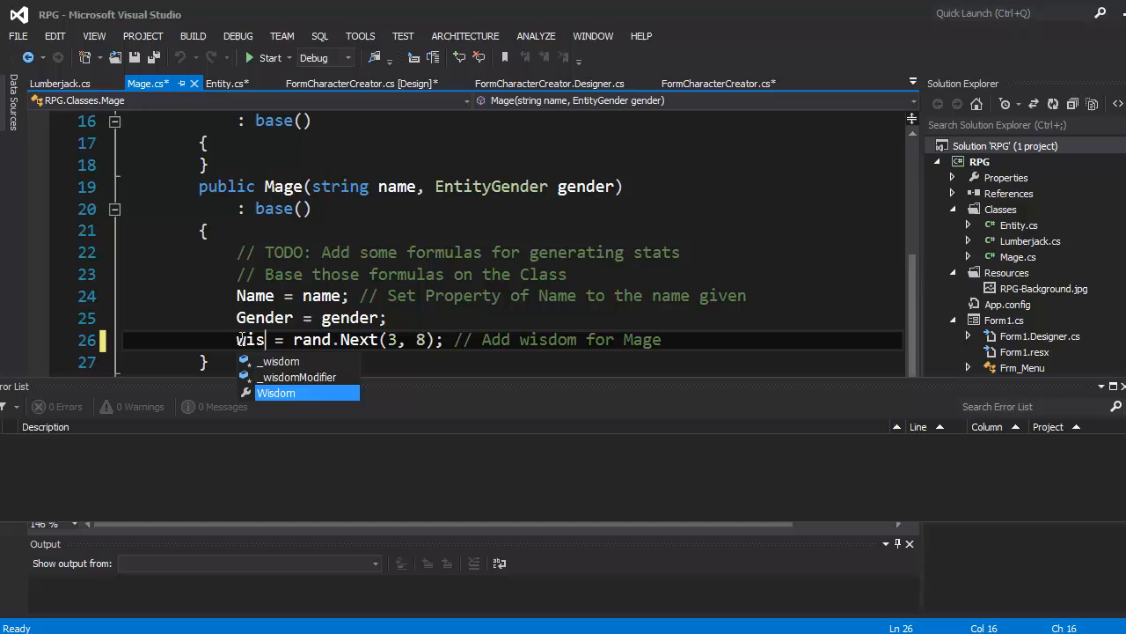
pyautogui.press('Backspace')
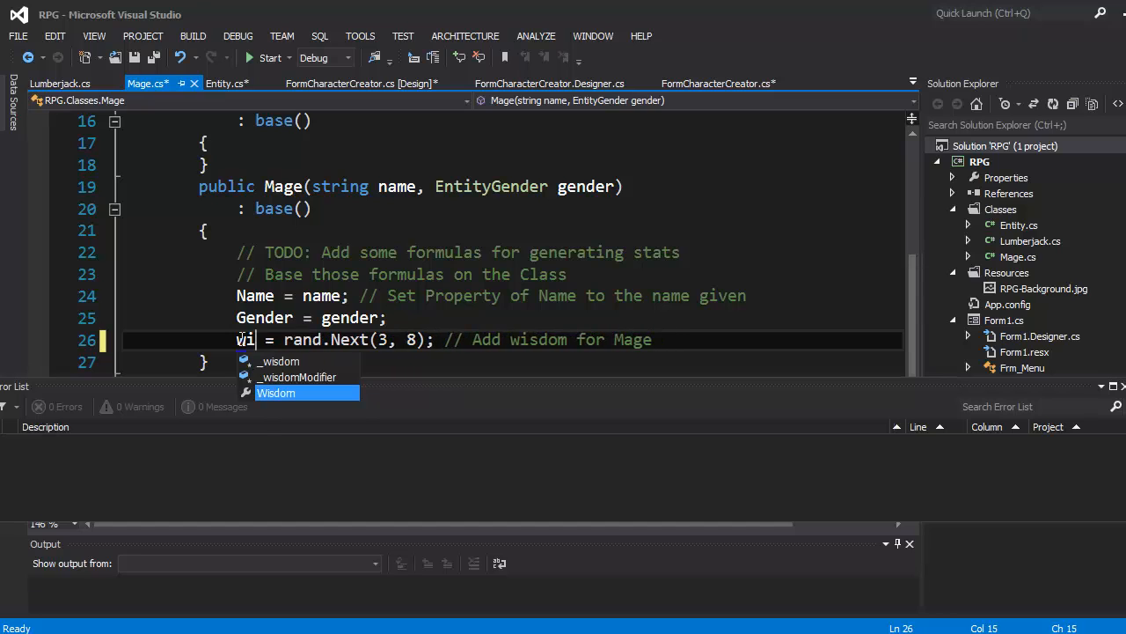
pyautogui.write('isdom')
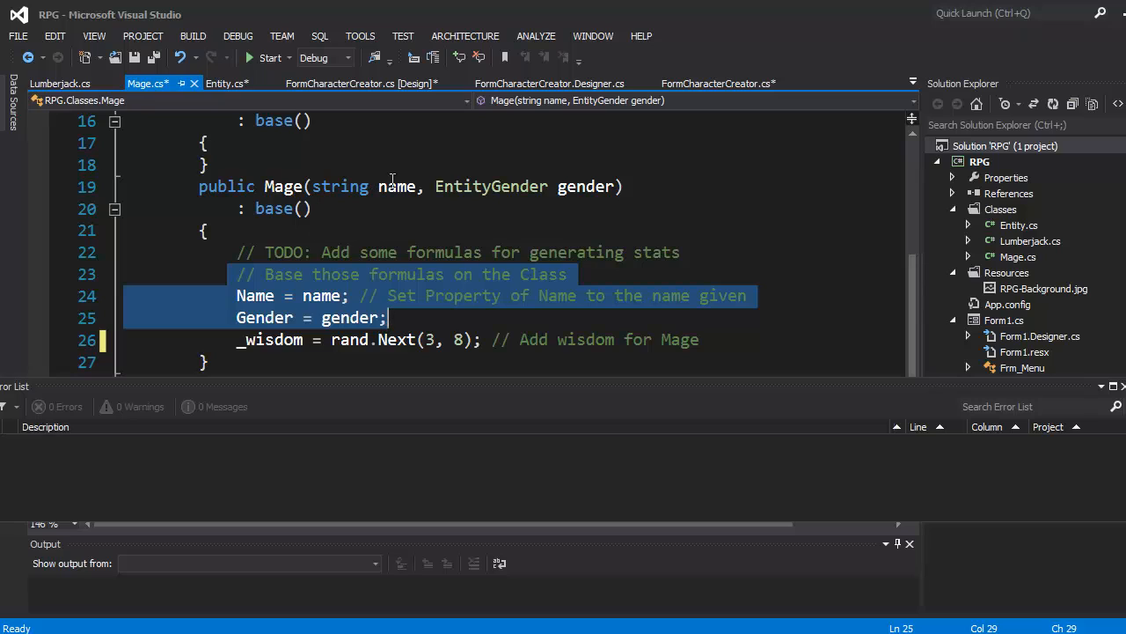
pyautogui.moveTo(415, 236)
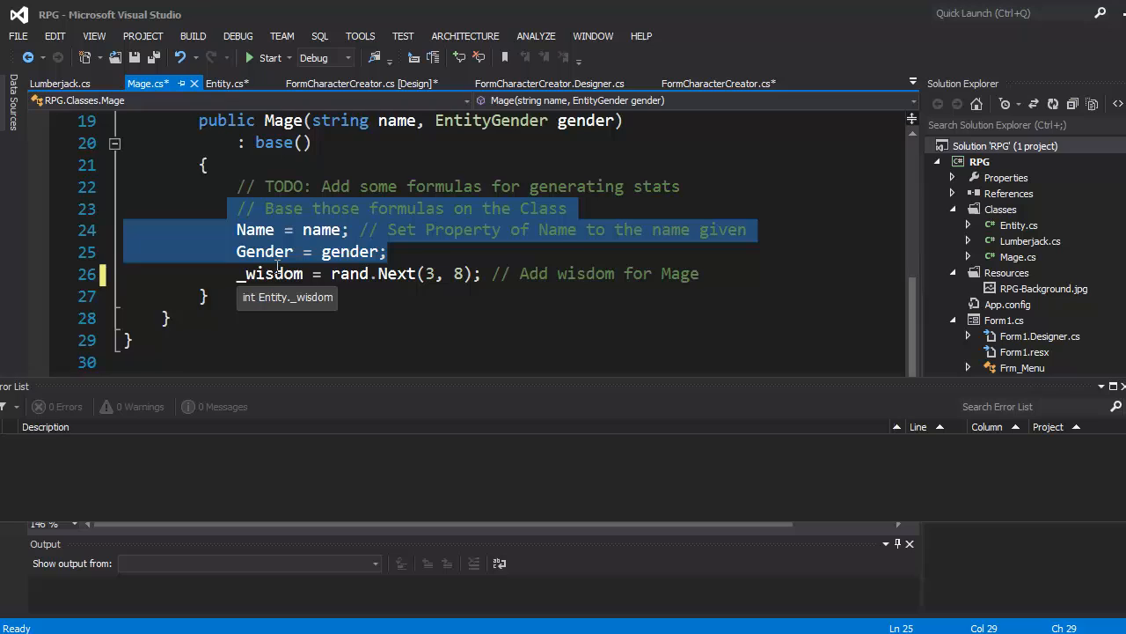
pyautogui.scroll(3)
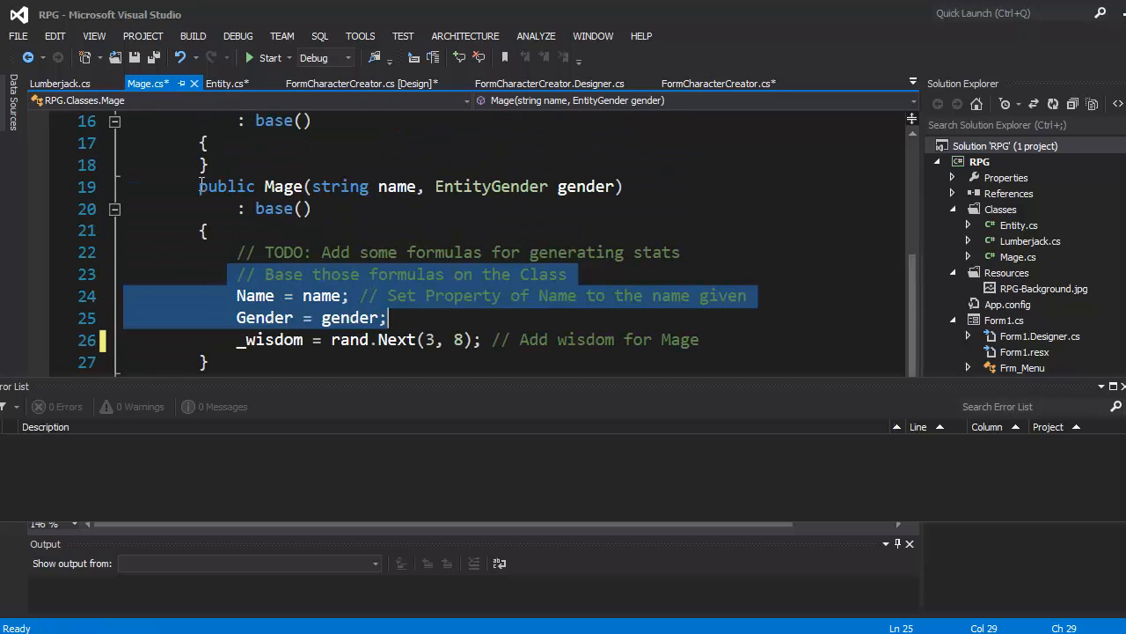
pyautogui.click(317, 360)
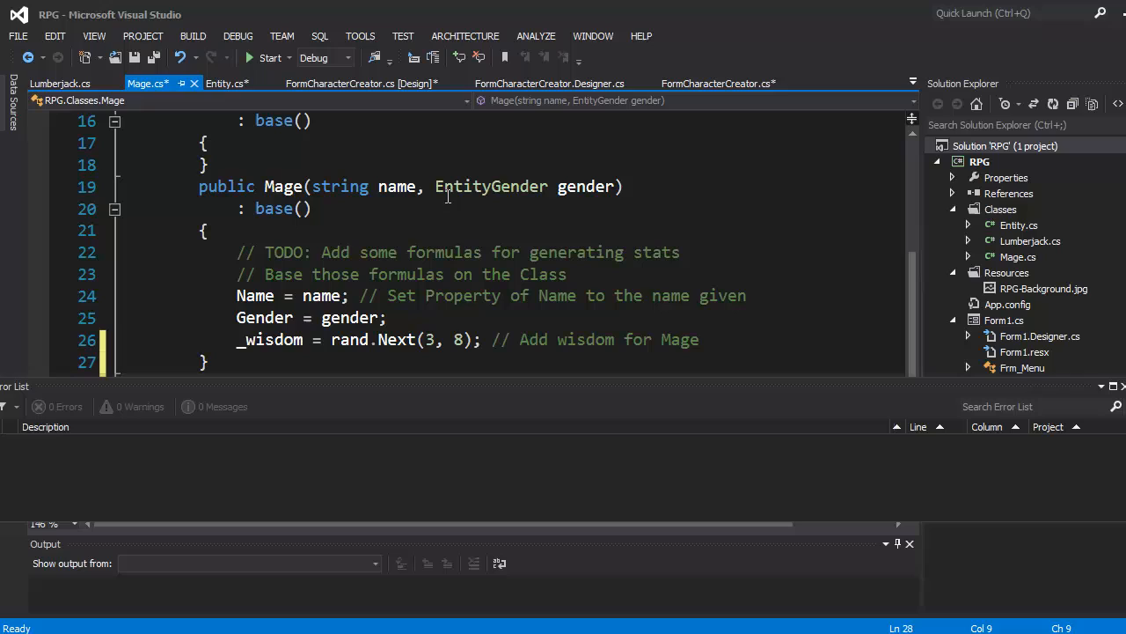
pyautogui.moveTo(366, 222)
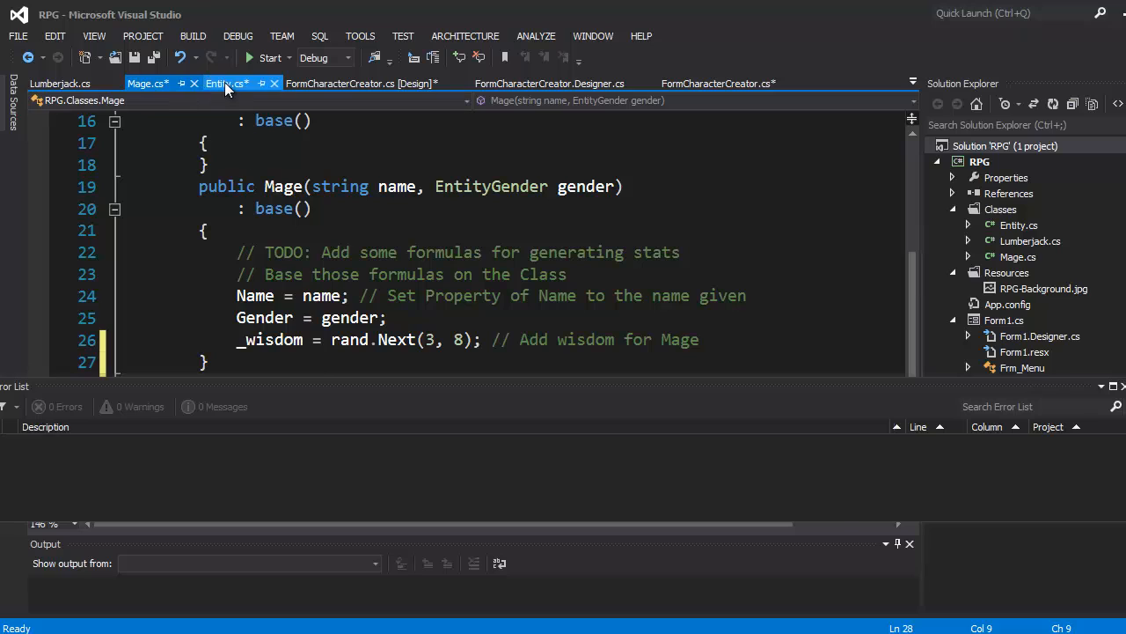
pyautogui.click(225, 83)
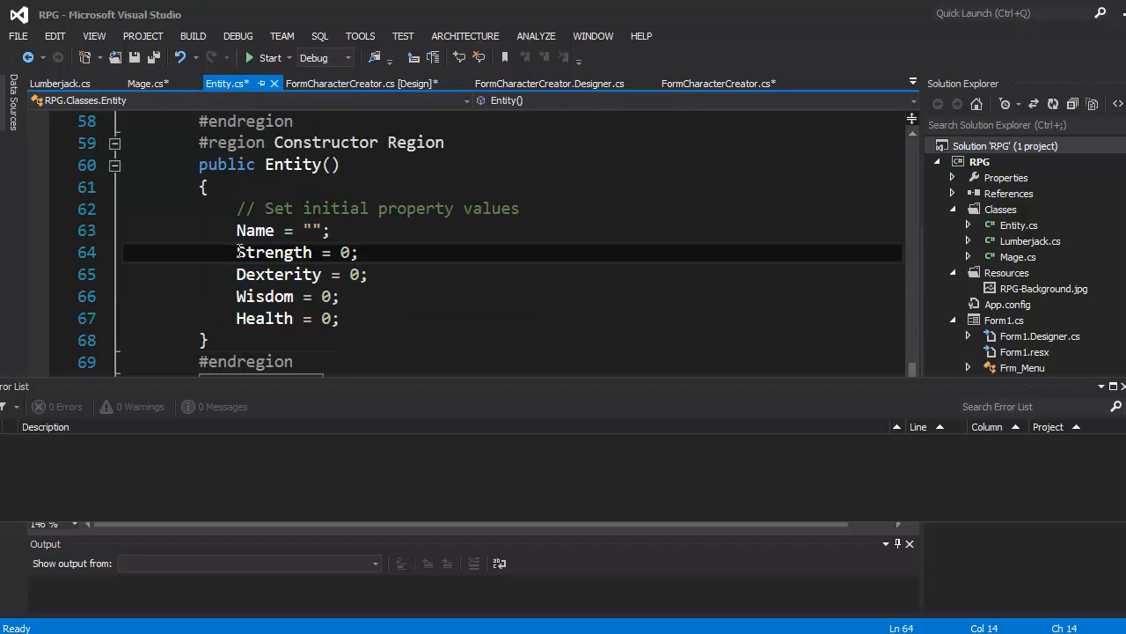
pyautogui.doubleClick(275, 254)
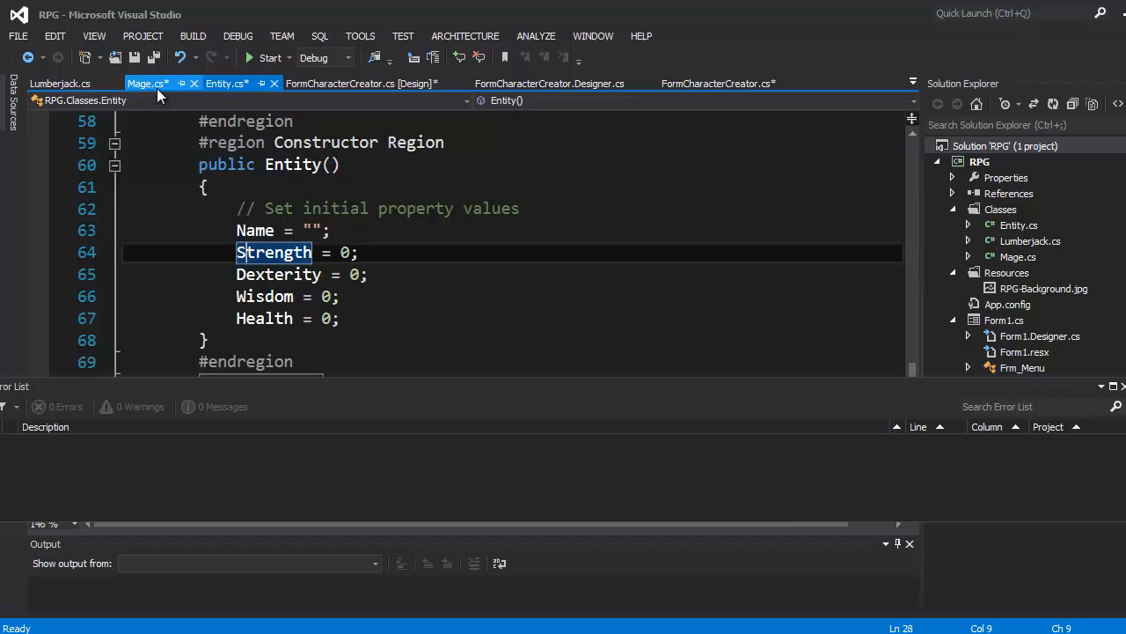
pyautogui.click(148, 83)
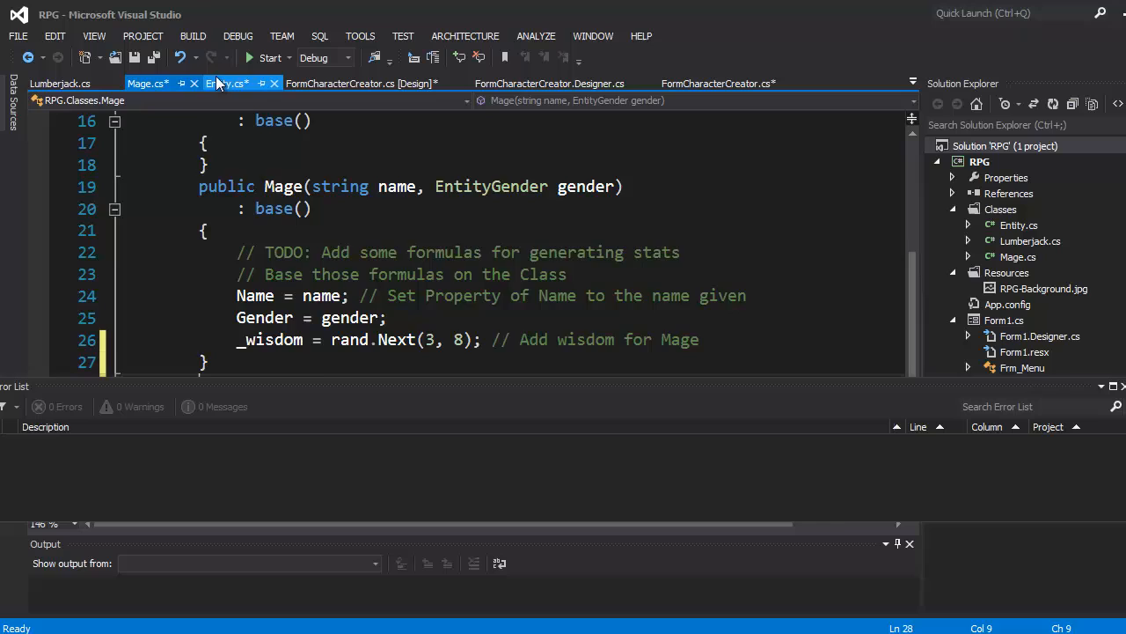
pyautogui.click(225, 83)
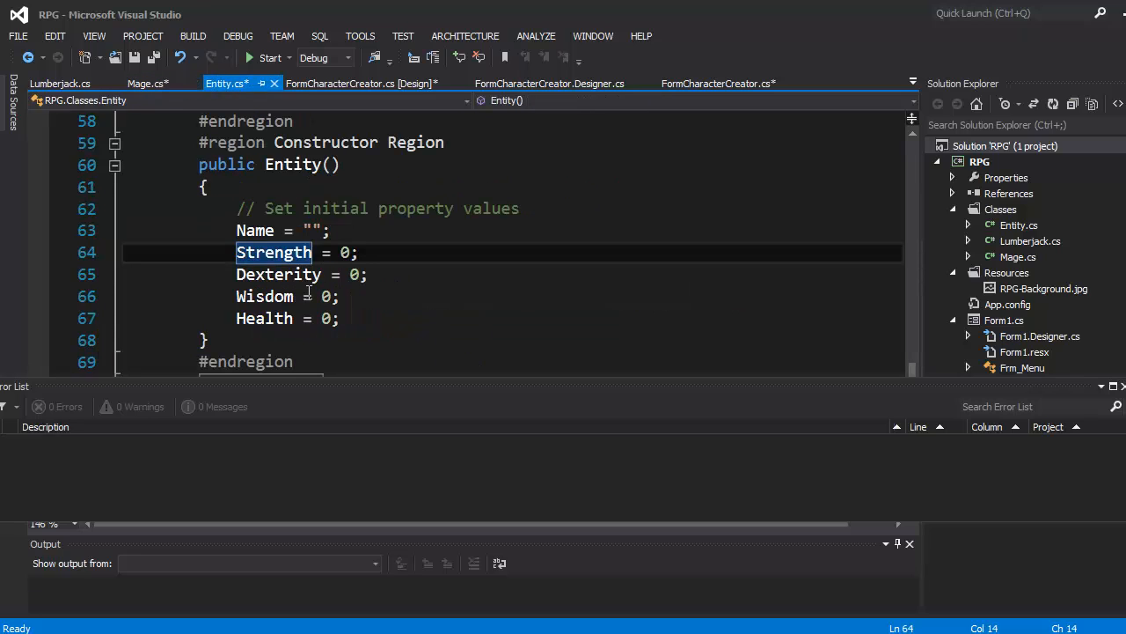
pyautogui.moveTo(236, 254); pyautogui.dragTo(342, 318)
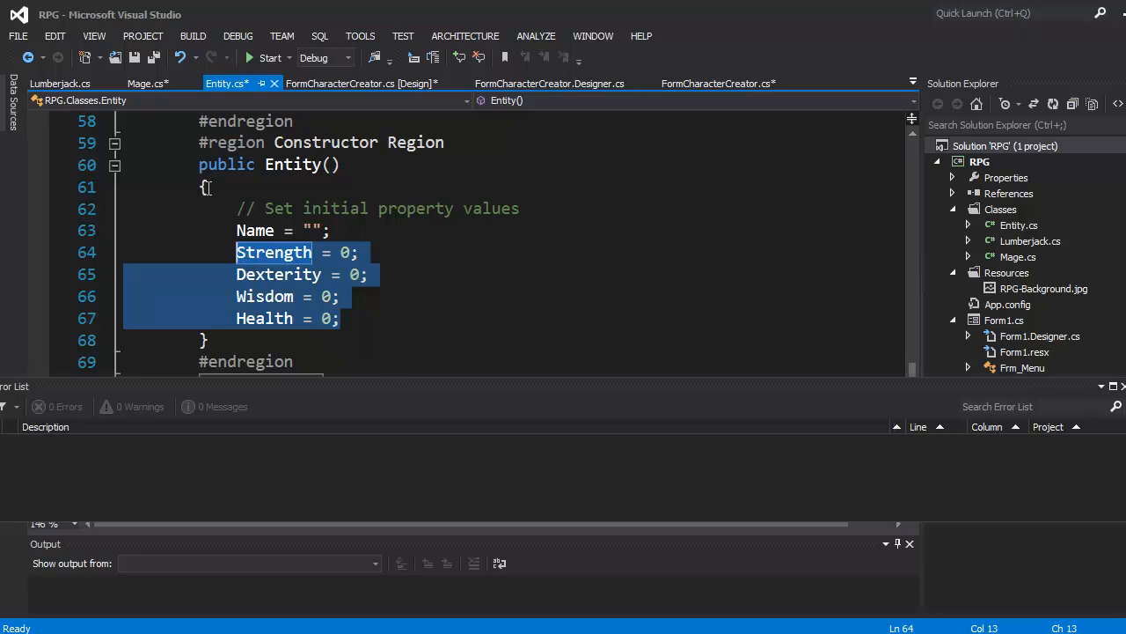
pyautogui.click(148, 83)
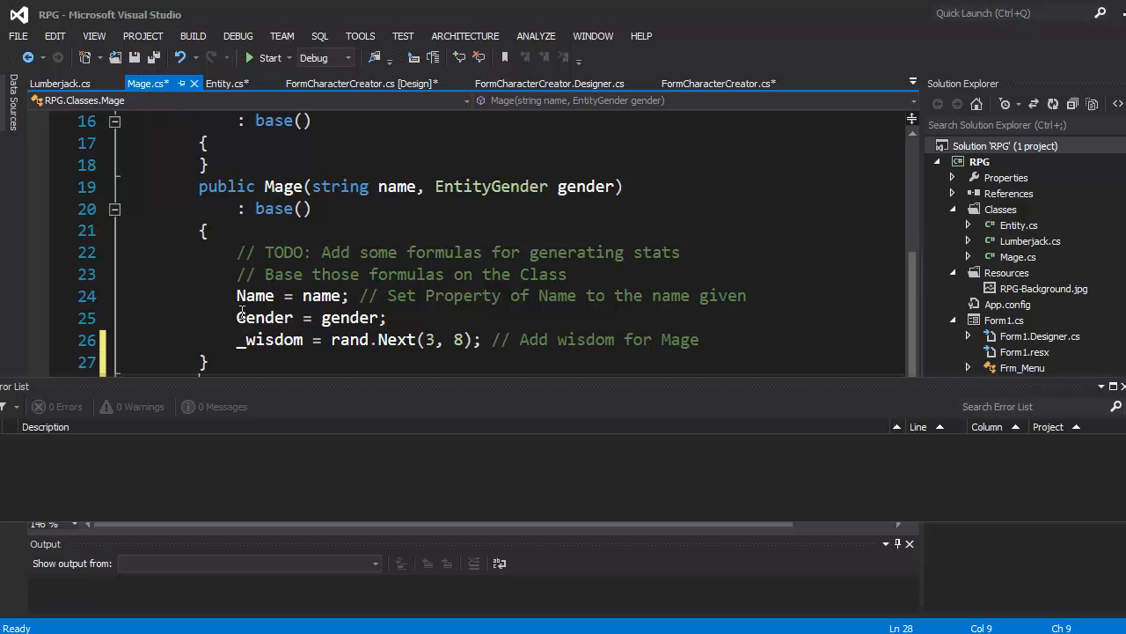
pyautogui.moveTo(235, 296); pyautogui.dragTo(388, 317)
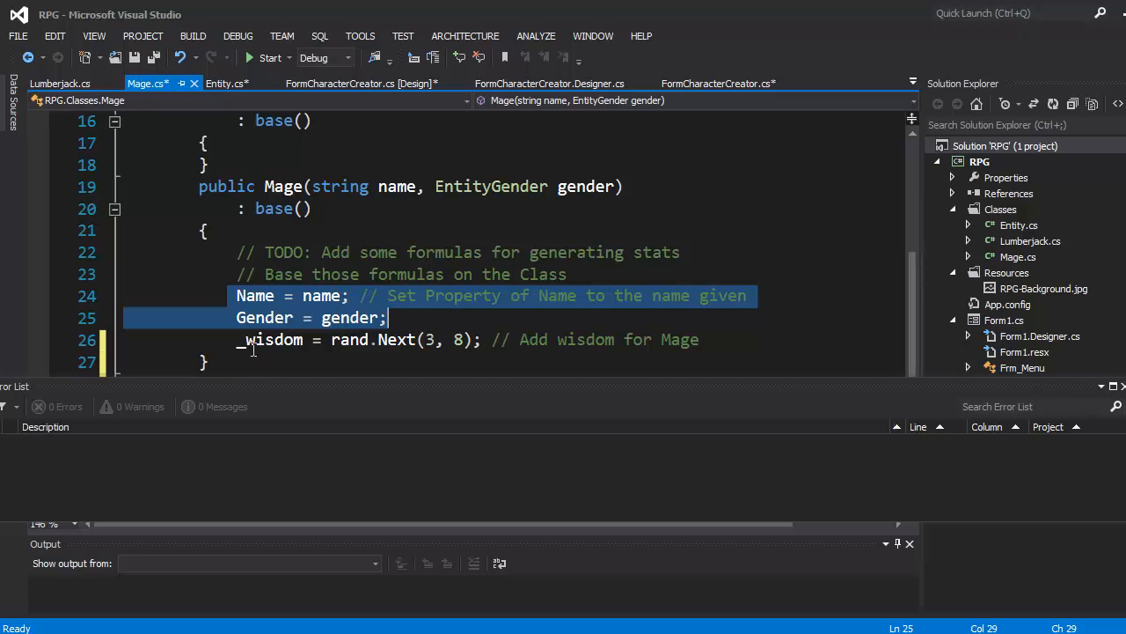
pyautogui.click(733, 340)
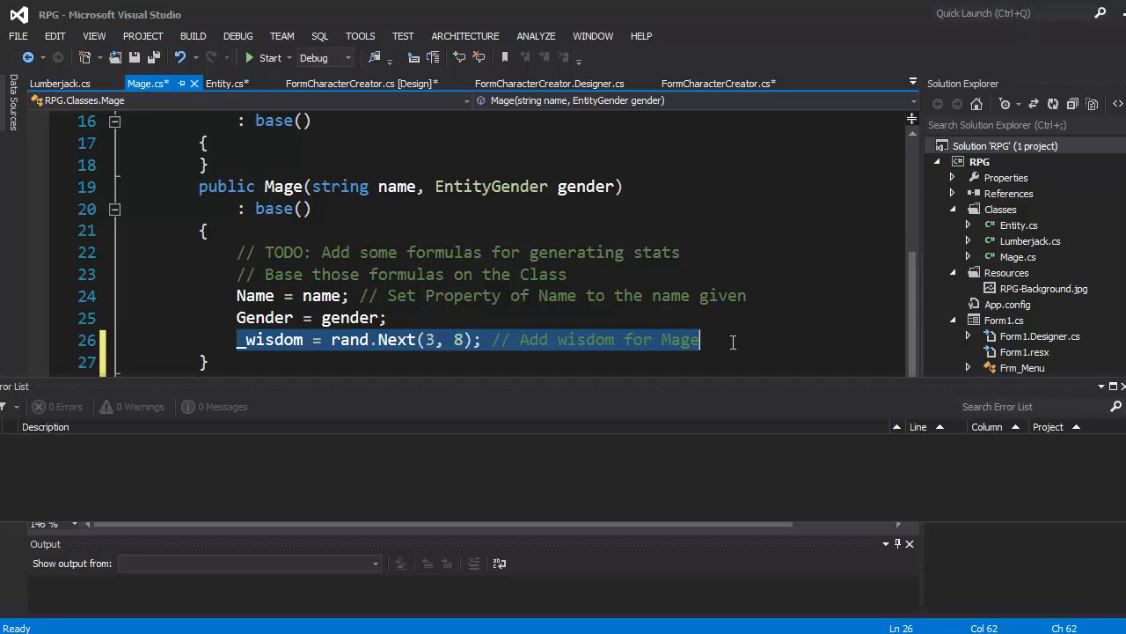
pyautogui.moveTo(421, 130)
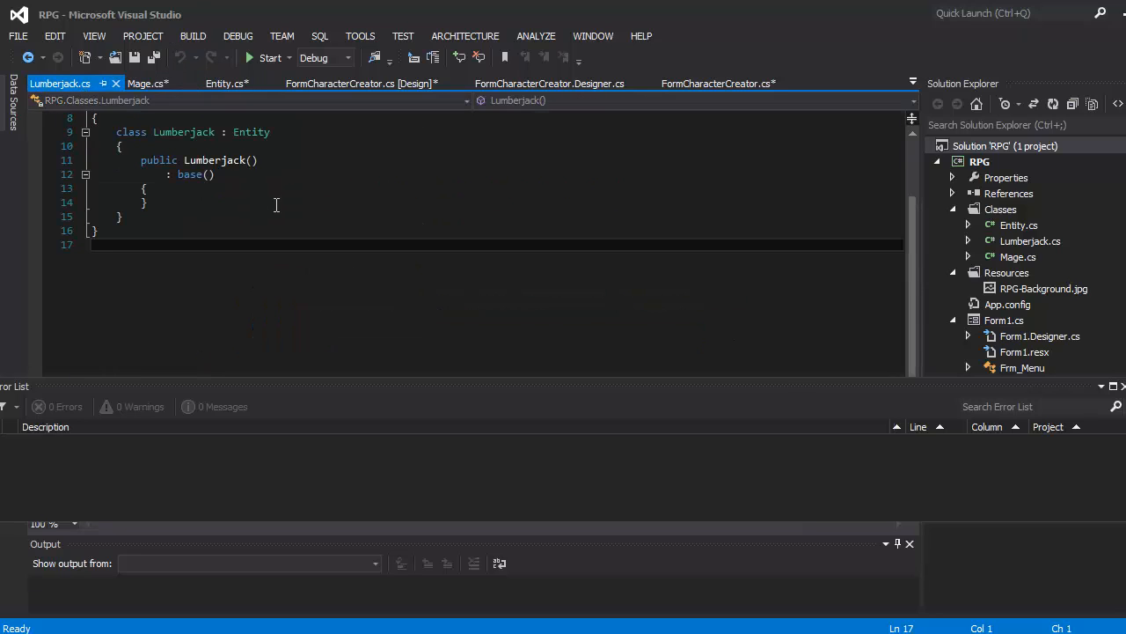
pyautogui.scroll(3)
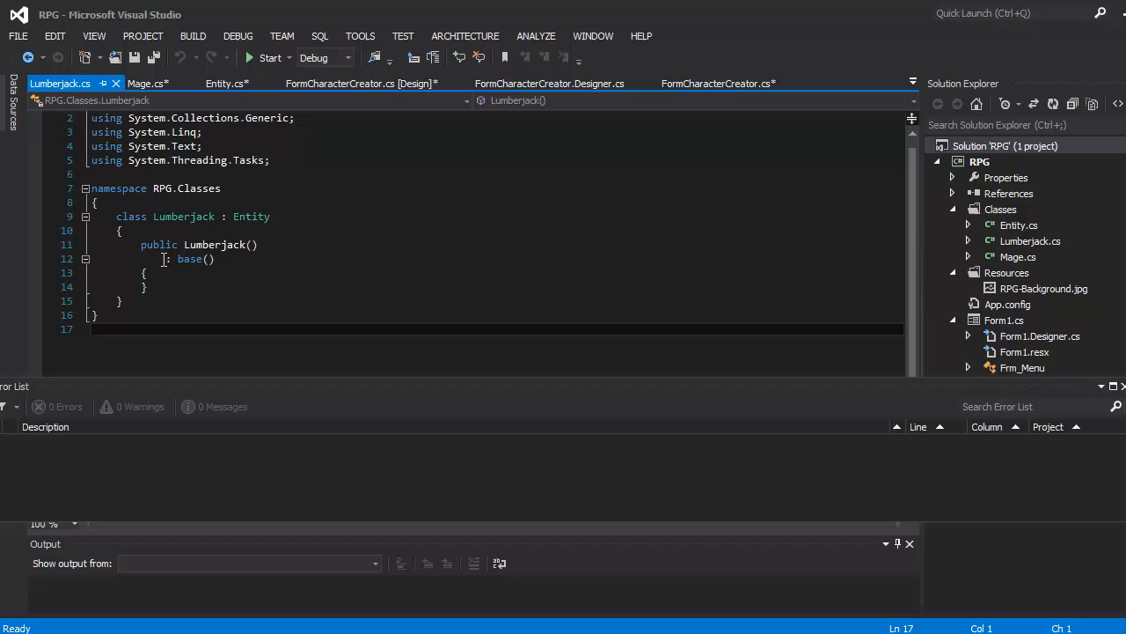
pyautogui.moveTo(148, 82)
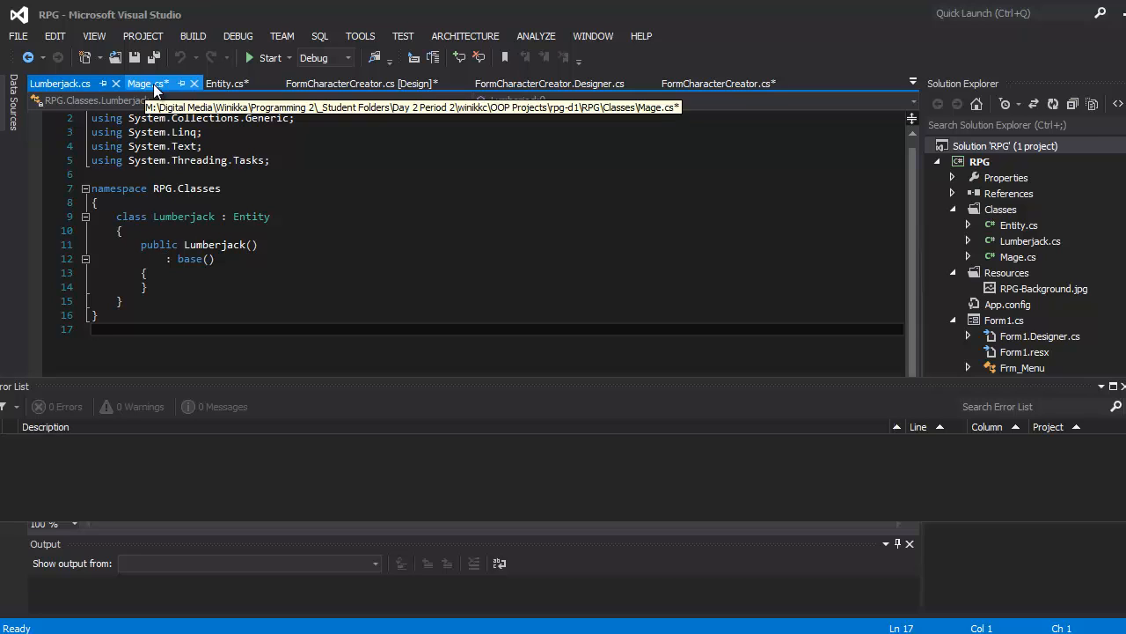
pyautogui.moveTo(426, 181)
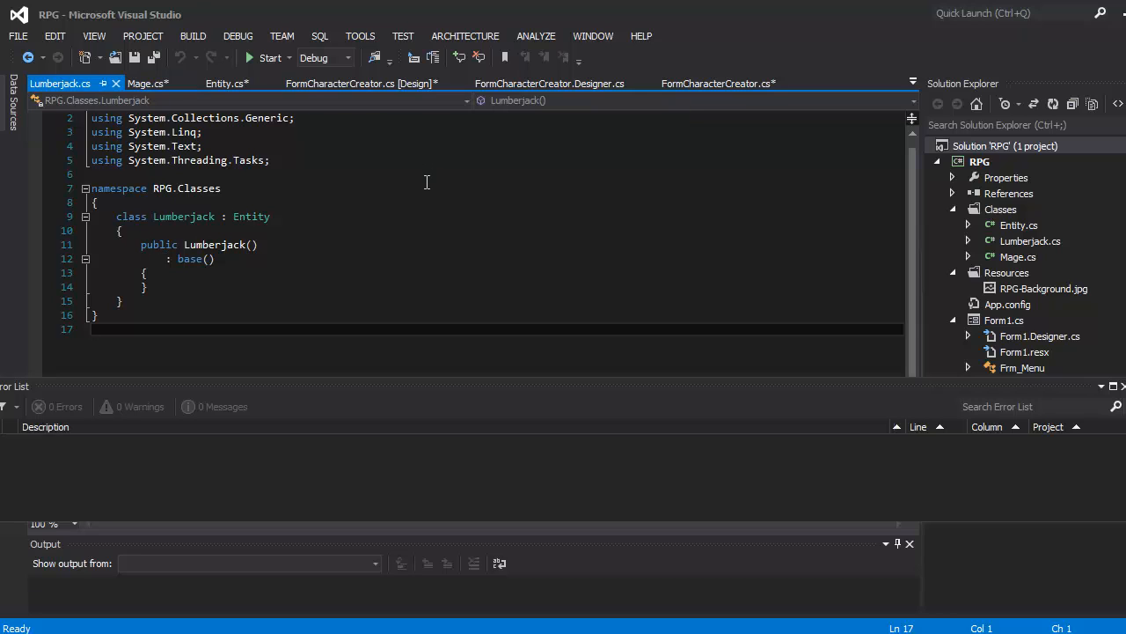
pyautogui.moveTo(148, 83)
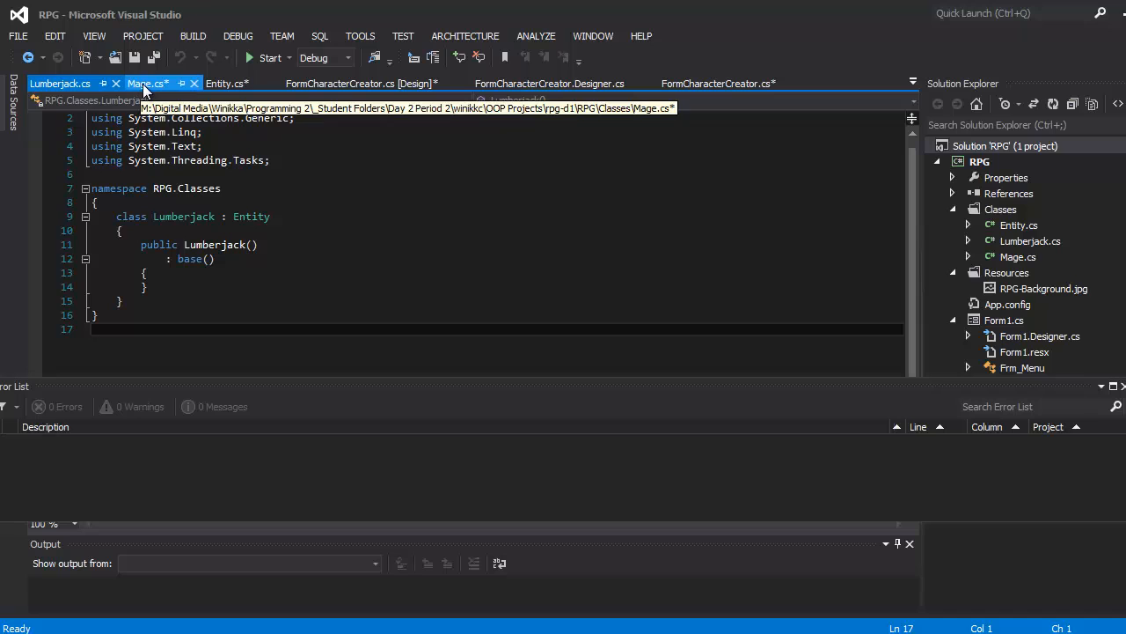
pyautogui.click(144, 82)
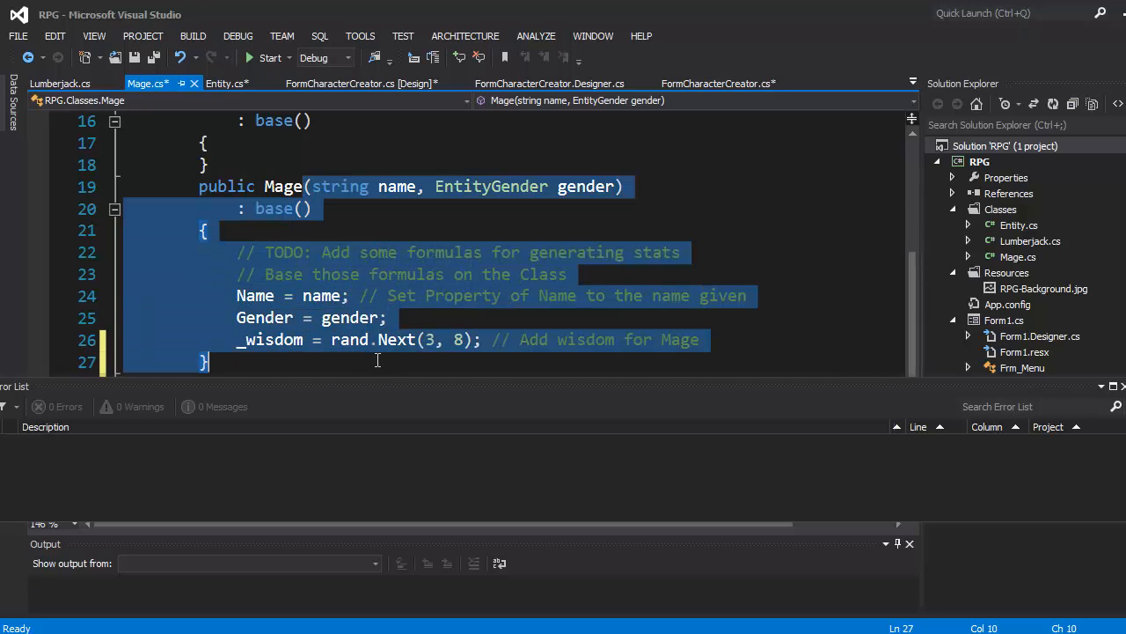
# Add a Lumberjack(string name, EntityGender gender) constructor modelled on Mage's.
pyautogui.rightClick(377, 359)
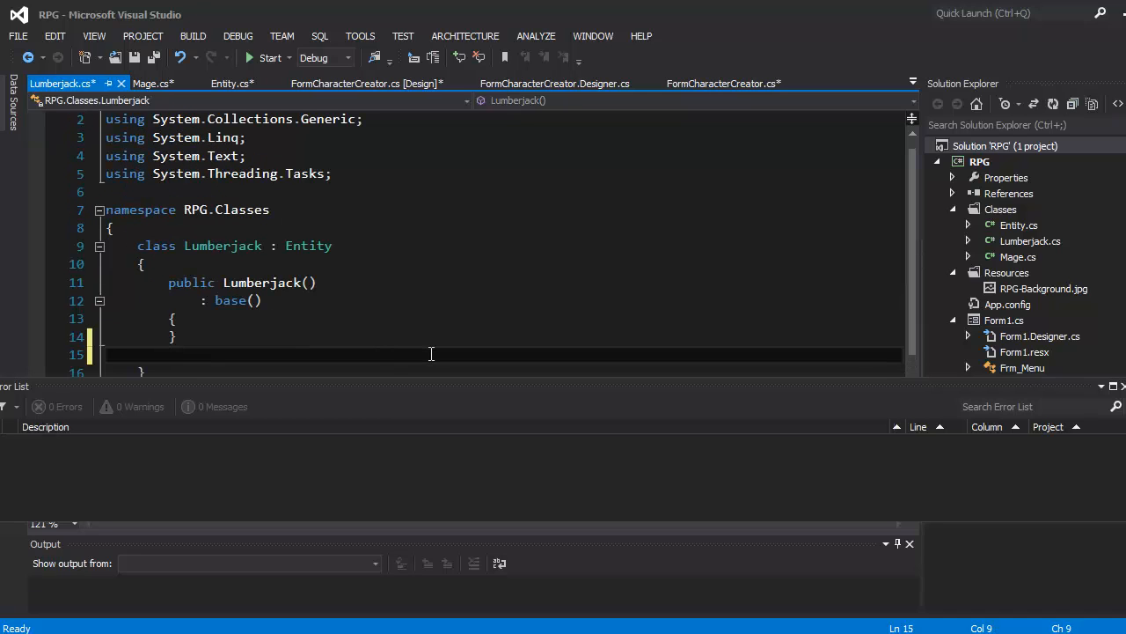
pyautogui.write('public Lumberjack')
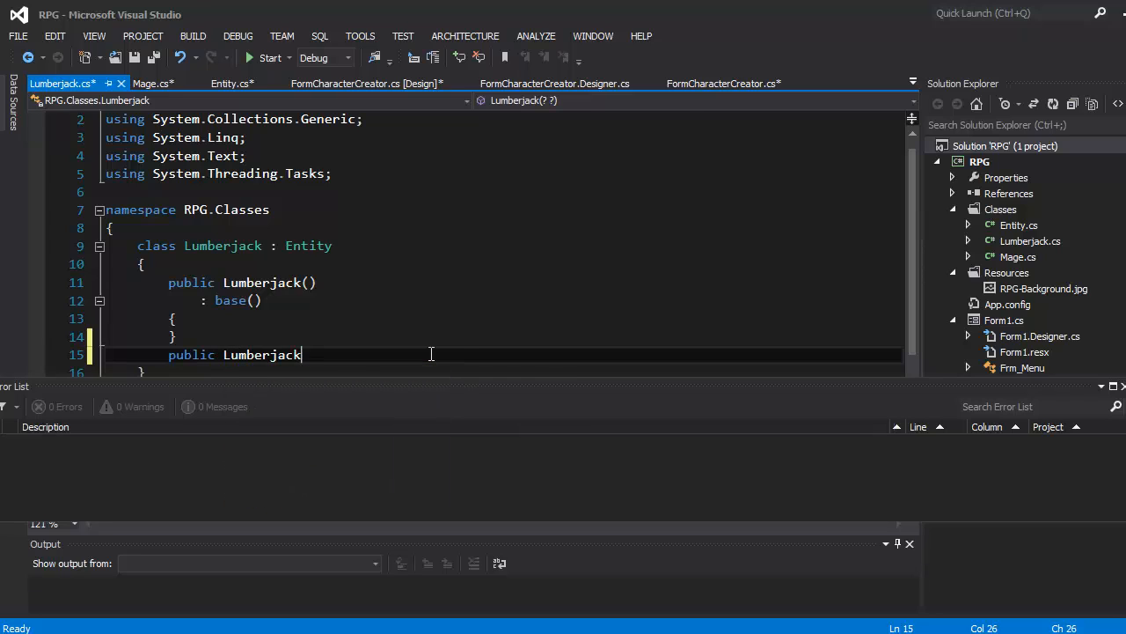
pyautogui.write('(string name, EntityGender gender)')
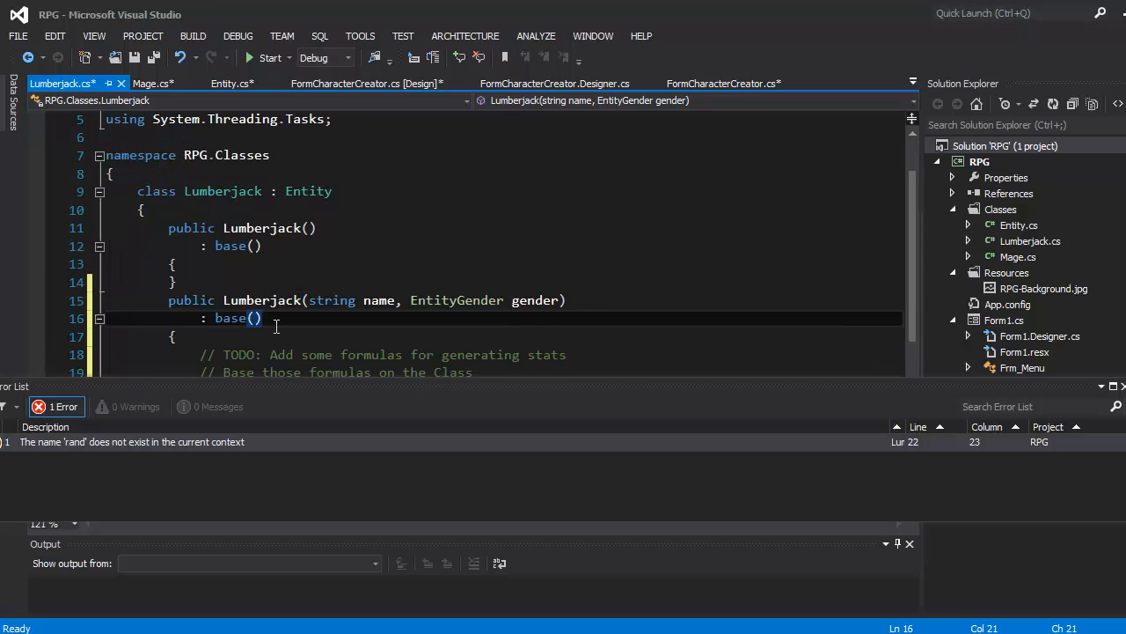
# Make the constructor assign the random value to _strength instead of _wisdom.
pyautogui.scroll(-3)
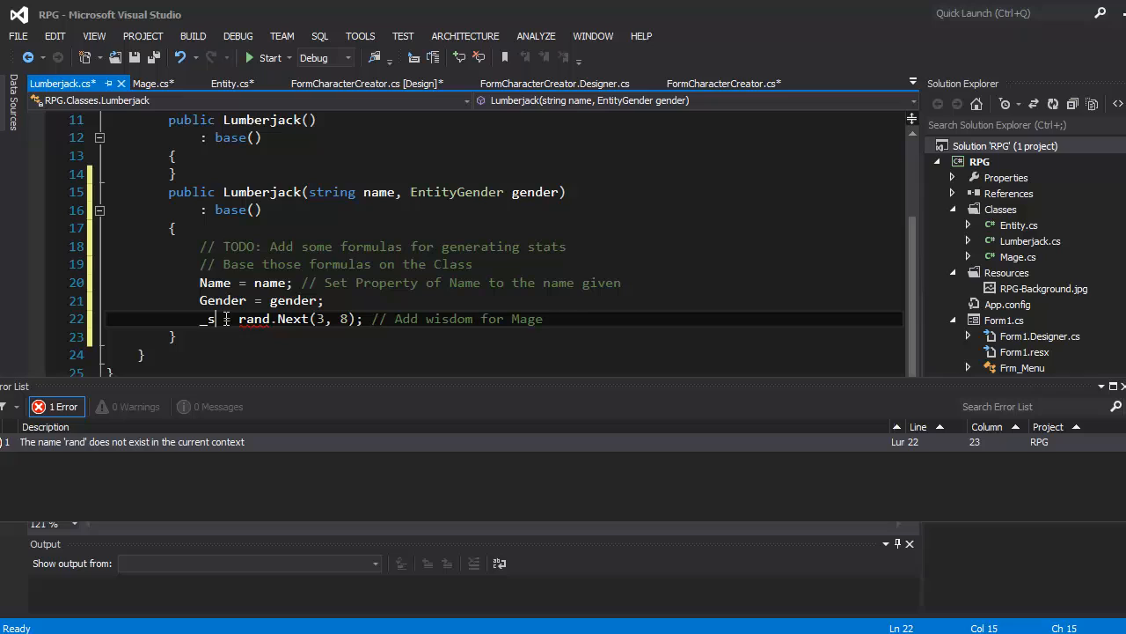
pyautogui.write('trength')
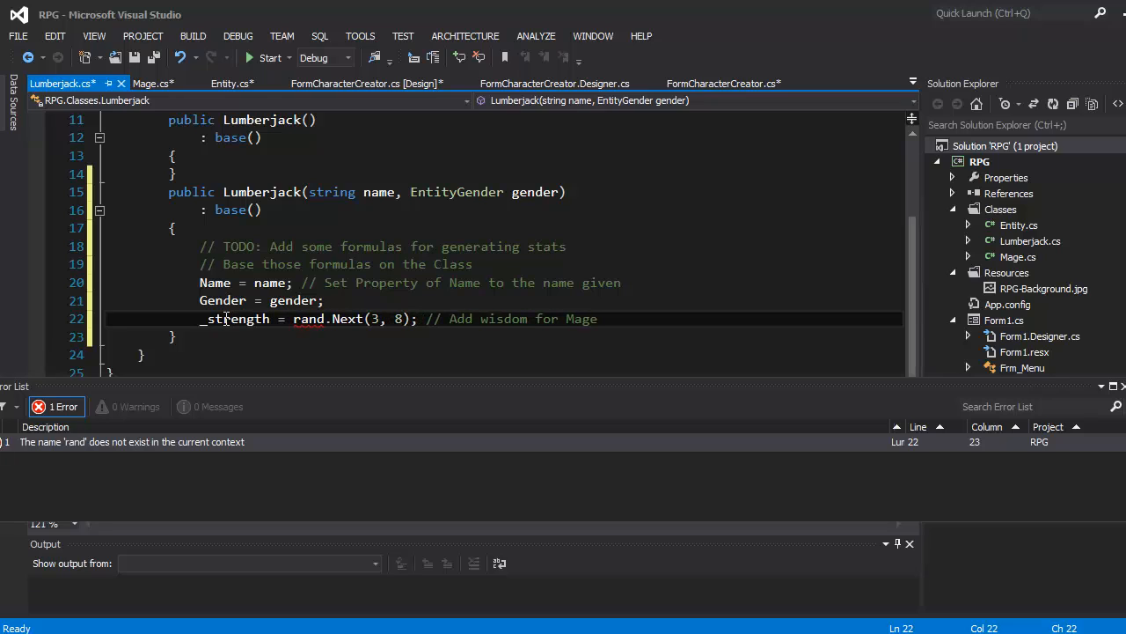
pyautogui.doubleClick(236, 319)
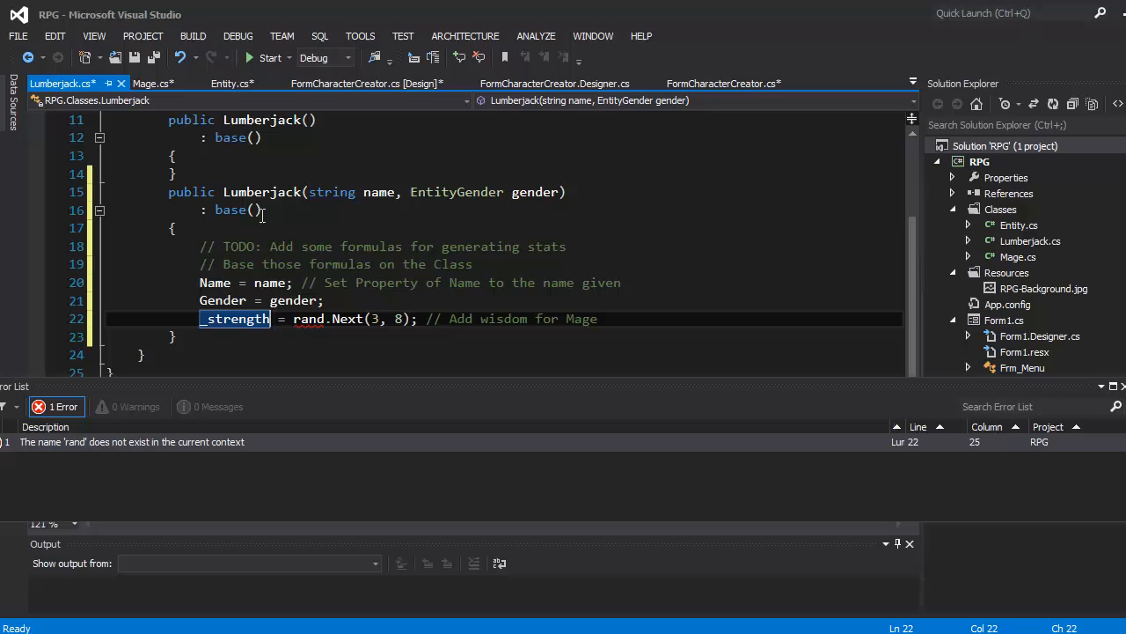
pyautogui.moveTo(292, 264)
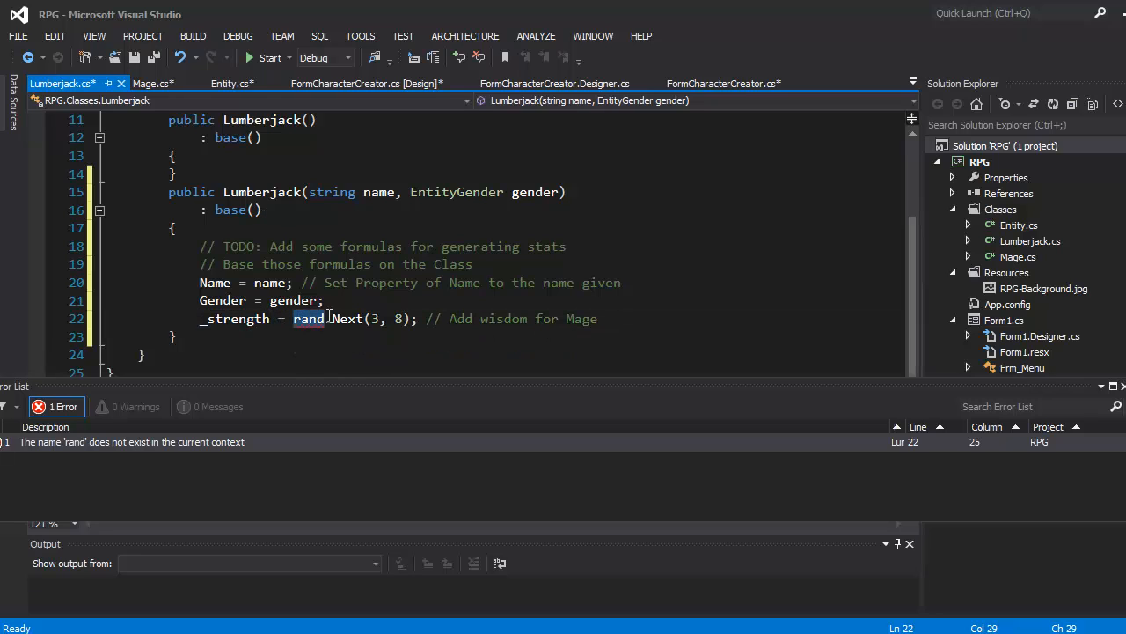
pyautogui.scroll(3)
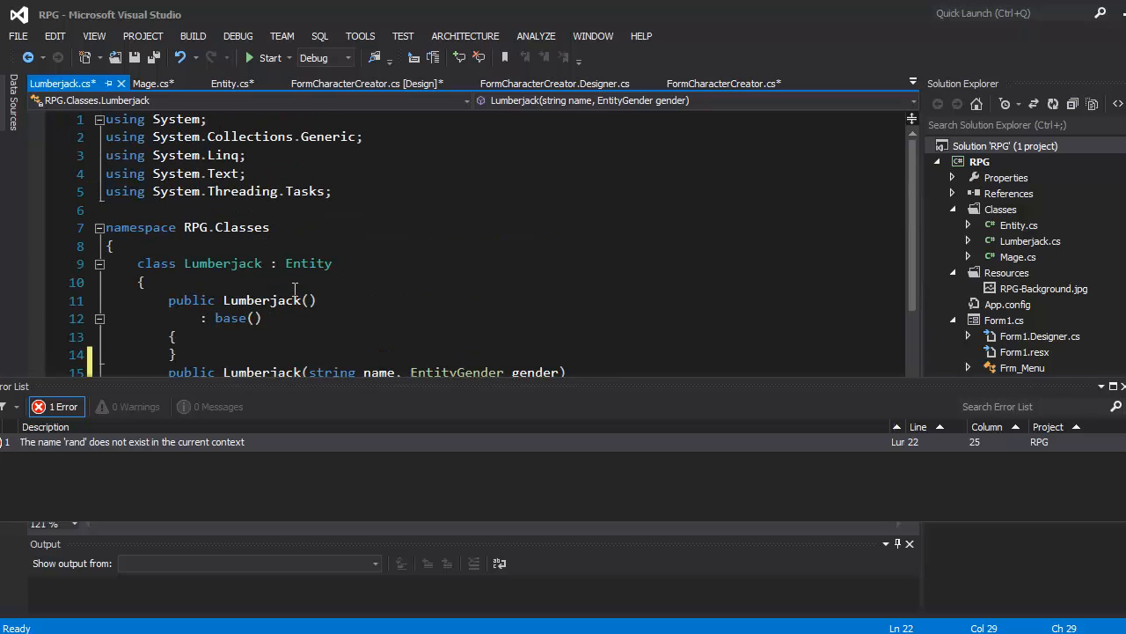
pyautogui.scroll(-3)
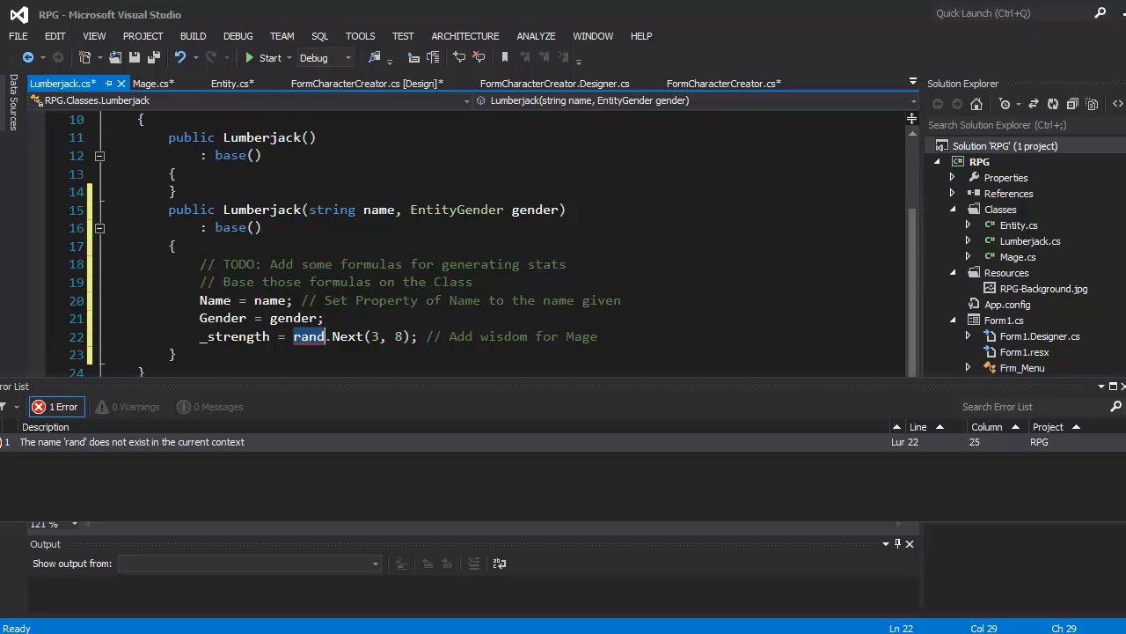
pyautogui.click(232, 83)
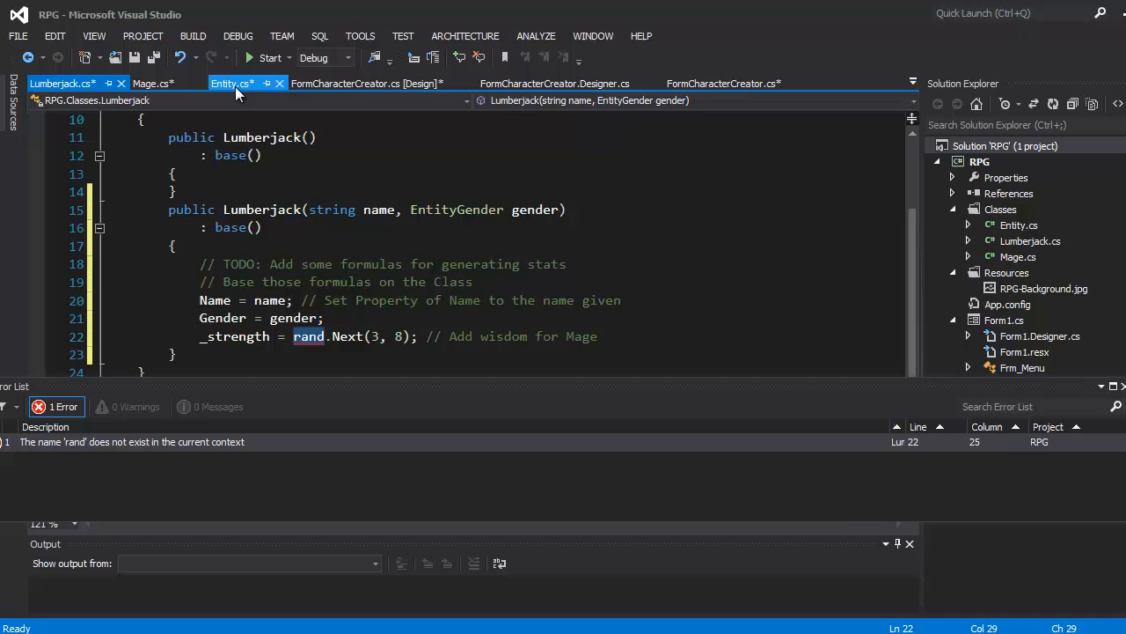
# Locate Entity's field region above _gender.
pyautogui.click(232, 82)
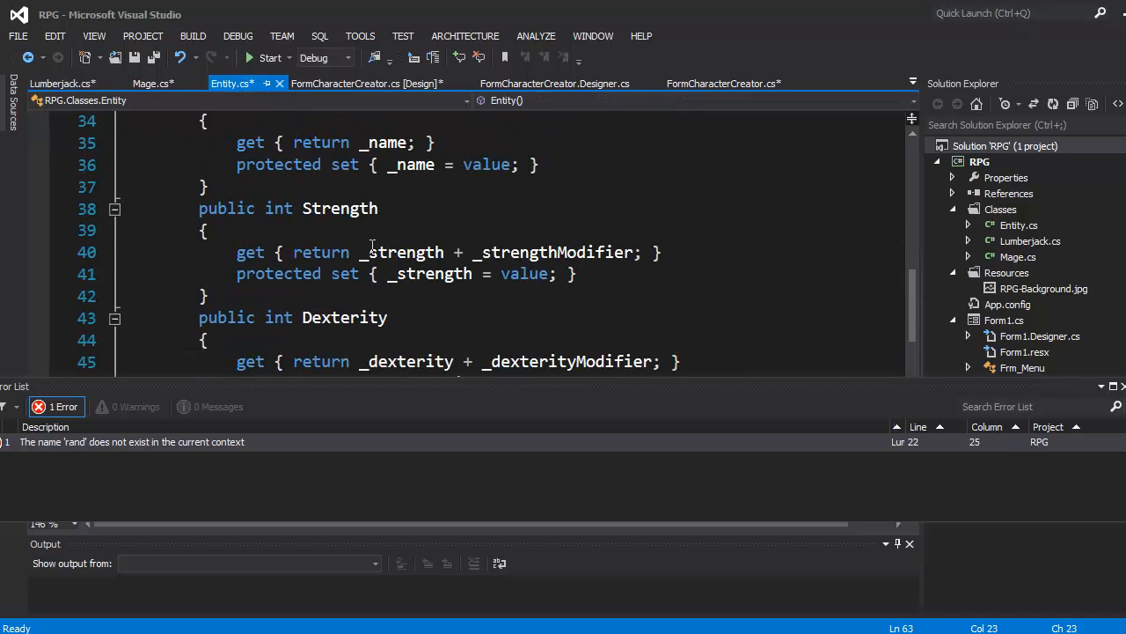
pyautogui.scroll(3)
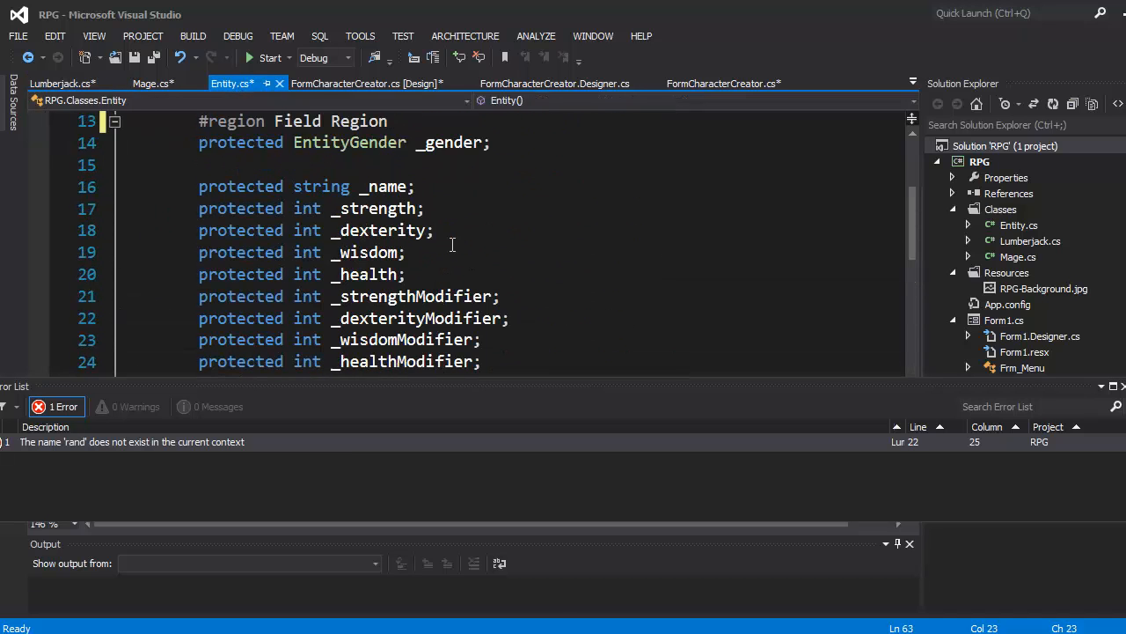
pyautogui.scroll(3)
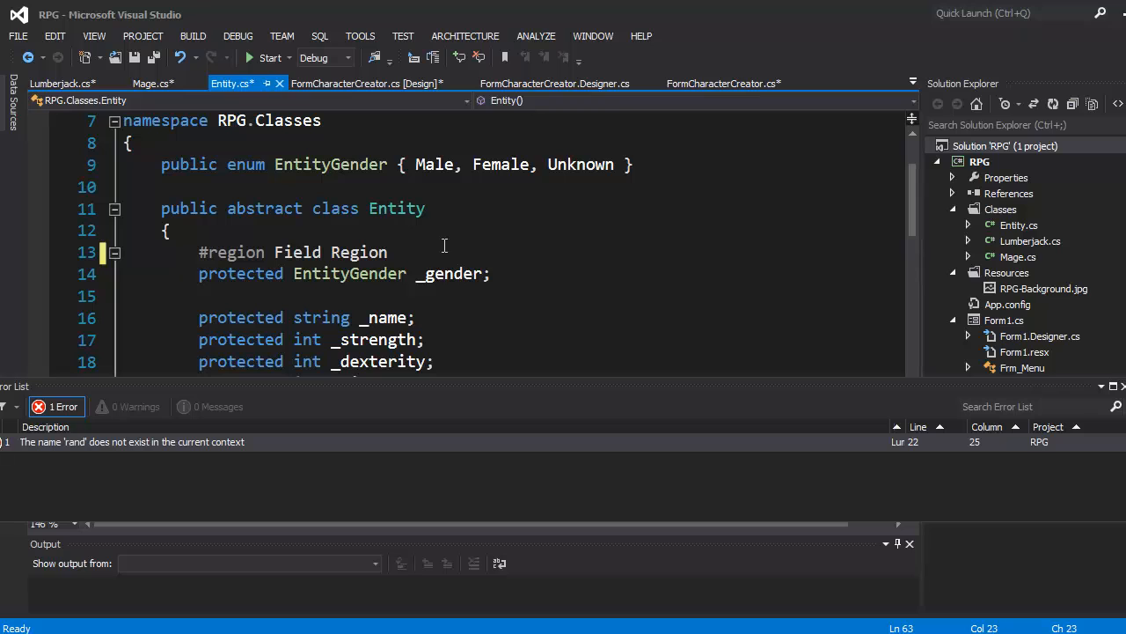
pyautogui.moveTo(514, 291)
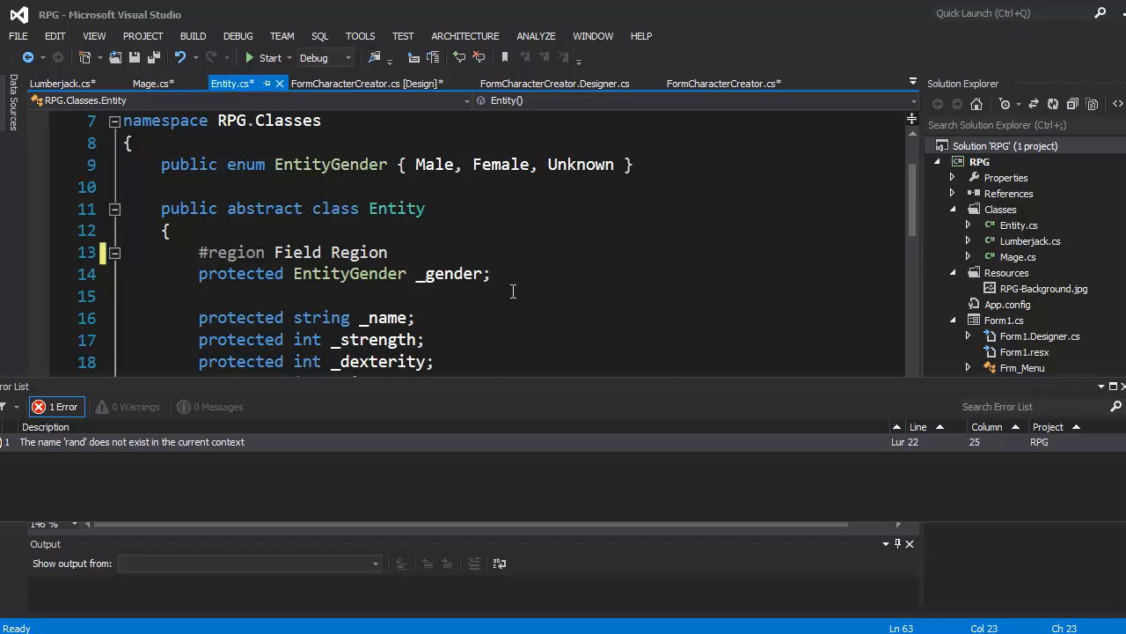
pyautogui.scroll(-3)
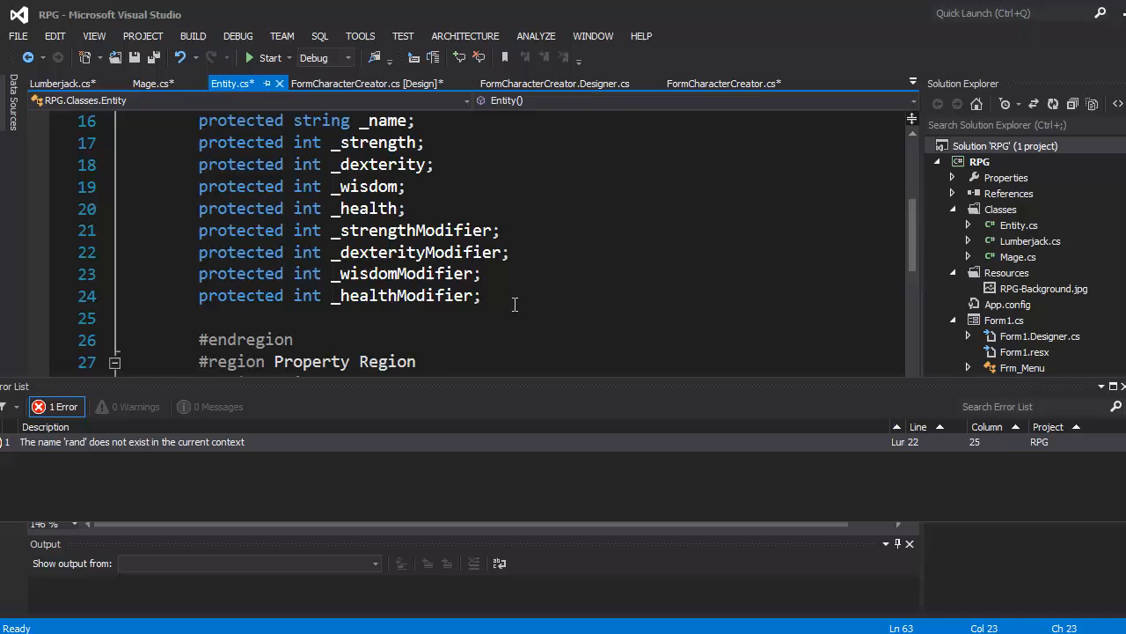
pyautogui.scroll(3)
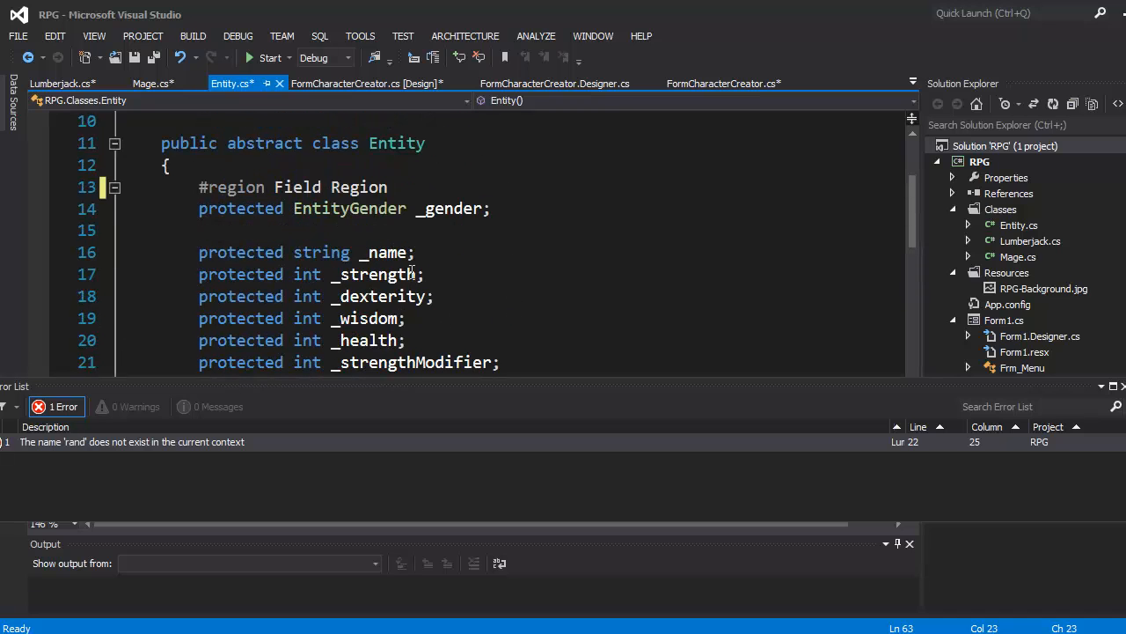
pyautogui.scroll(3)
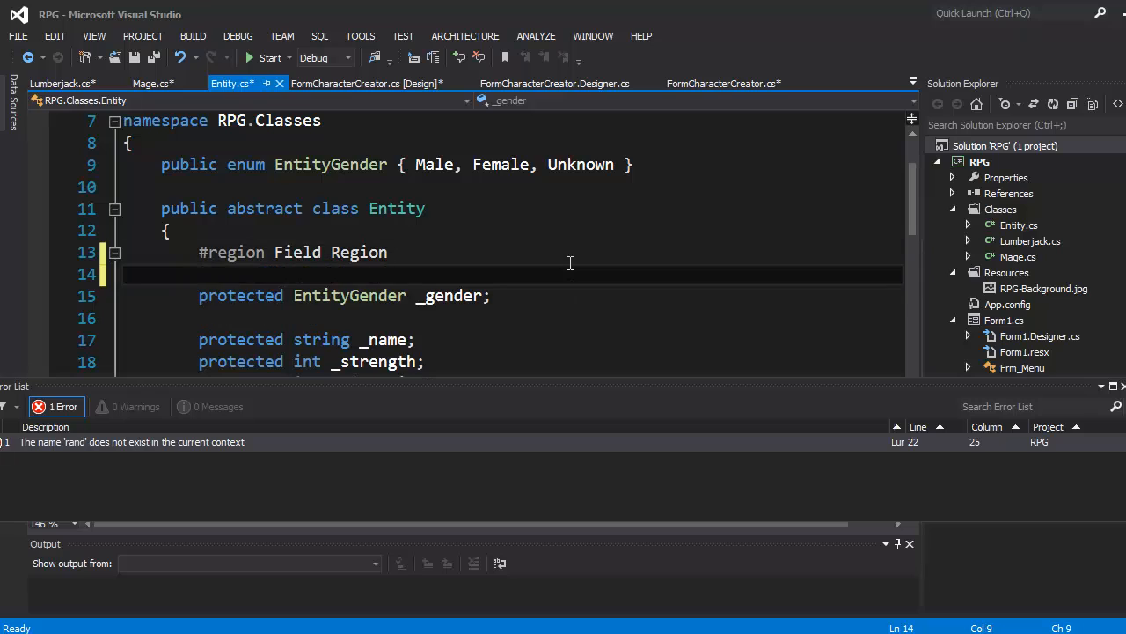
# Declare 'protected Random rand;' in Entity so Lumberjack's constructor compiles.
pyautogui.write('protected')
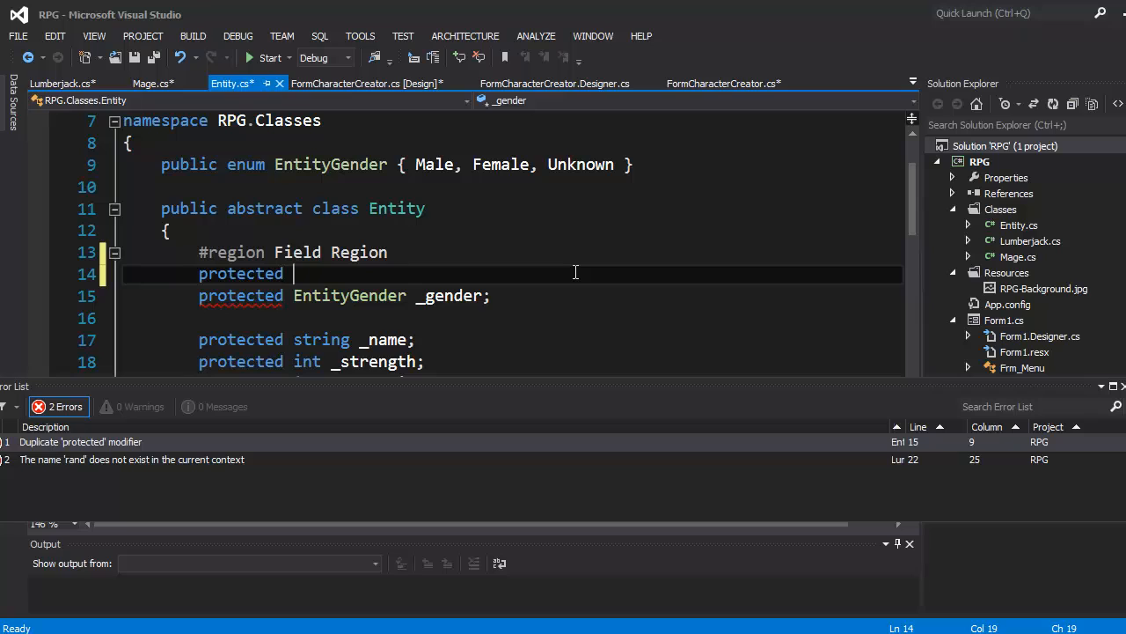
pyautogui.write('Random')
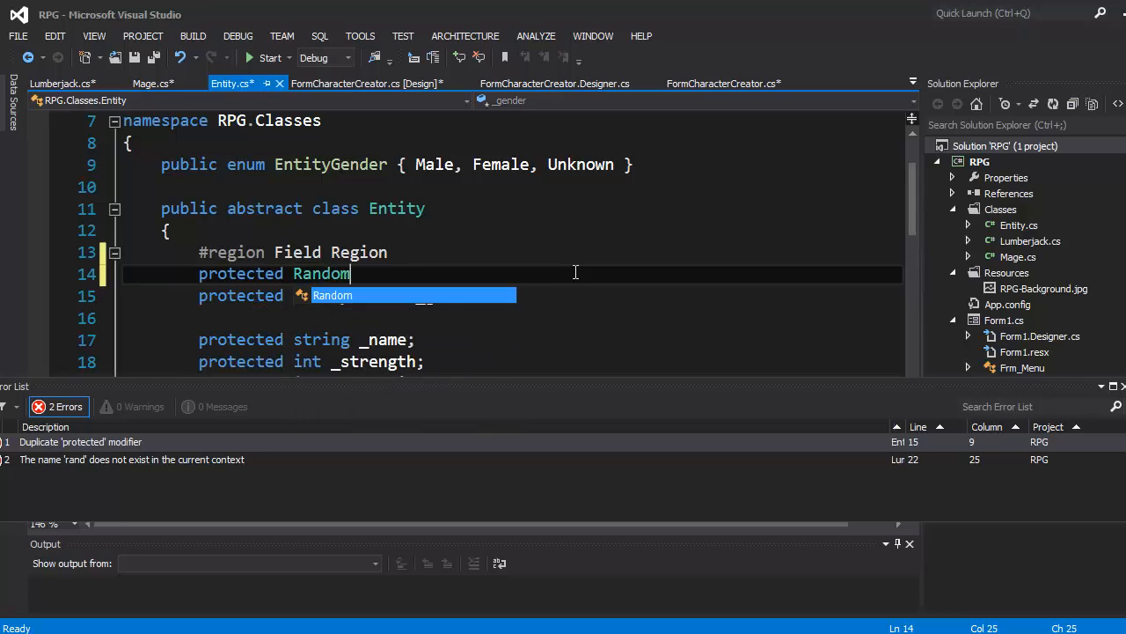
pyautogui.write('ran')
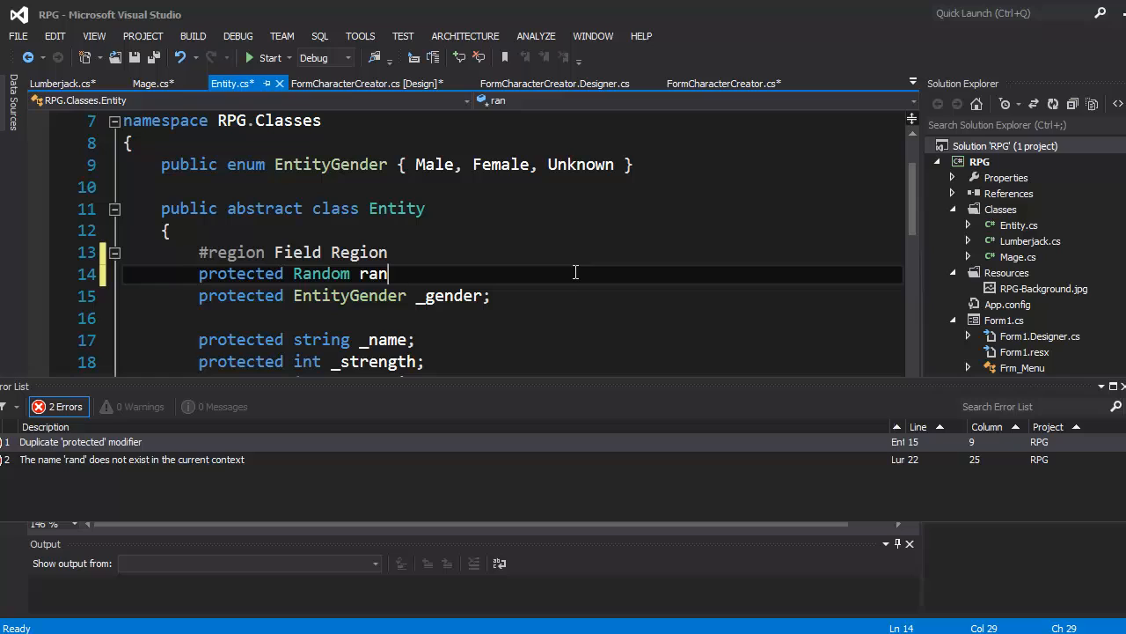
pyautogui.write('d')
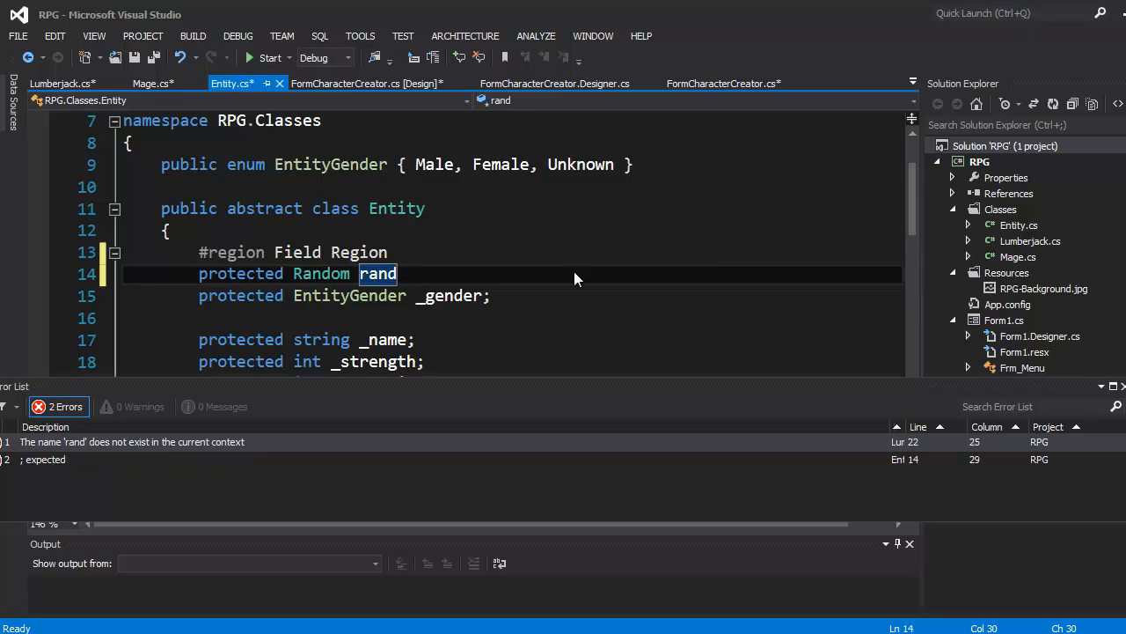
pyautogui.write(';')
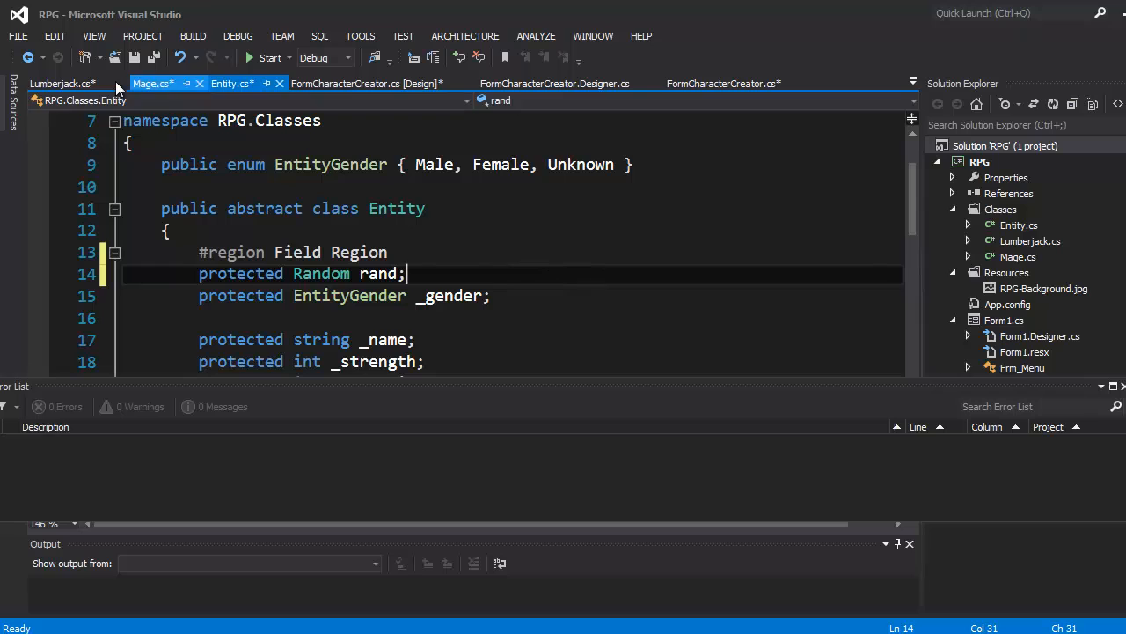
pyautogui.click(62, 83)
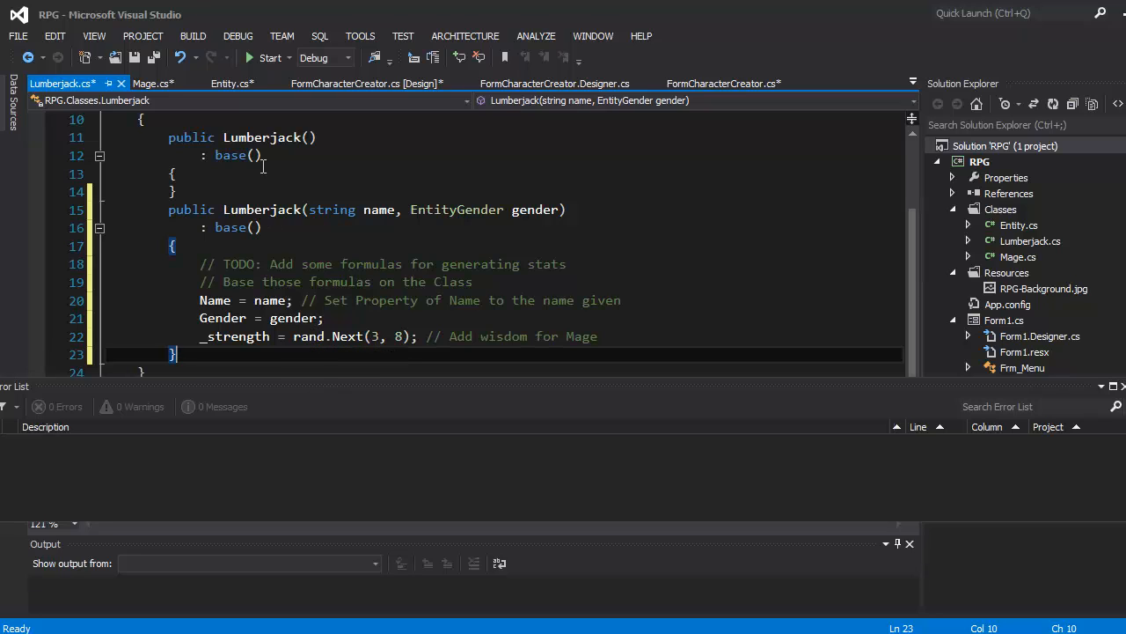
pyautogui.click(232, 83)
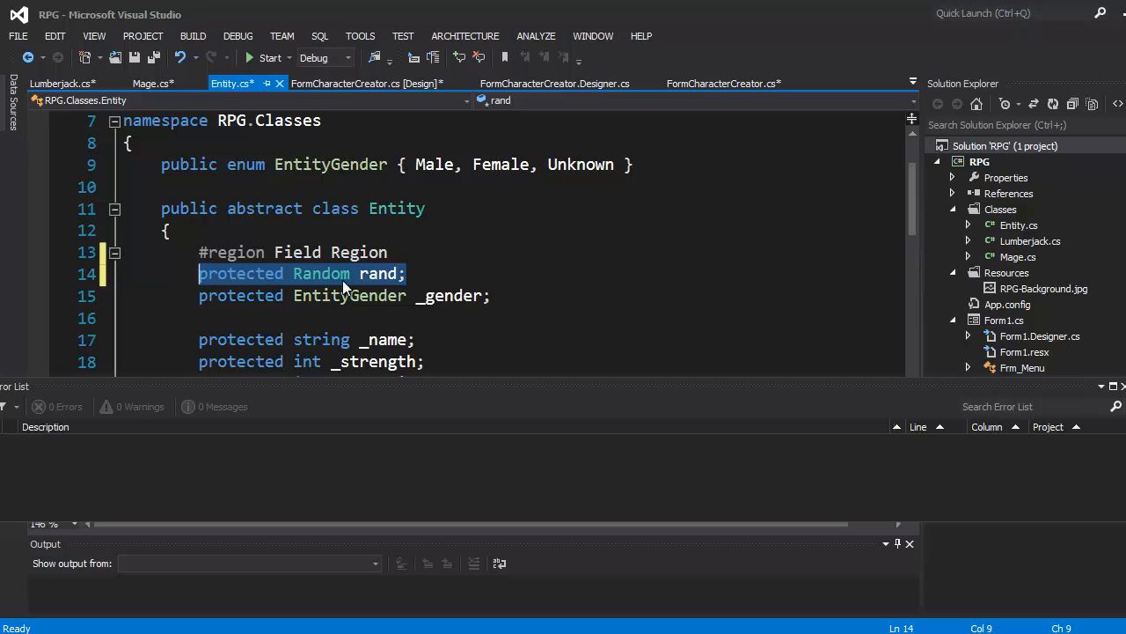
pyautogui.moveTo(61, 82)
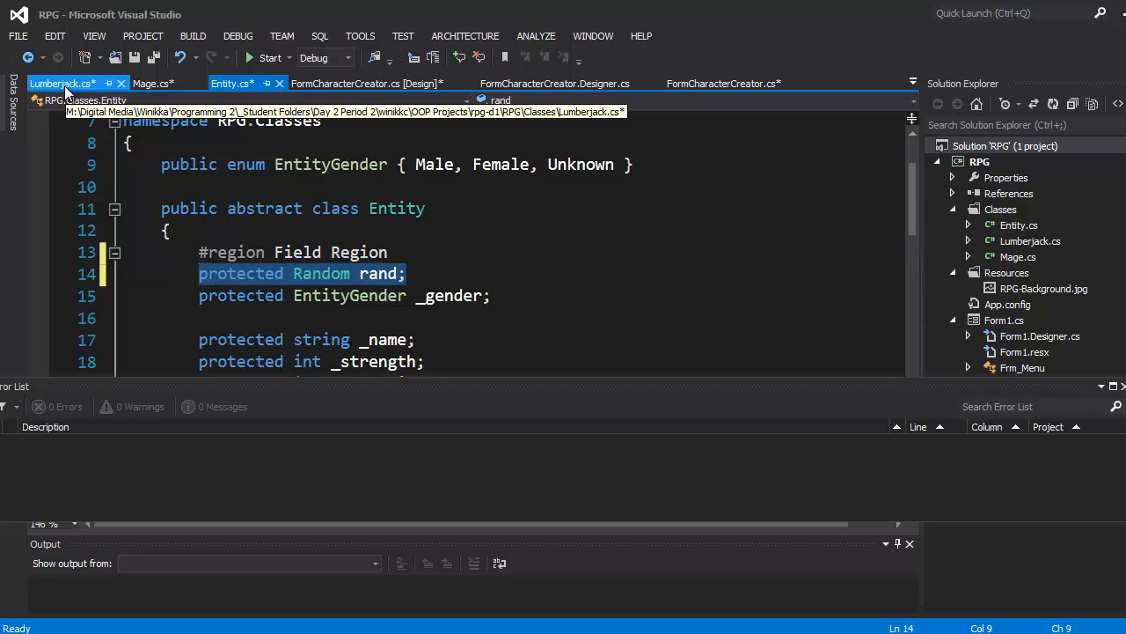
pyautogui.click(57, 83)
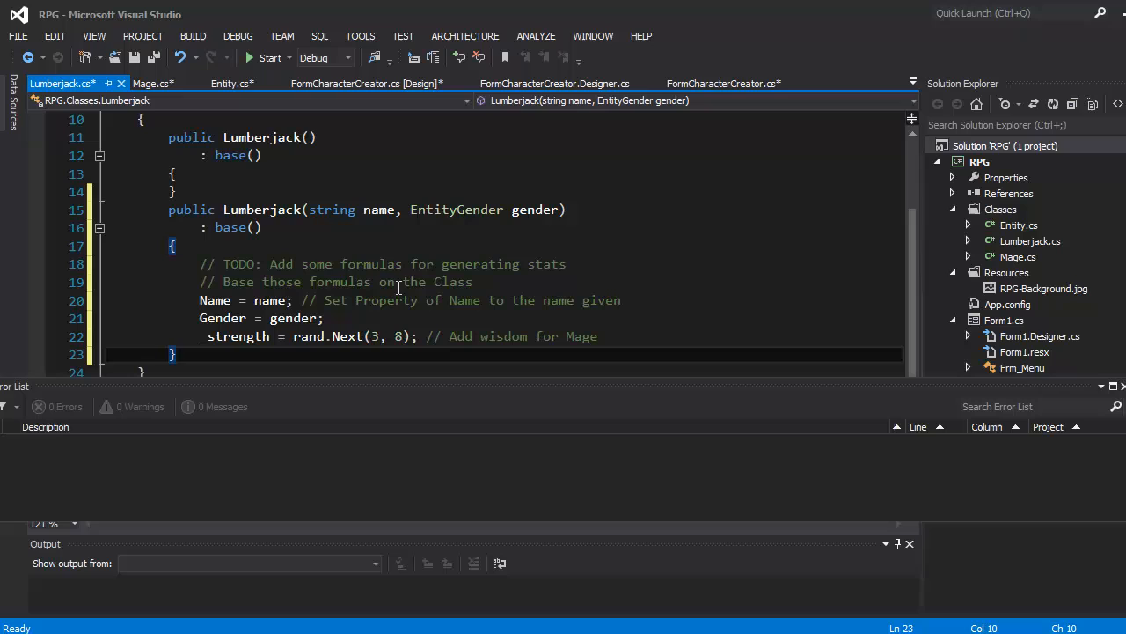
pyautogui.moveTo(390, 311)
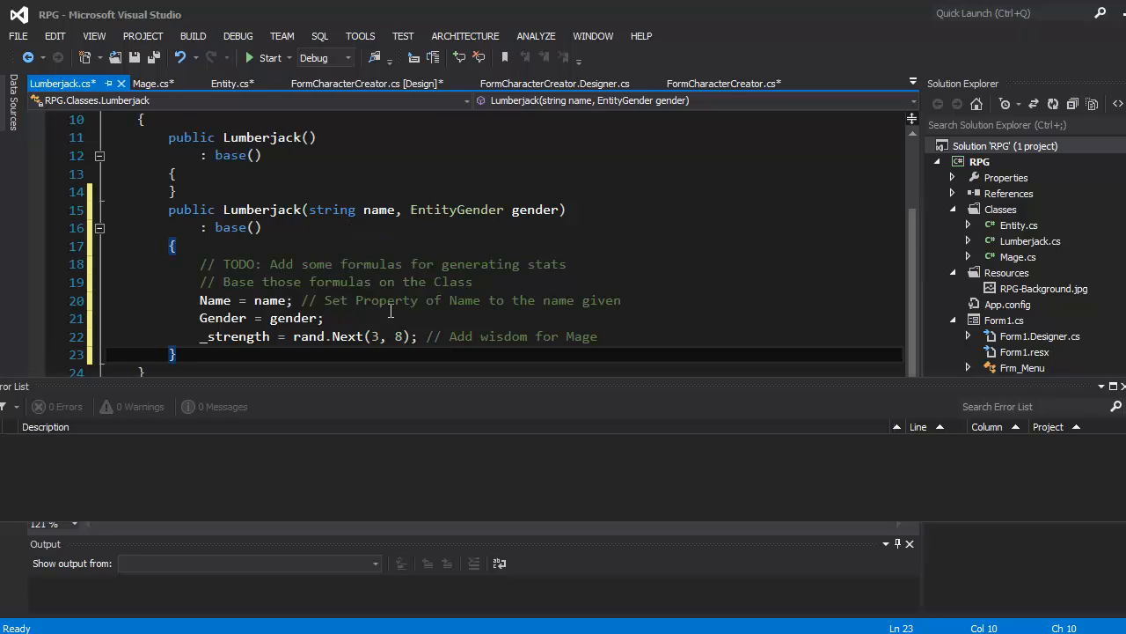
pyautogui.moveTo(729, 320)
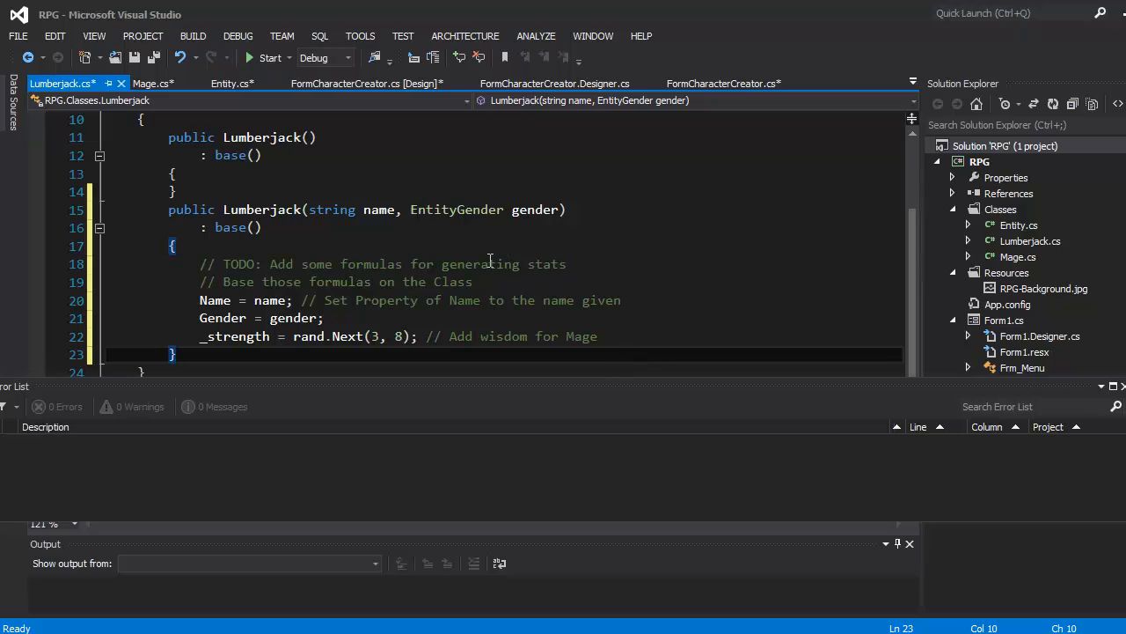
# Reword the comment from 'Add wisdom for Mage' to 'Add strength for Lumberjack'.
pyautogui.doubleClick(581, 336)
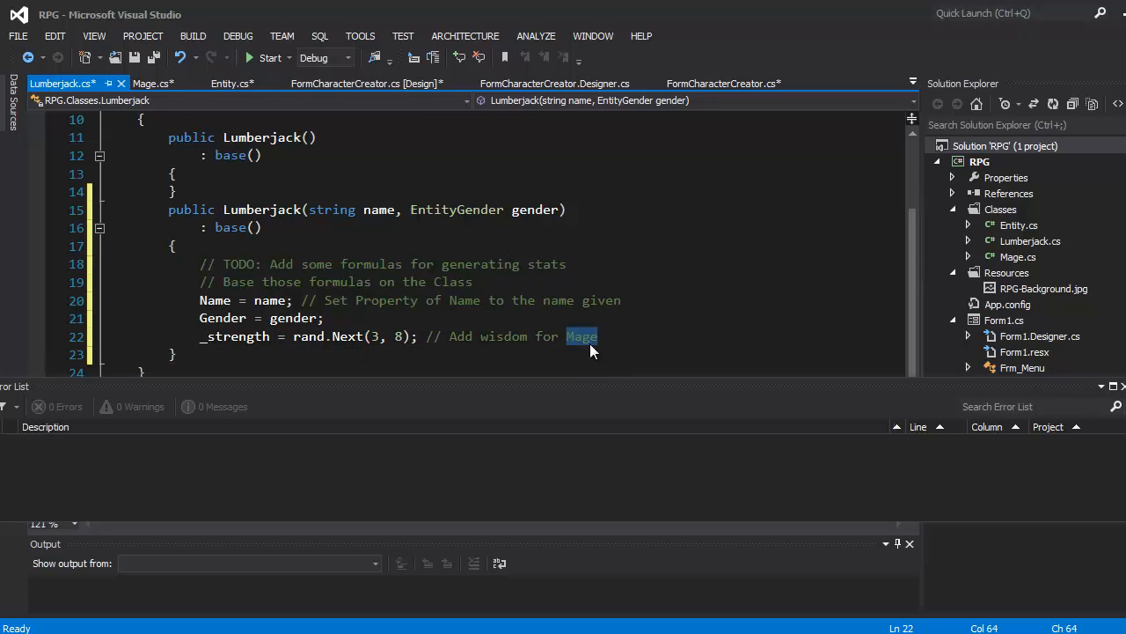
pyautogui.press('Delete')
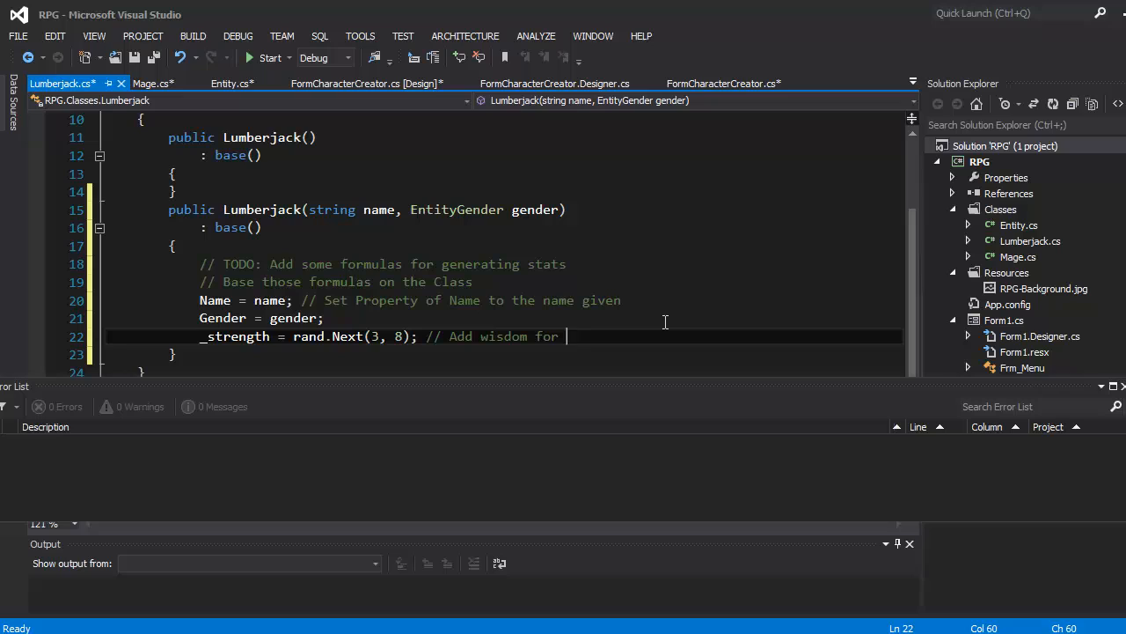
pyautogui.press('BackSpace')
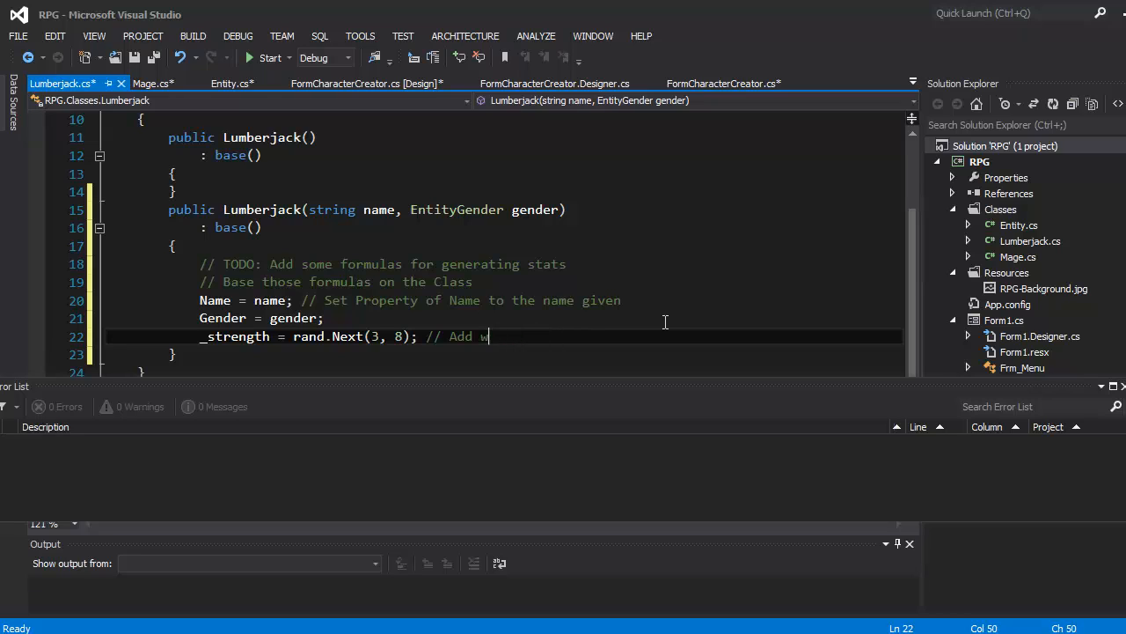
pyautogui.write('trengt')
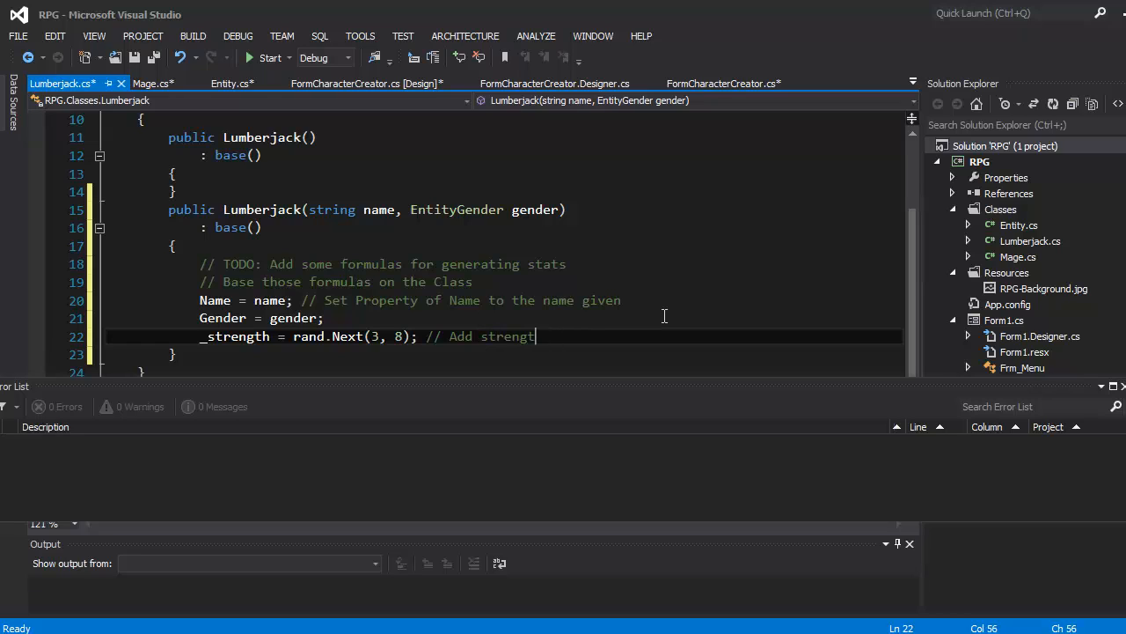
pyautogui.write('h for Lumbe')
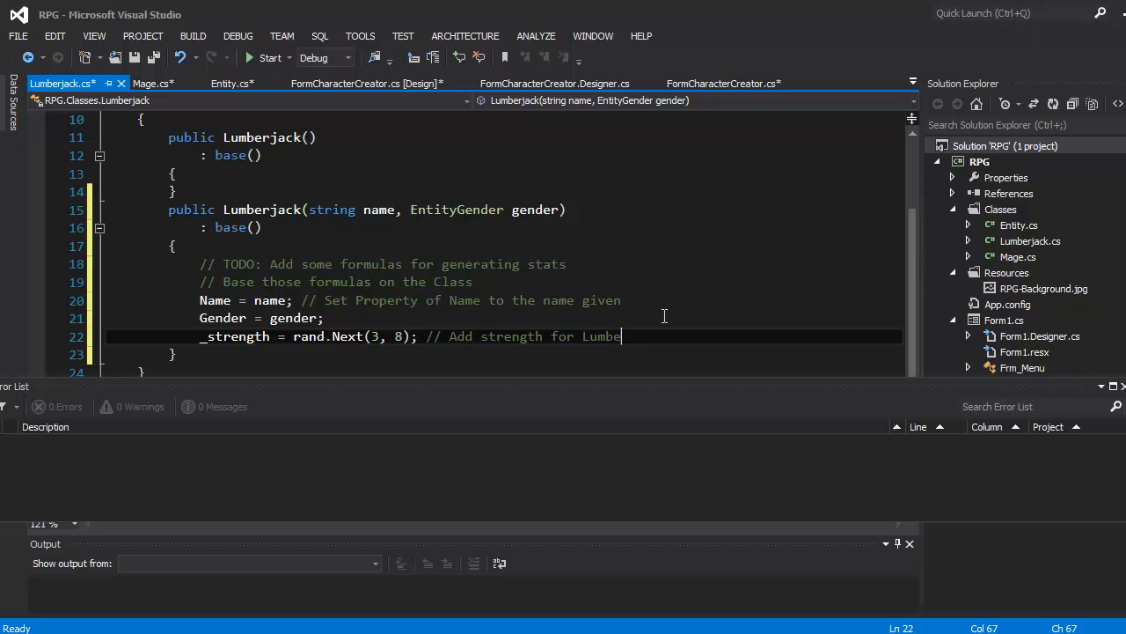
pyautogui.write('rjack')
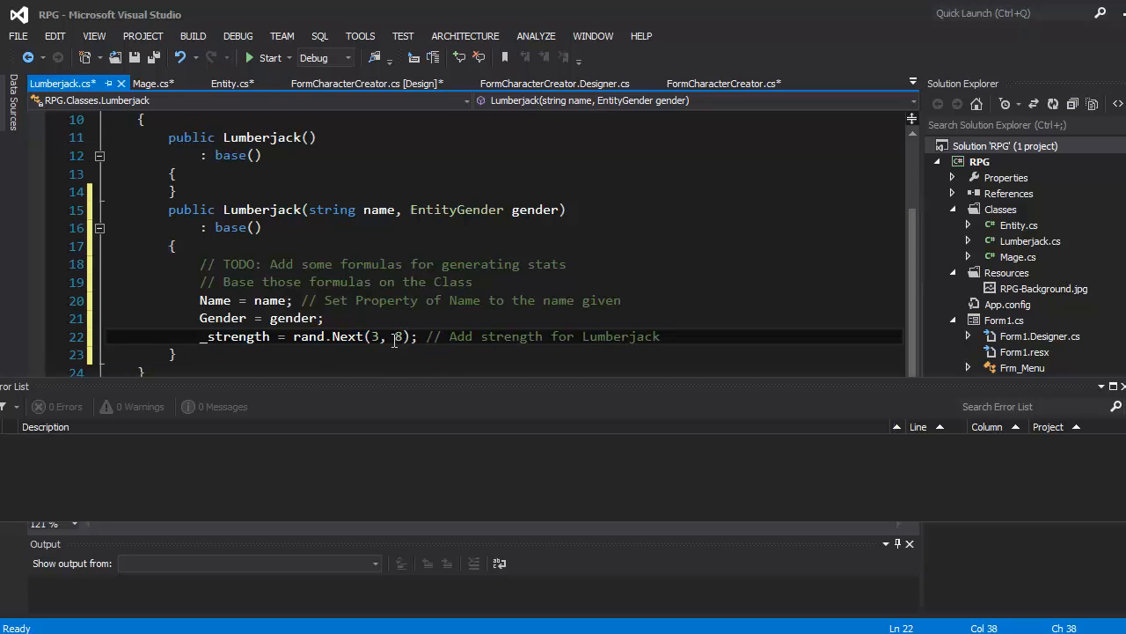
pyautogui.moveTo(391, 336)
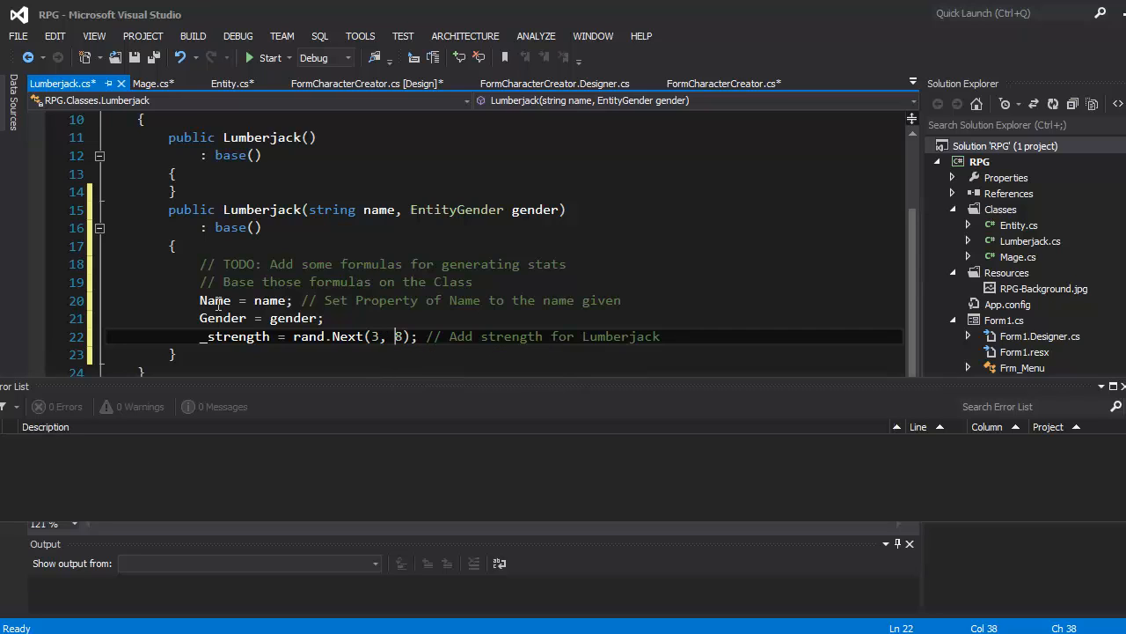
pyautogui.moveTo(169, 210); pyautogui.dragTo(226, 356)
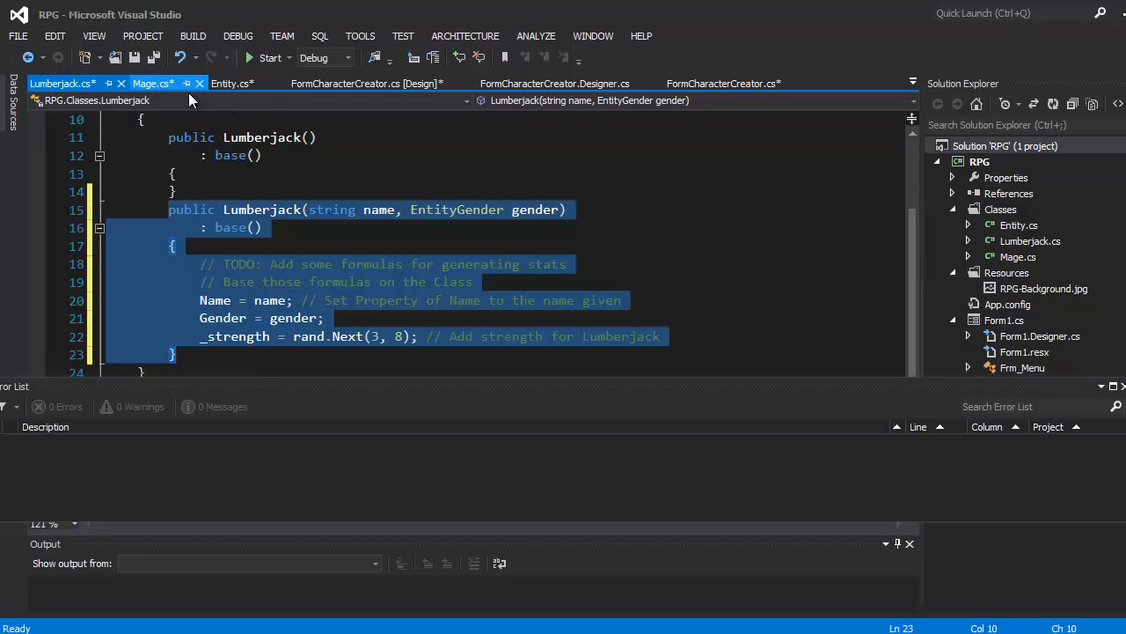
# Save all files, review Entity's rand field, and return to the blank line after Mage's constructor.
pyautogui.click(146, 83)
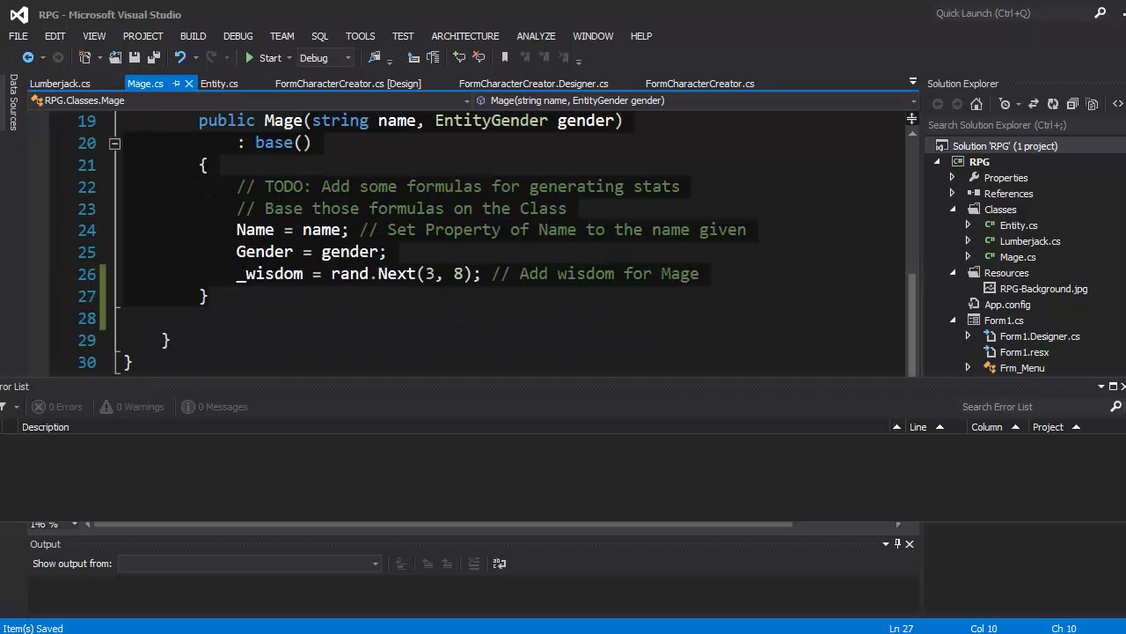
pyautogui.click(260, 319)
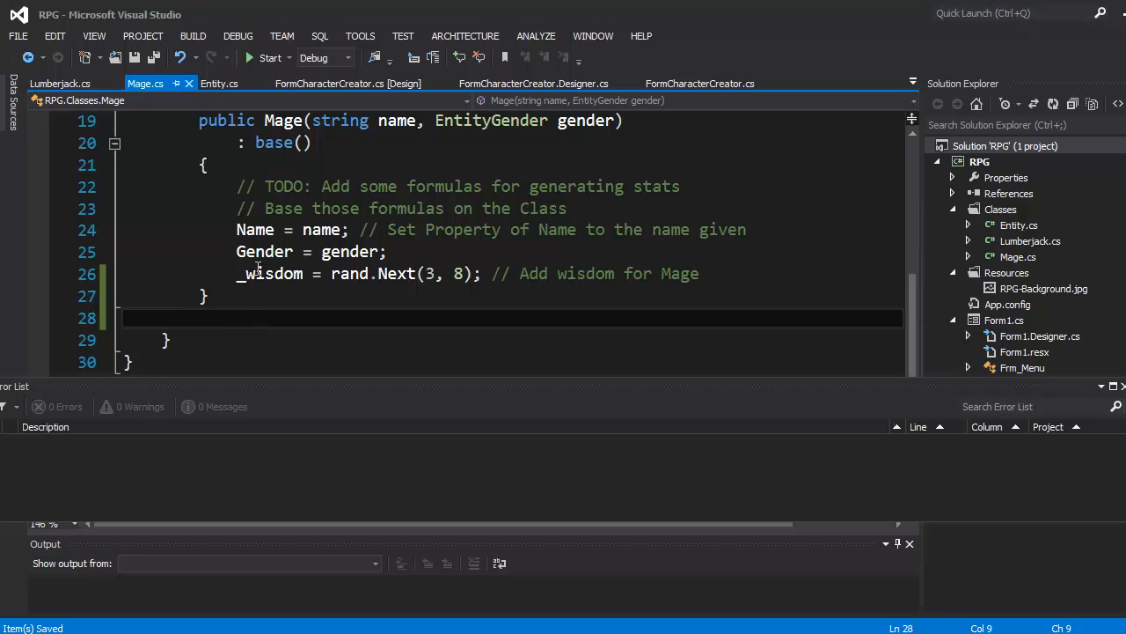
pyautogui.click(218, 82)
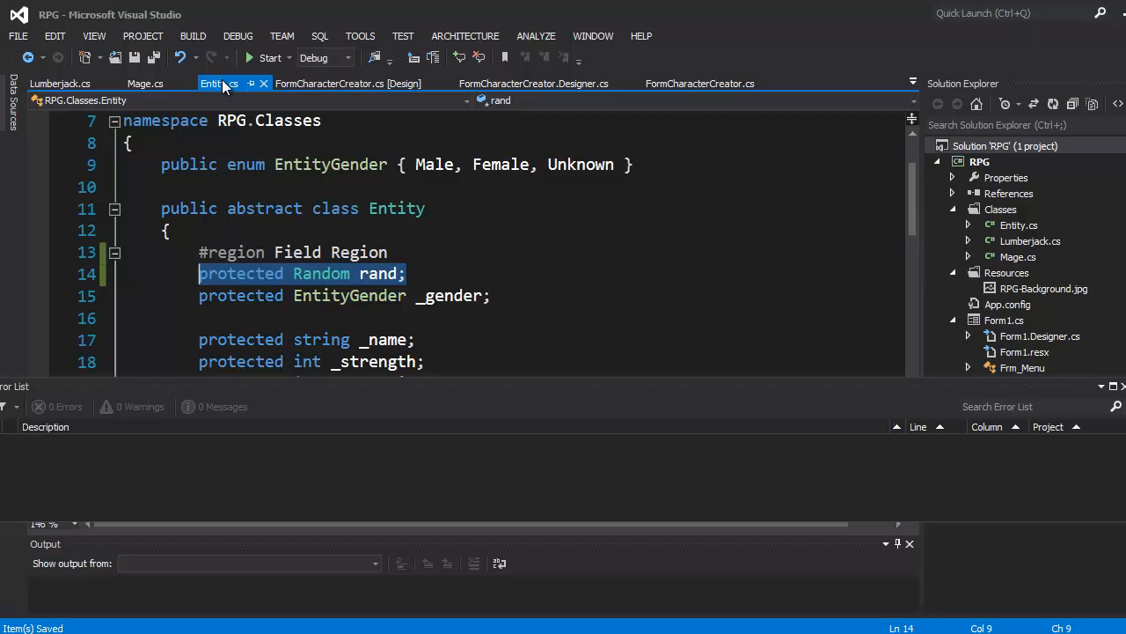
pyautogui.click(509, 339)
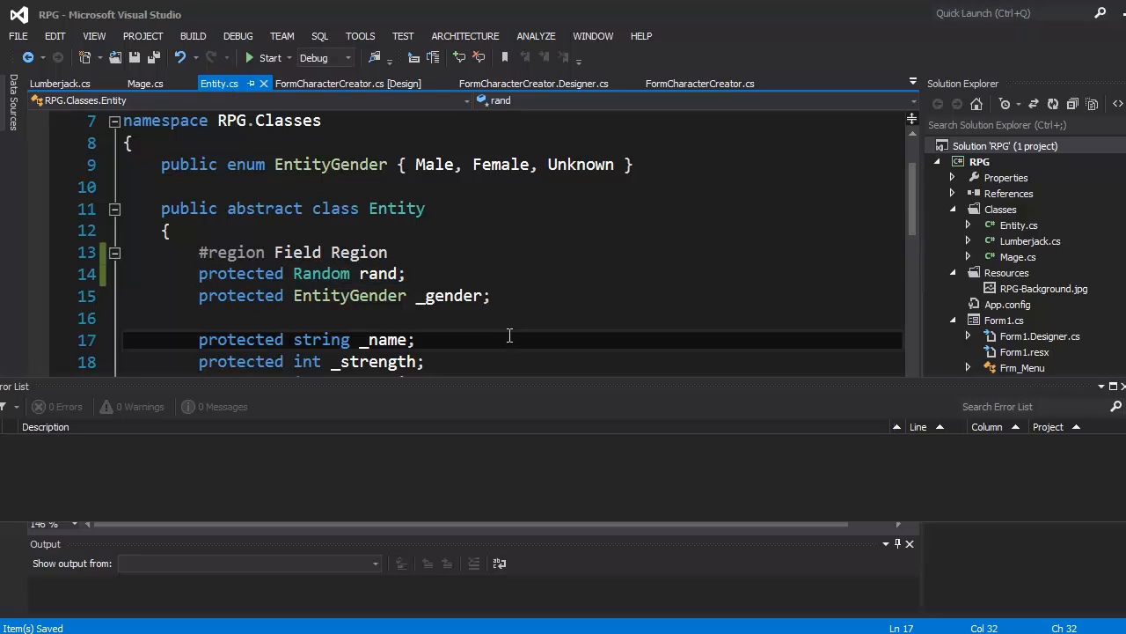
pyautogui.scroll(-3)
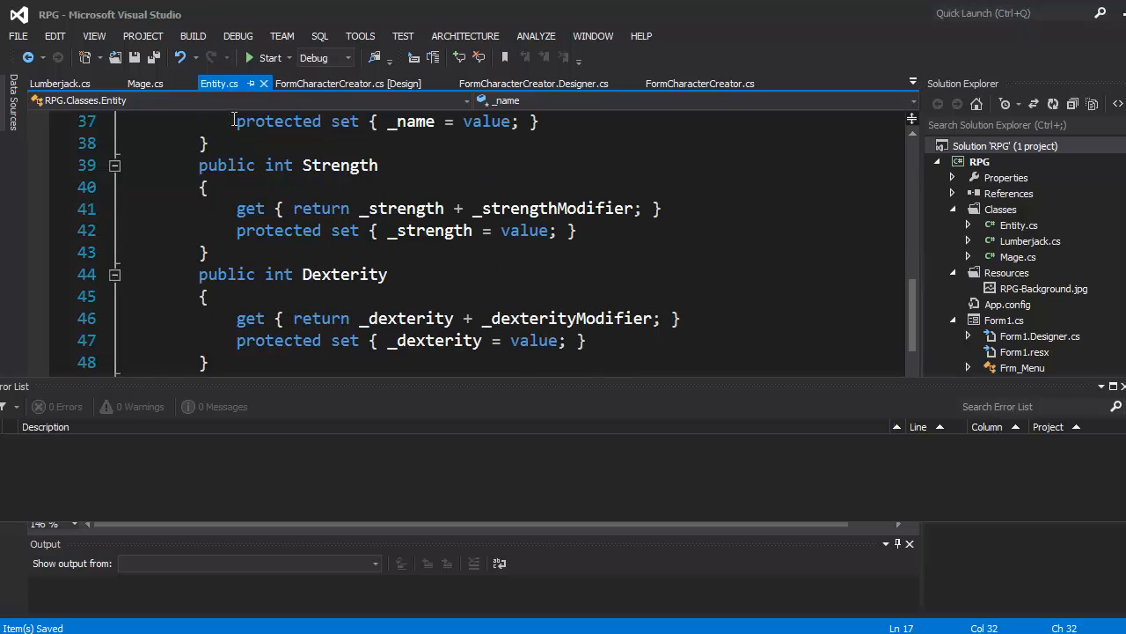
pyautogui.click(145, 83)
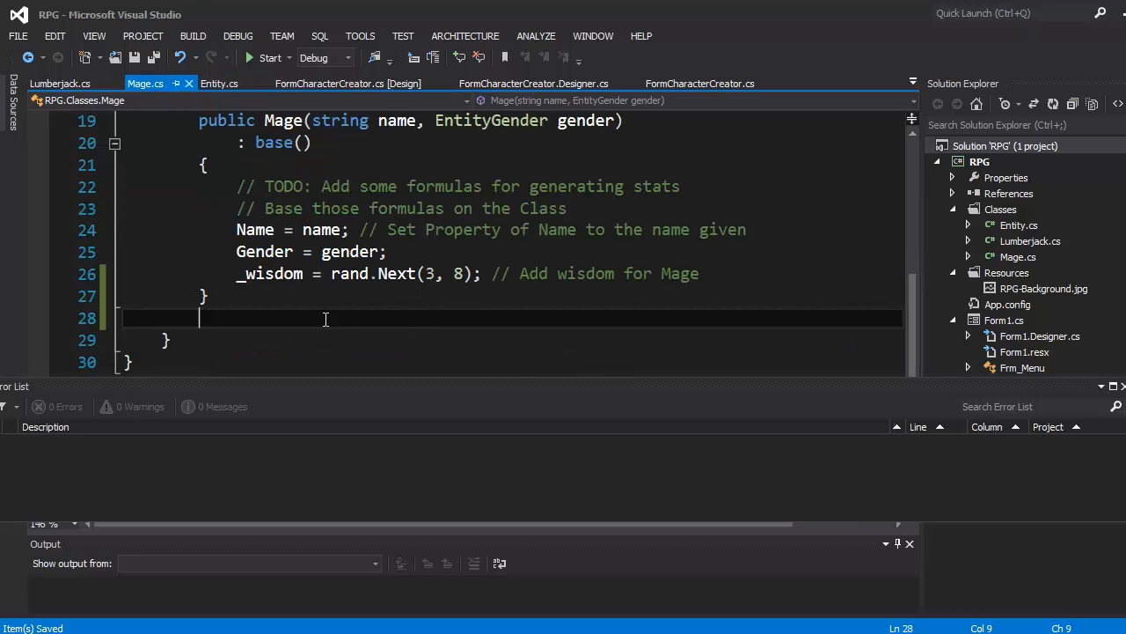
# Begin a Mage overload taking string name, EntityGender gender, int strength, int dexterity.
pyautogui.write('public Mage(')
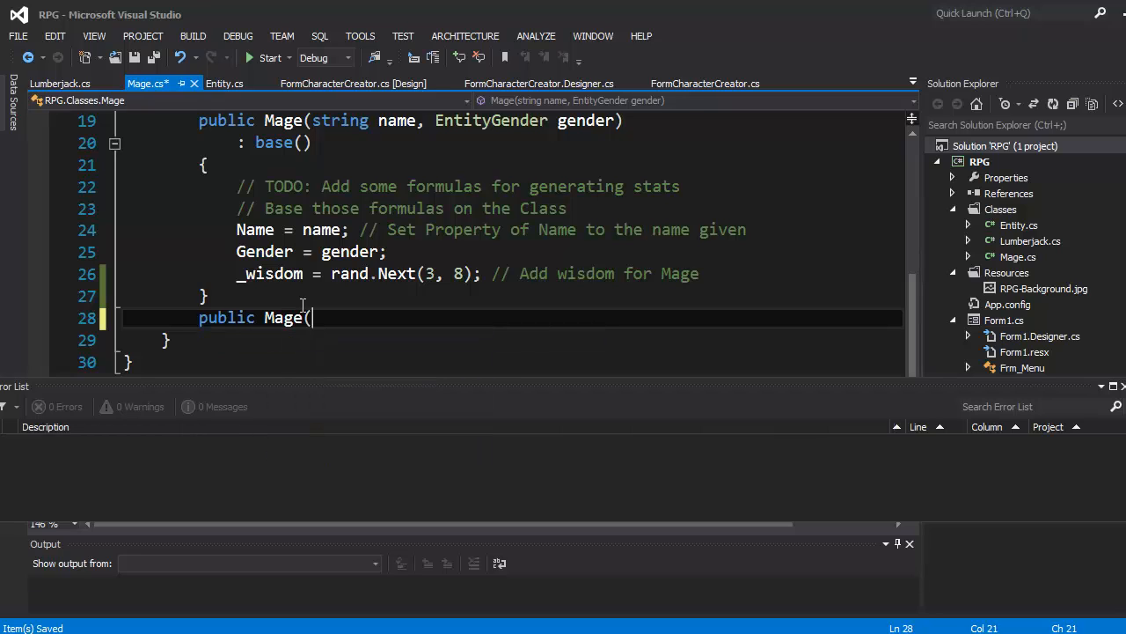
pyautogui.write('string name, EntityGender gender, i')
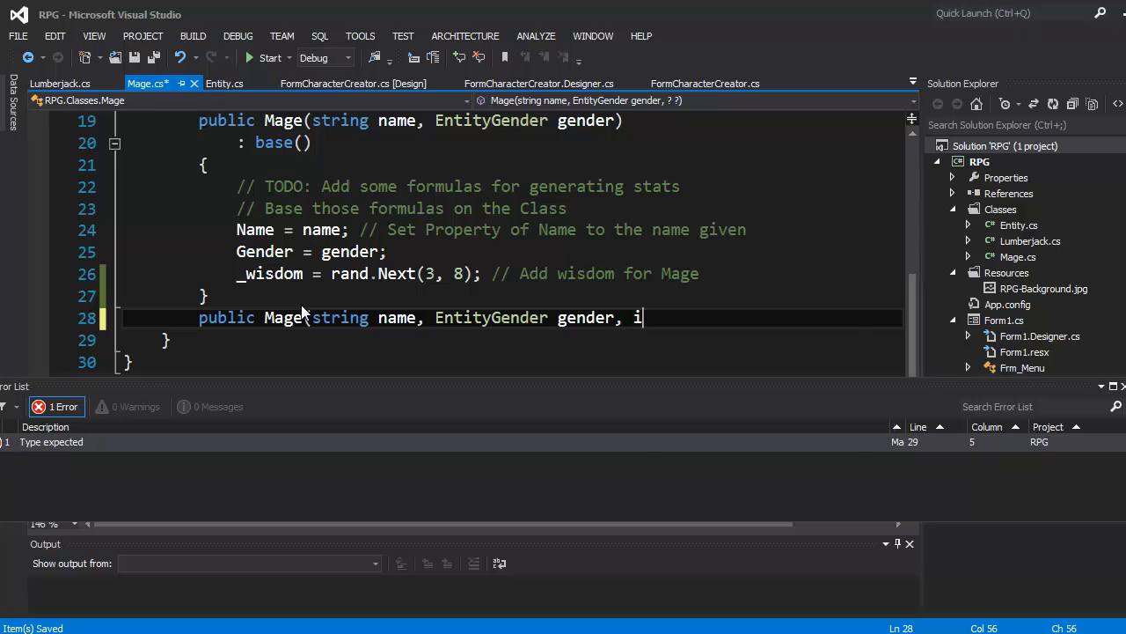
pyautogui.write('nt s')
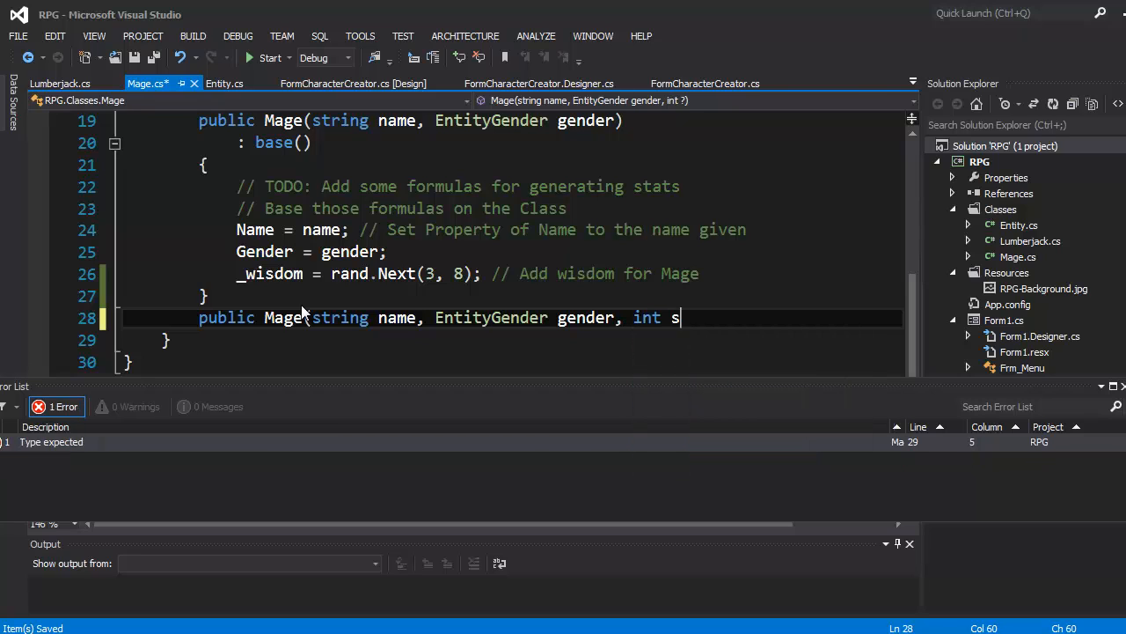
pyautogui.write('trength')
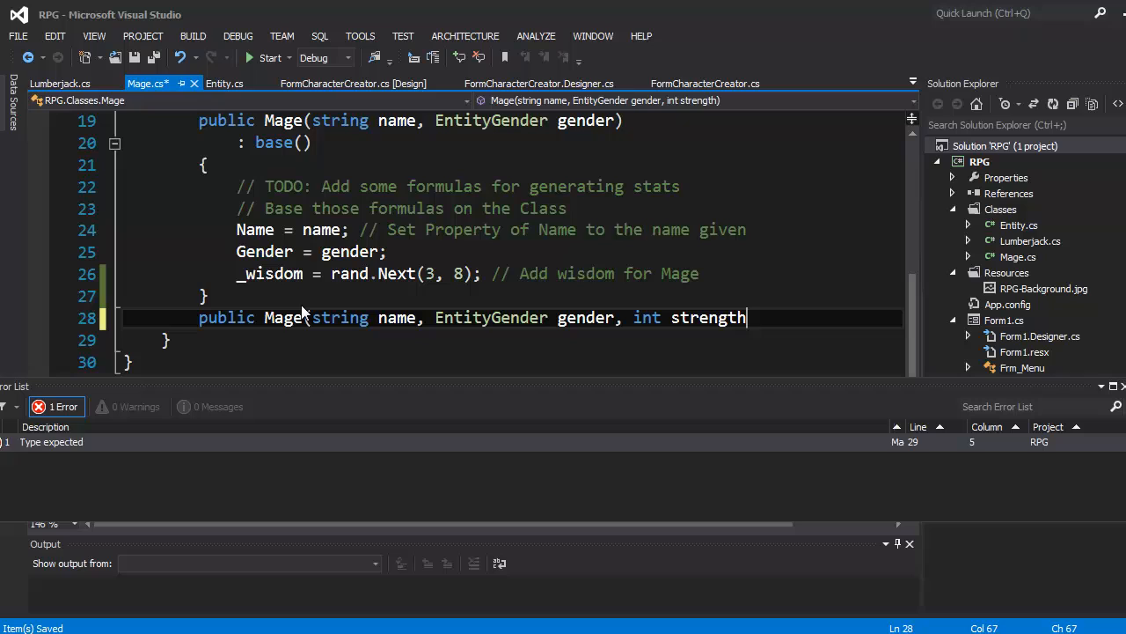
pyautogui.write(', int')
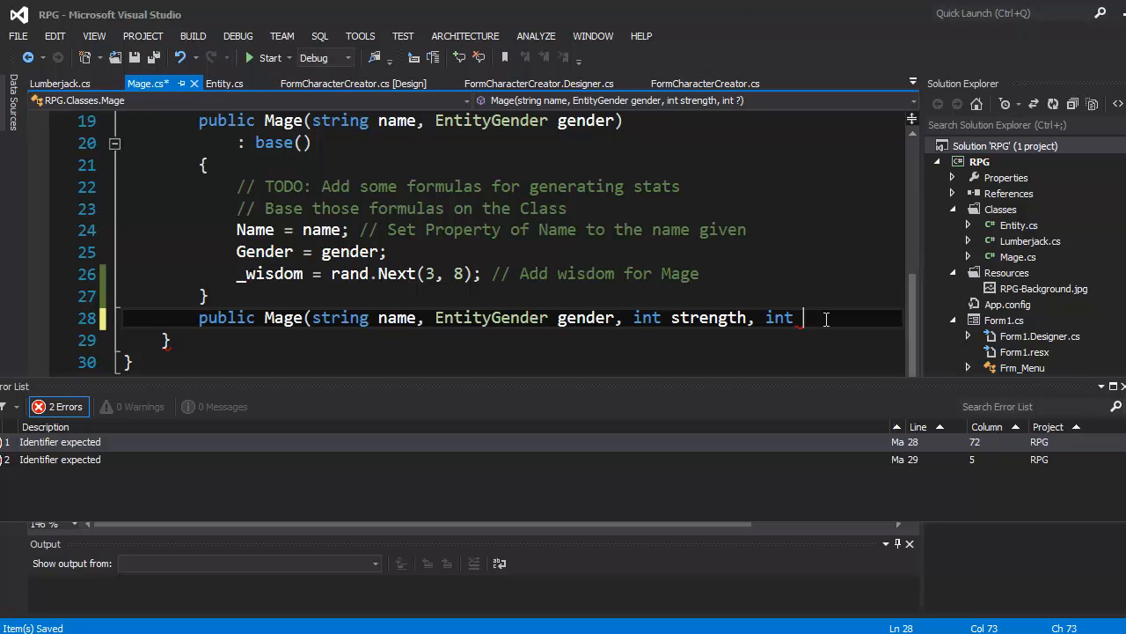
pyautogui.write('d')
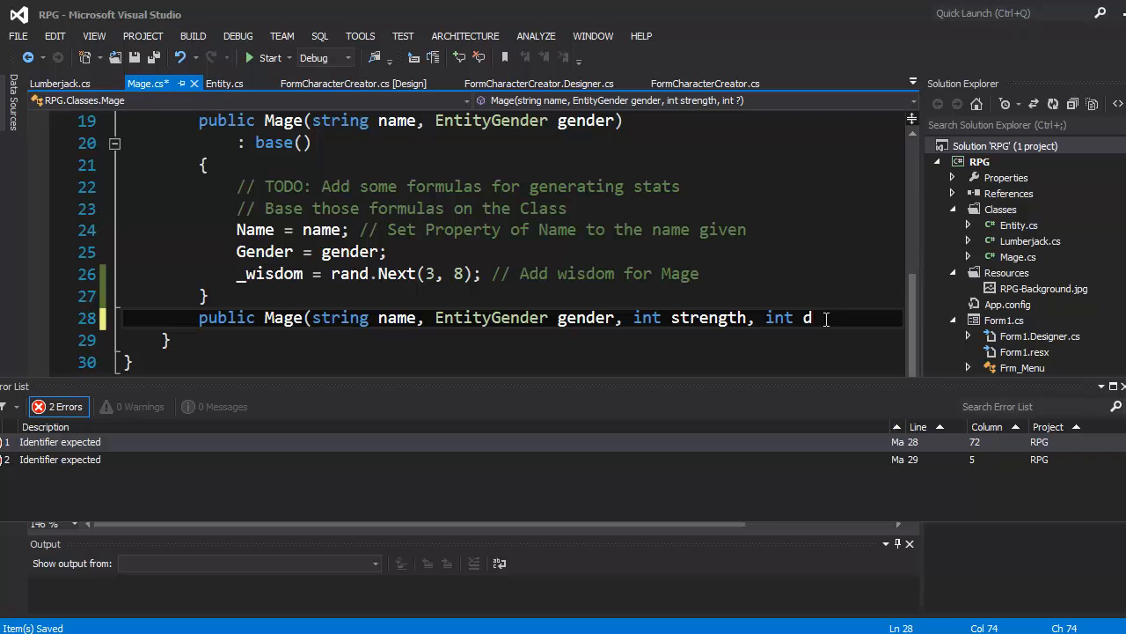
pyautogui.write('exterity')
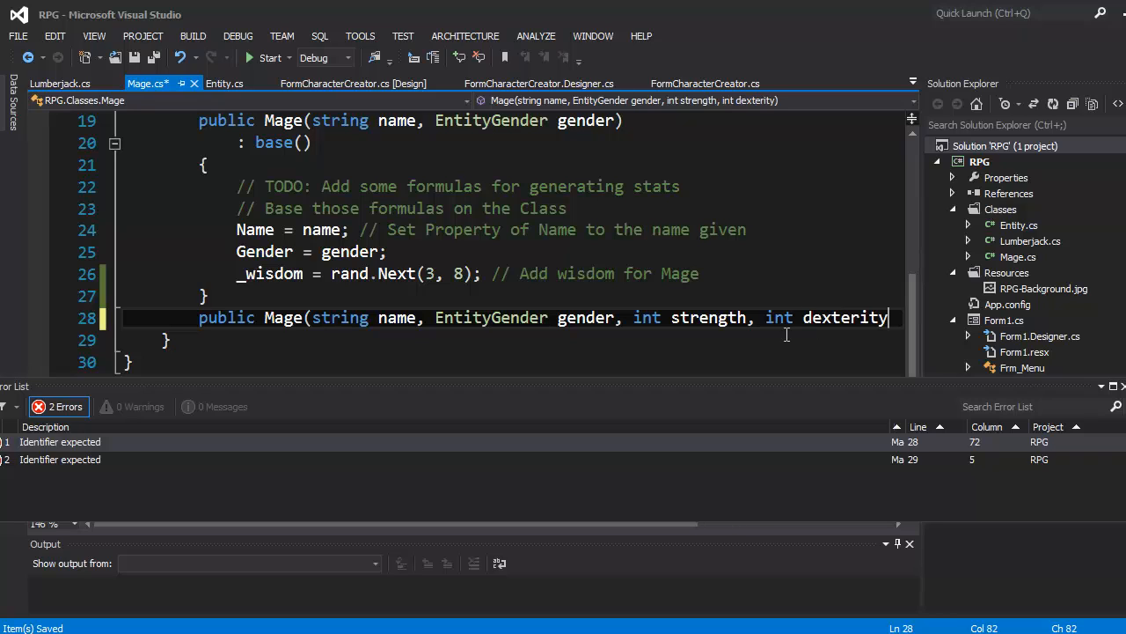
pyautogui.press('enter')
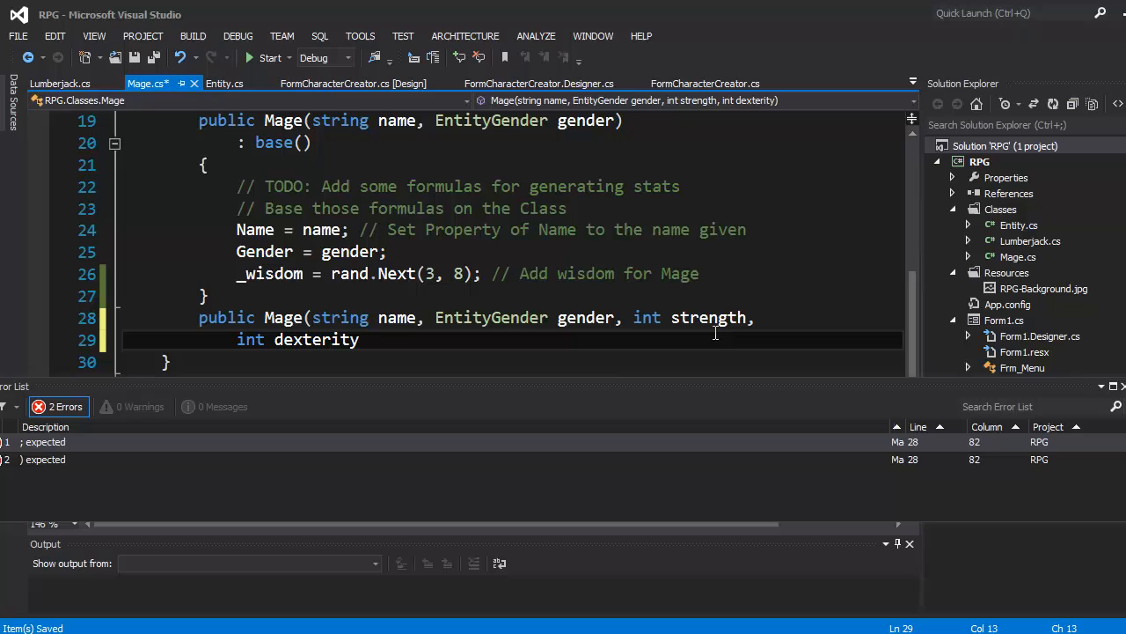
# Finish the signature with int wisdom, int health and start its empty body.
pyautogui.write(',')
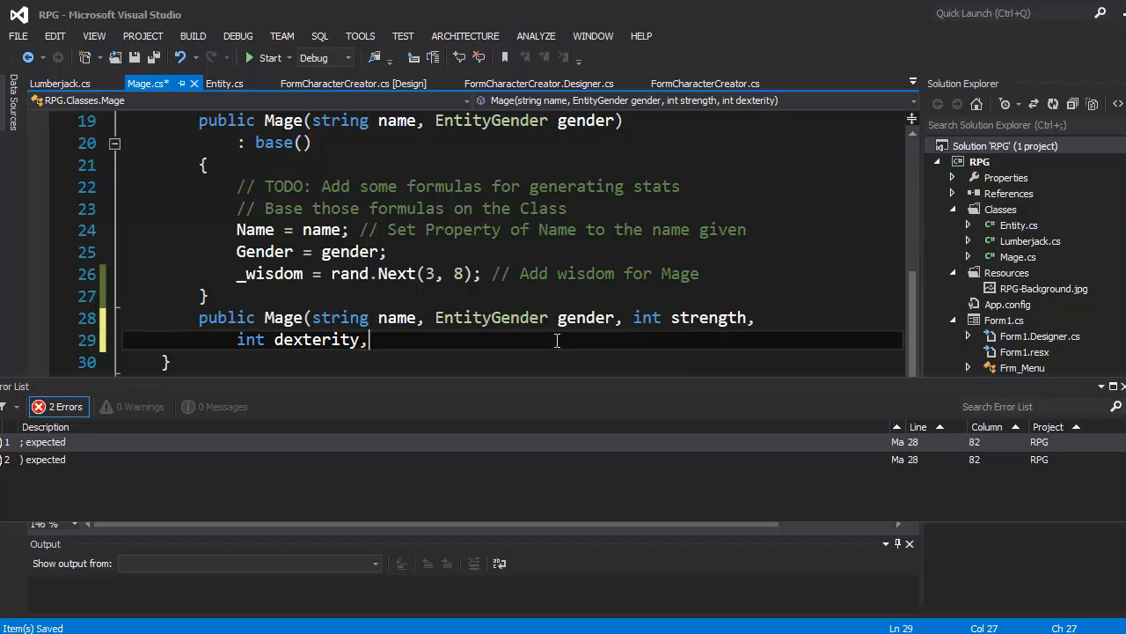
pyautogui.write('int')
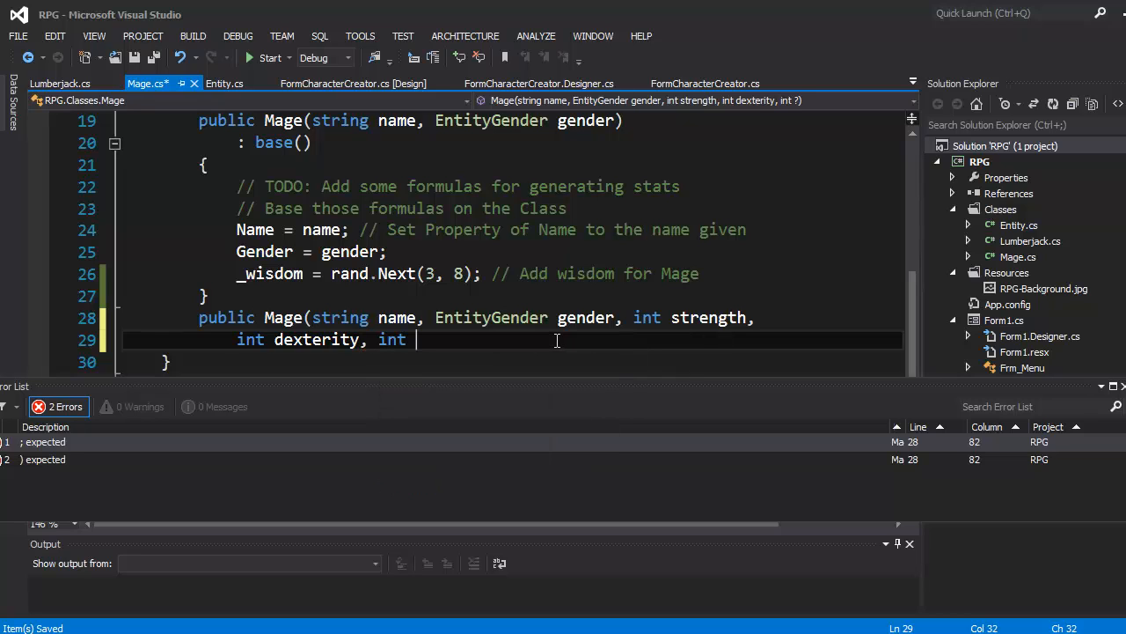
pyautogui.write('wis')
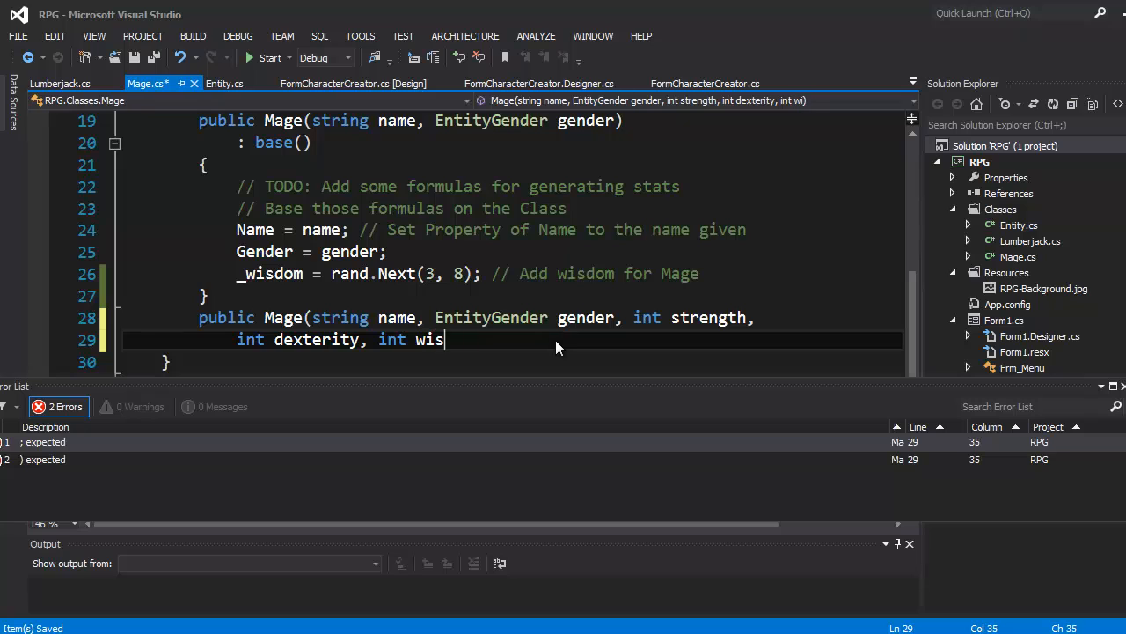
pyautogui.write('dom')
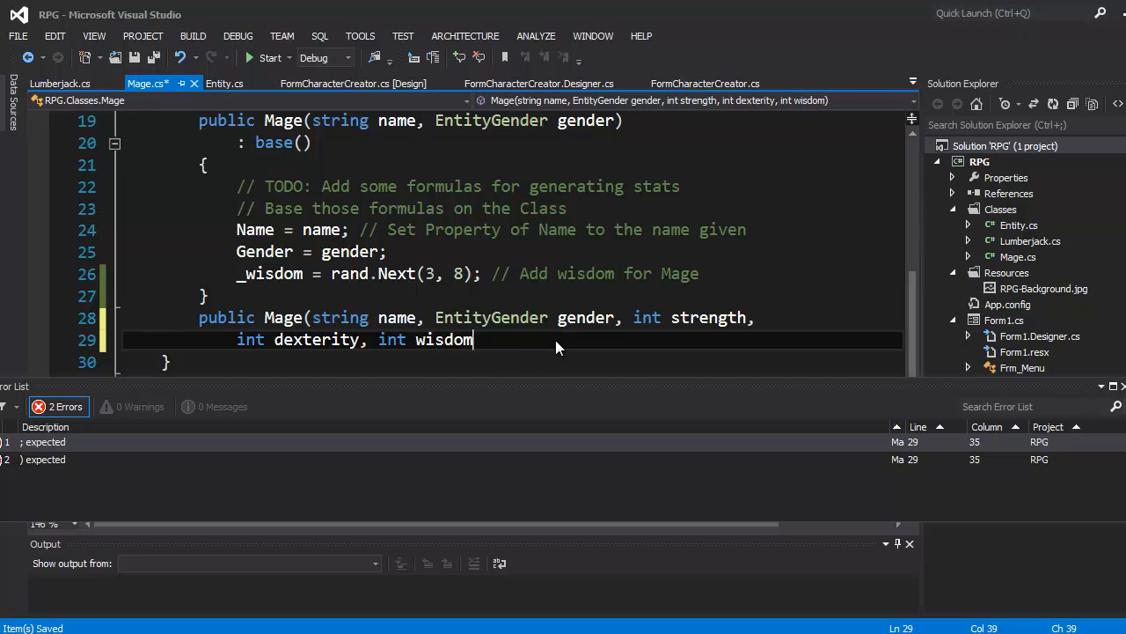
pyautogui.write(', int he')
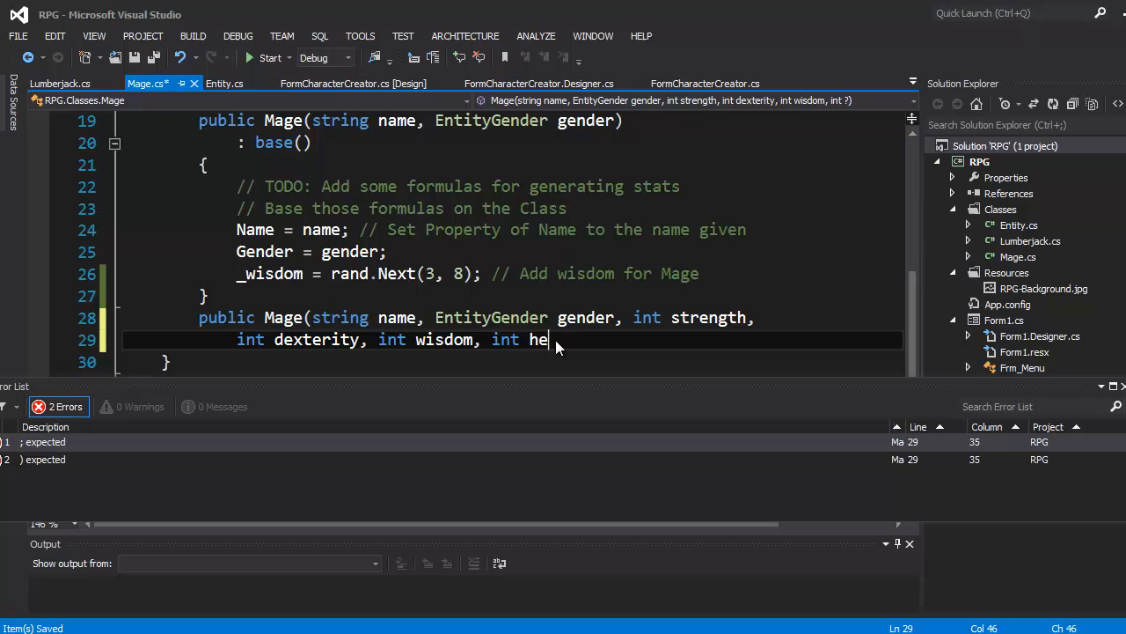
pyautogui.write('alth')
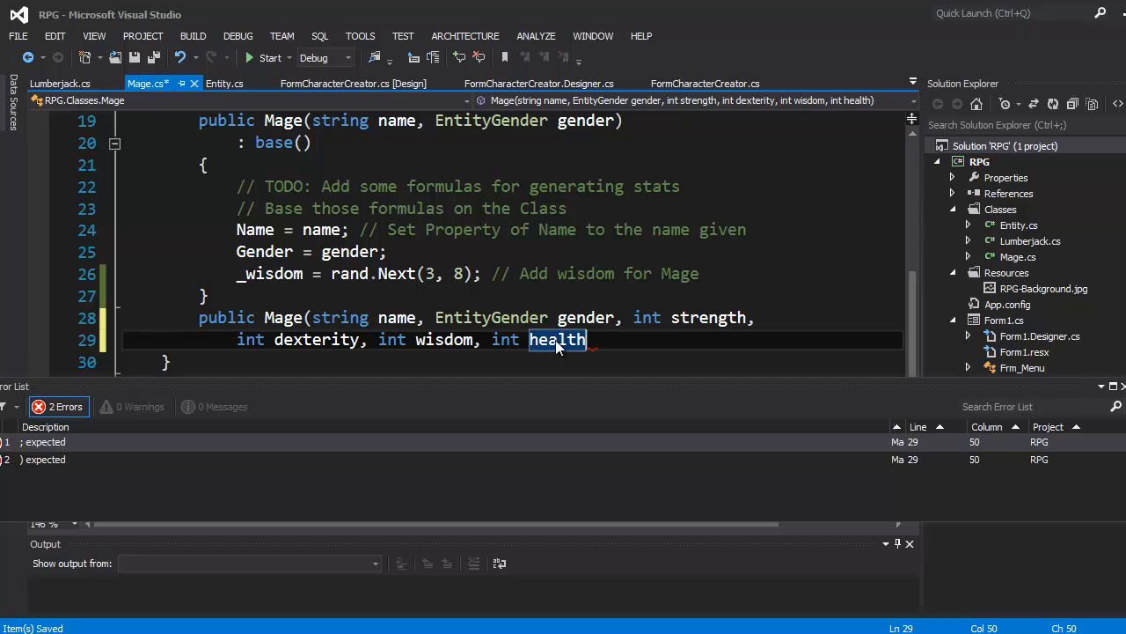
pyautogui.write(')')
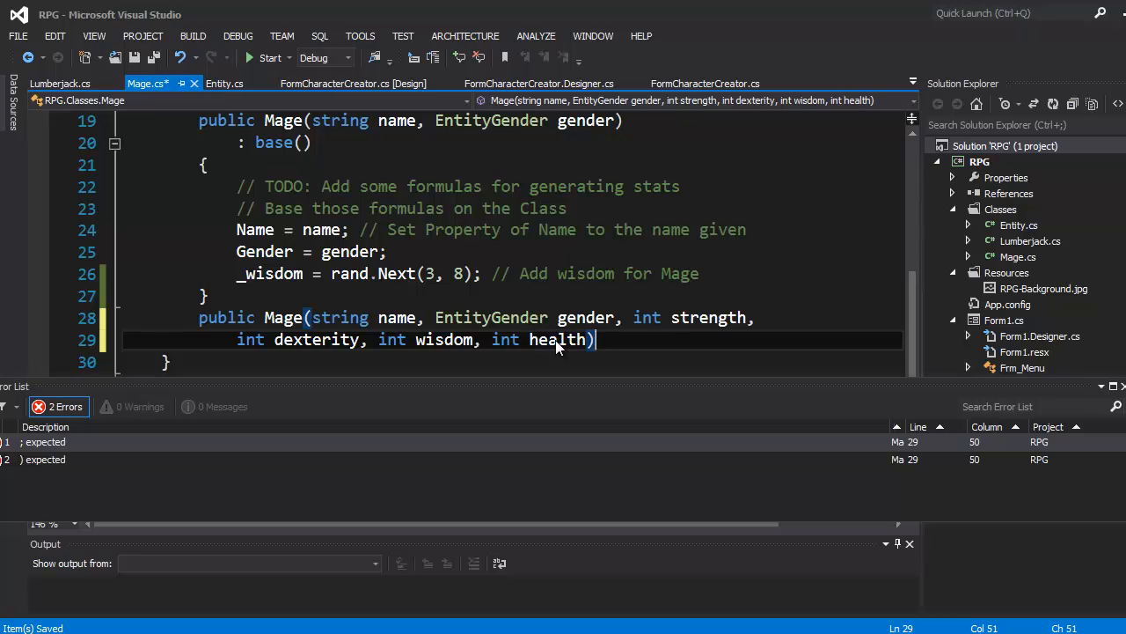
pyautogui.press('enter')
pyautogui.write('{')
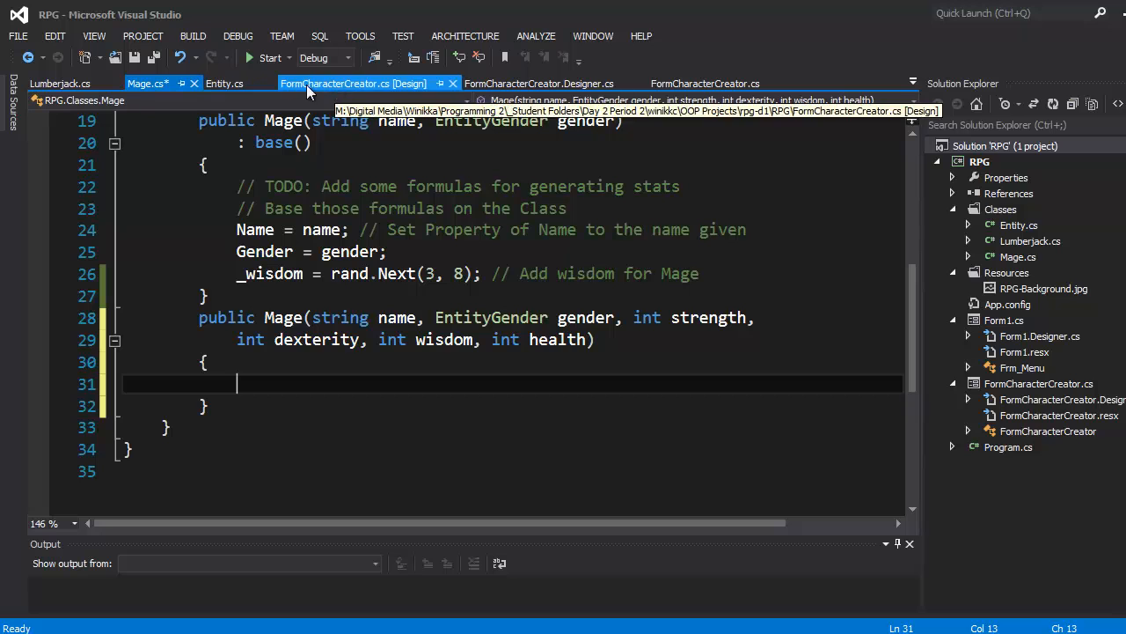
pyautogui.click(225, 82)
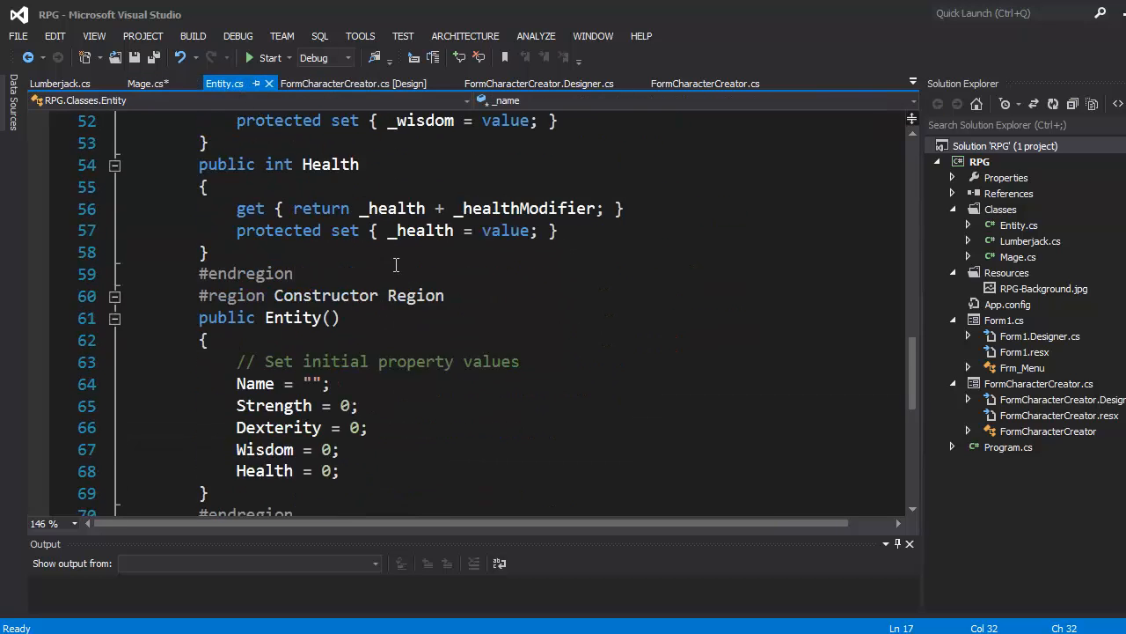
pyautogui.scroll(-3)
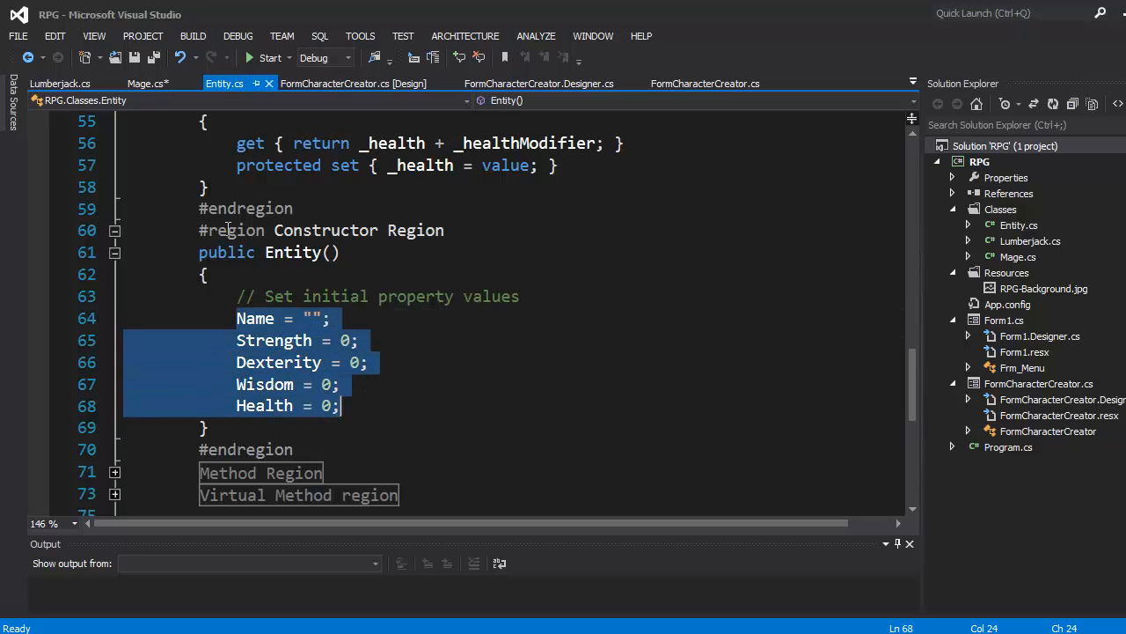
pyautogui.click(139, 82)
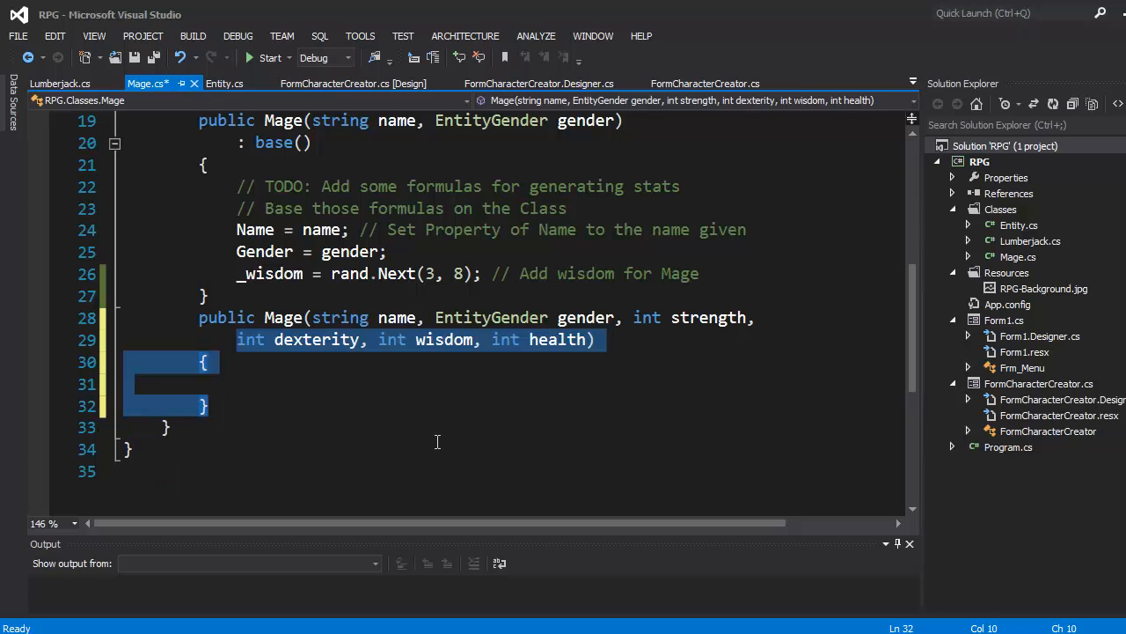
# Assign _name = name and _gender = gender inside the new constructor body.
pyautogui.click(378, 384)
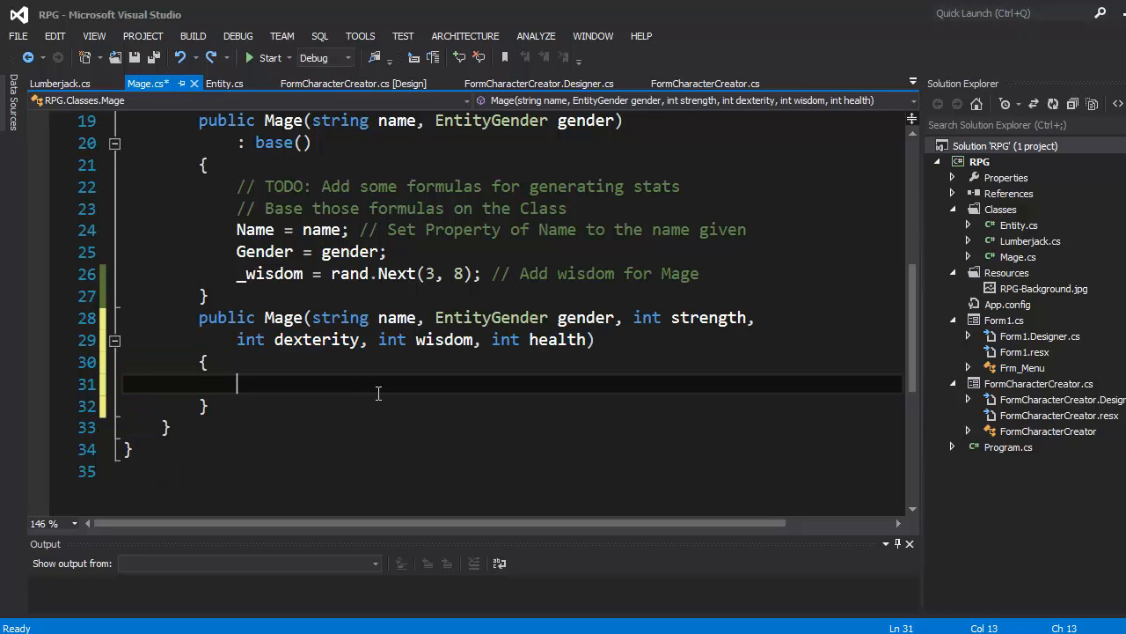
pyautogui.write('_name =')
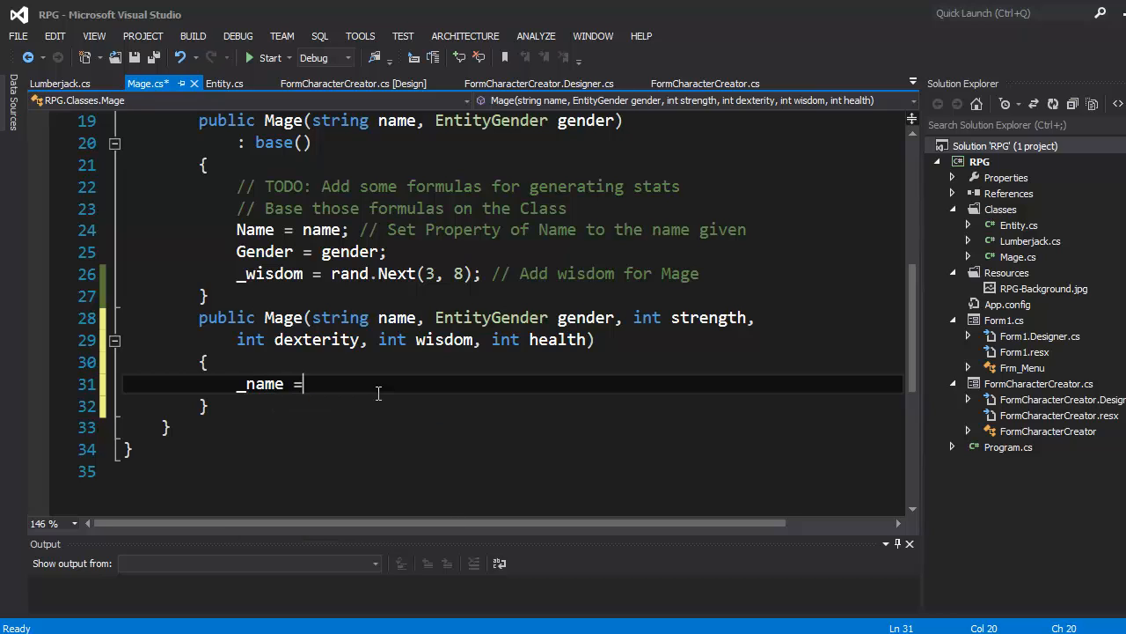
pyautogui.write('name;')
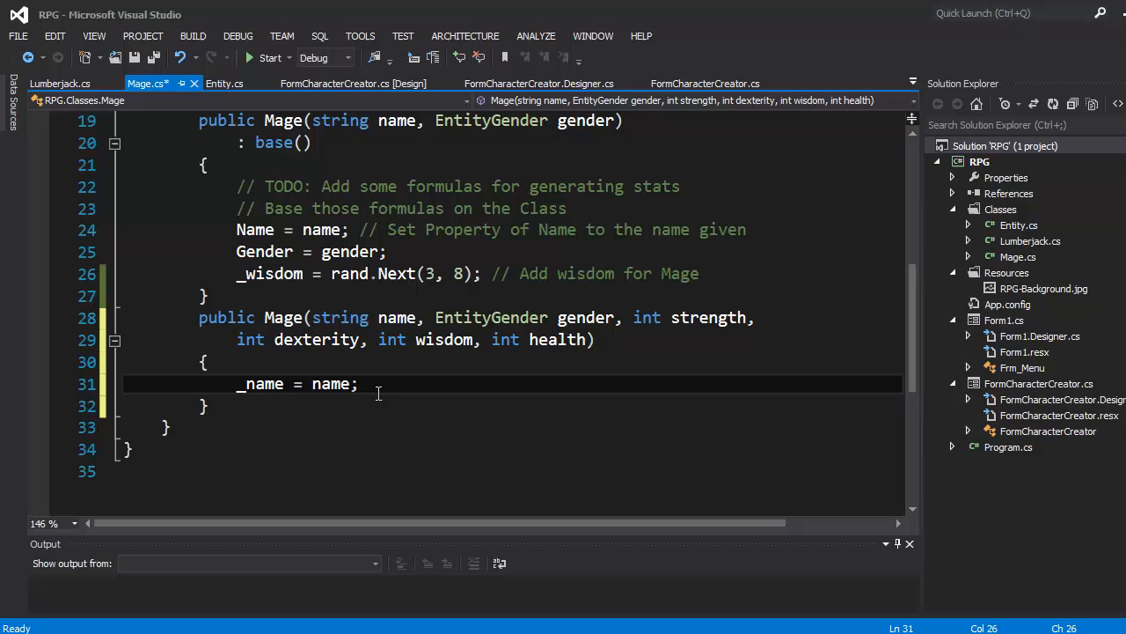
pyautogui.doubleClick(259, 384)
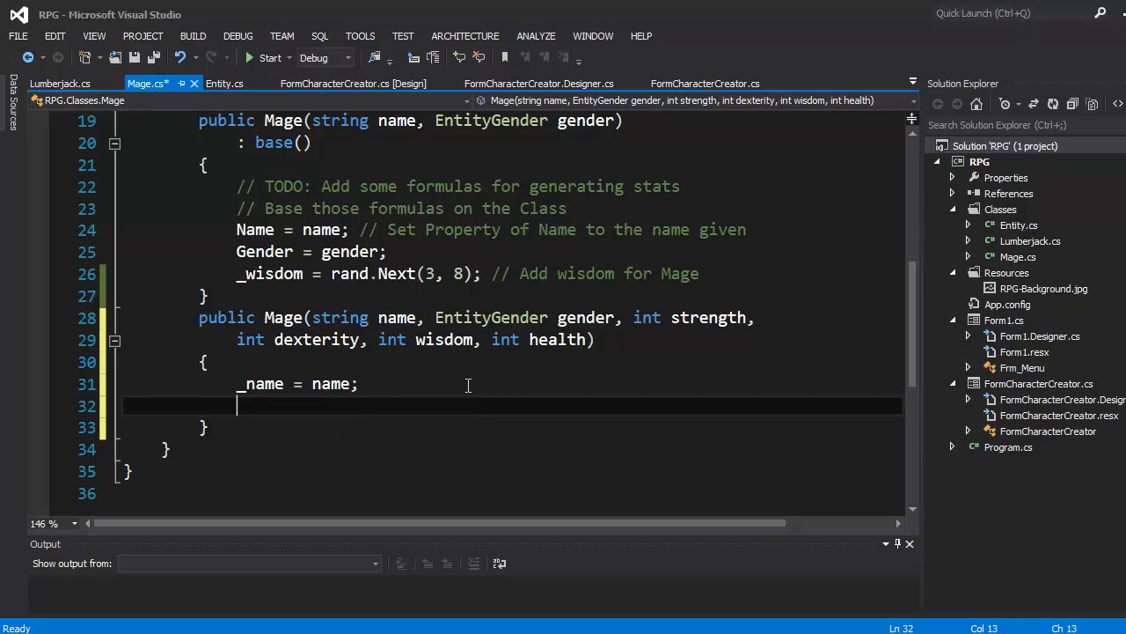
pyautogui.write('_gender = gender;')
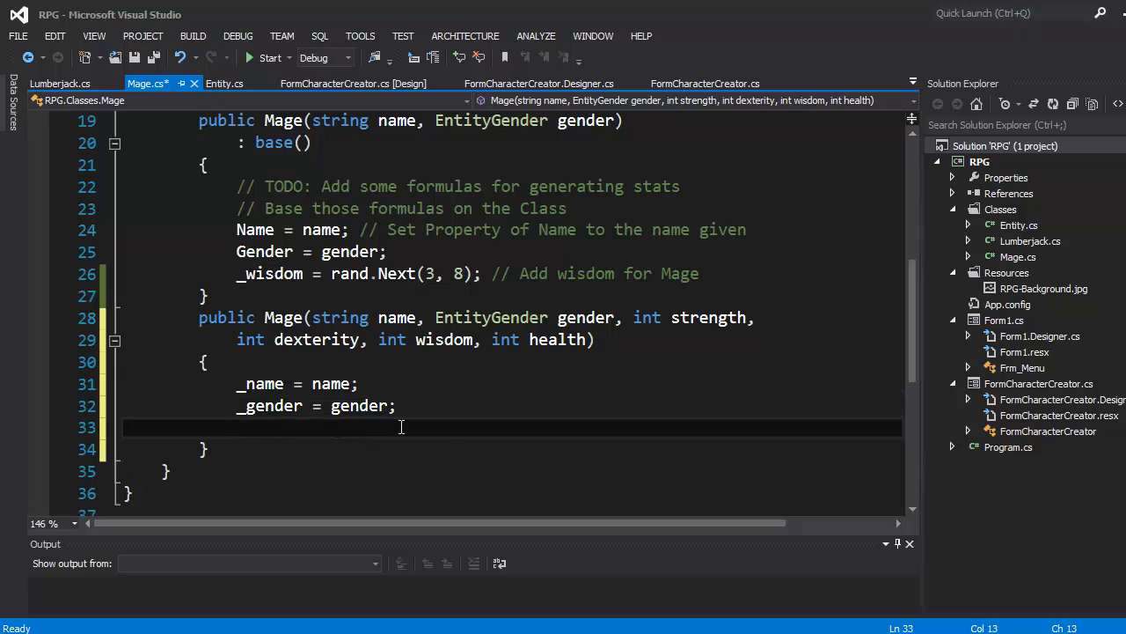
# Assign _strength, _dexterity, _wisdom and _health from their parameters and save Mage.cs.
pyautogui.write('_strength =')
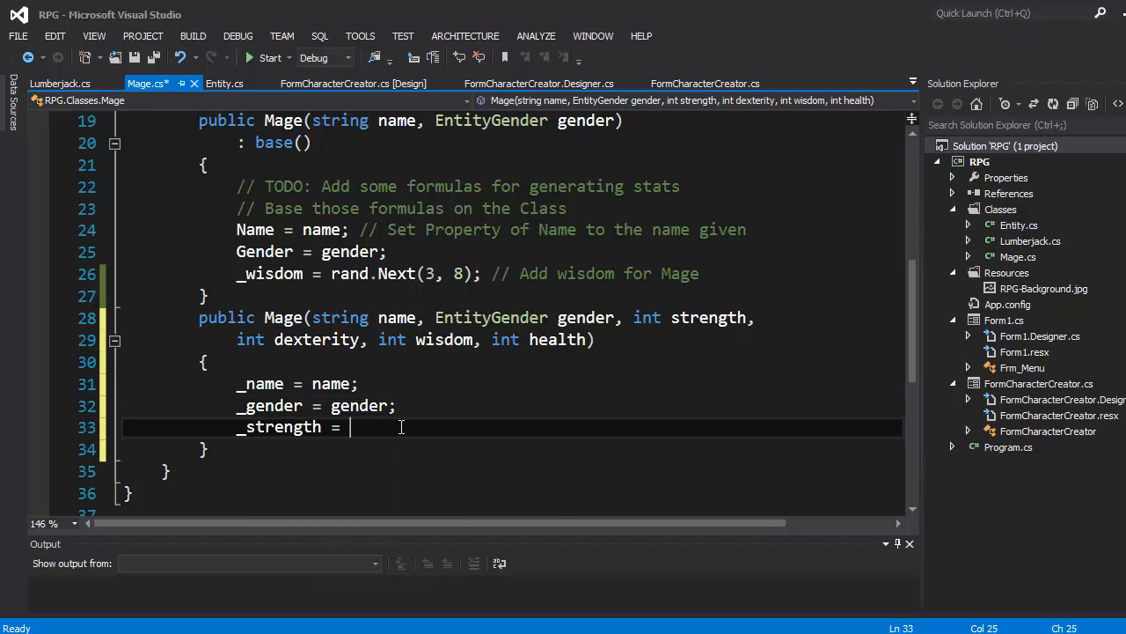
pyautogui.write('strength;')
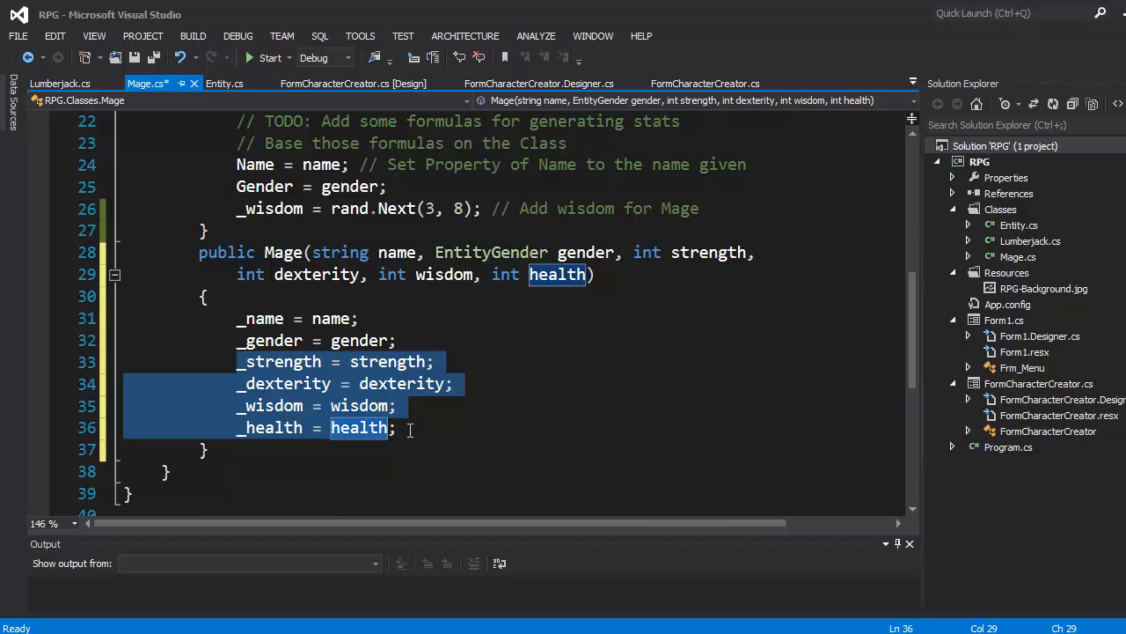
pyautogui.click(391, 427)
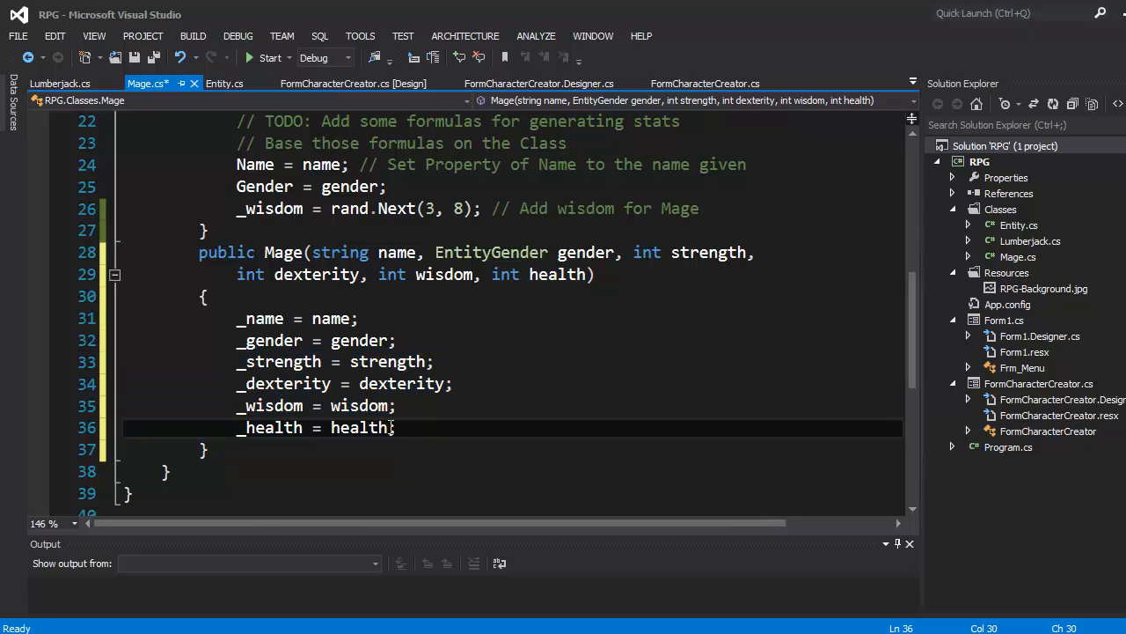
pyautogui.moveTo(236, 363); pyautogui.dragTo(398, 428)
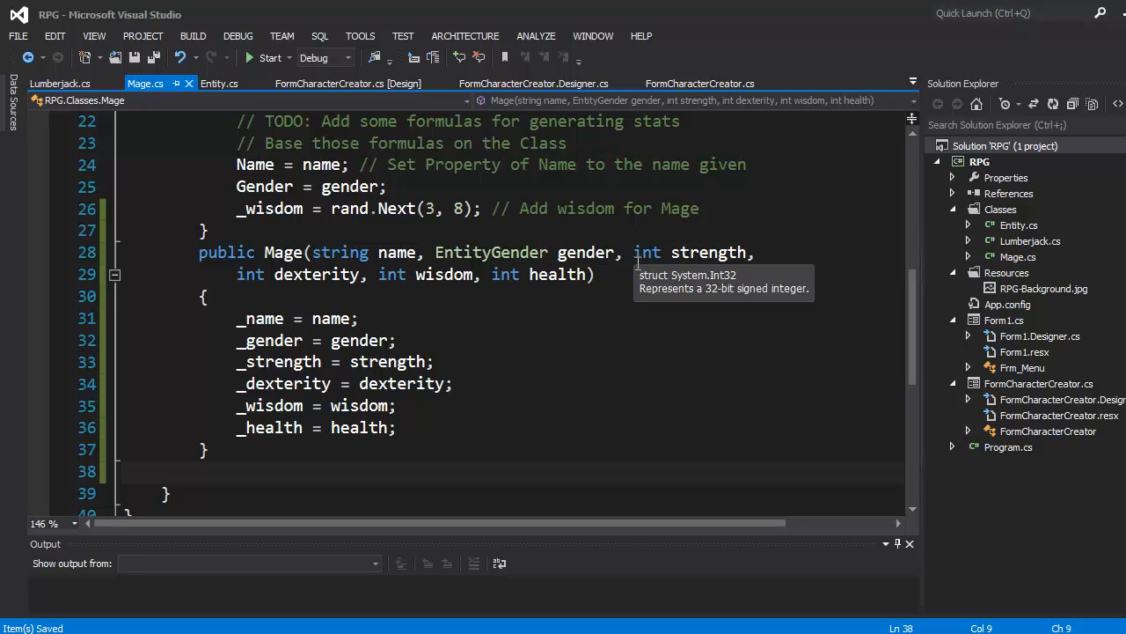
pyautogui.moveTo(359, 83)
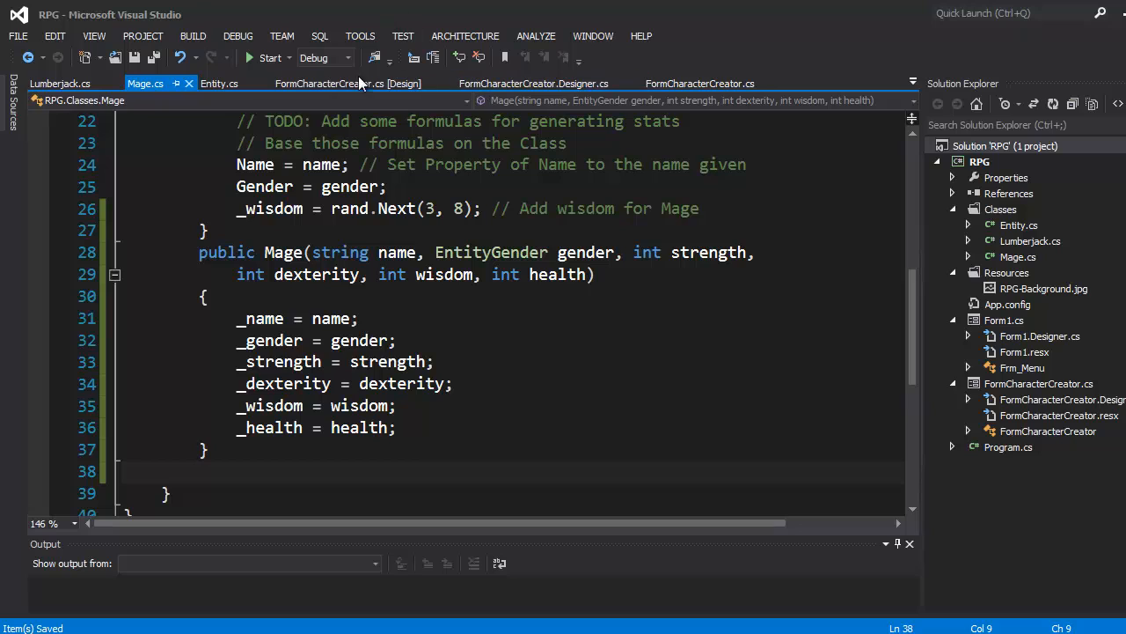
# Show the FormCharacterCreator design view with Name, Gender options and Save button.
pyautogui.click(331, 82)
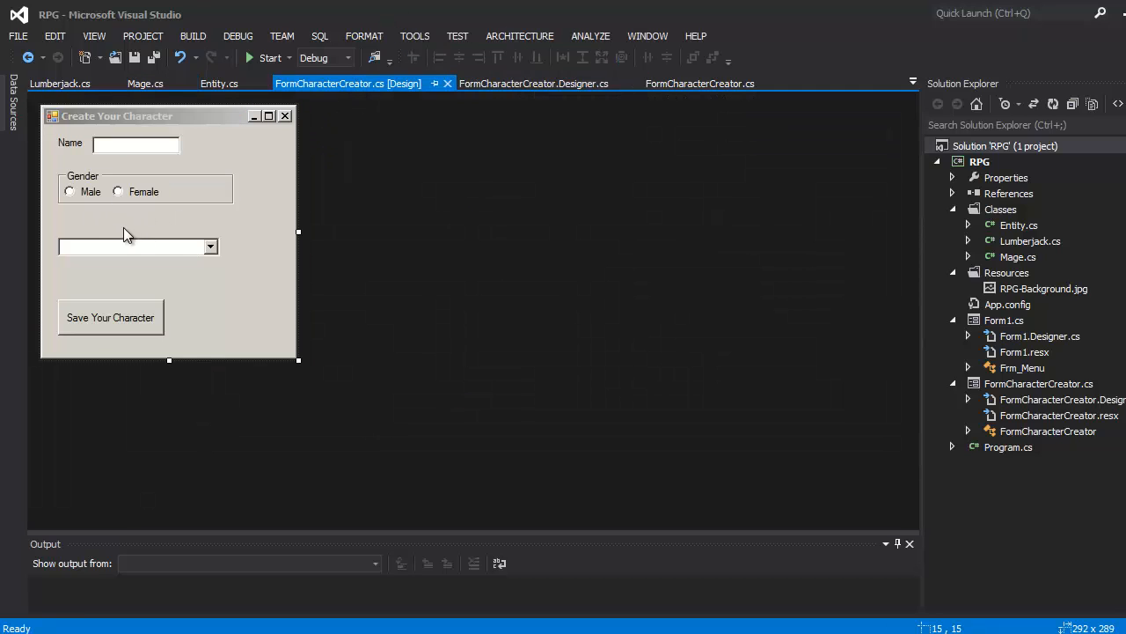
pyautogui.moveTo(254, 219)
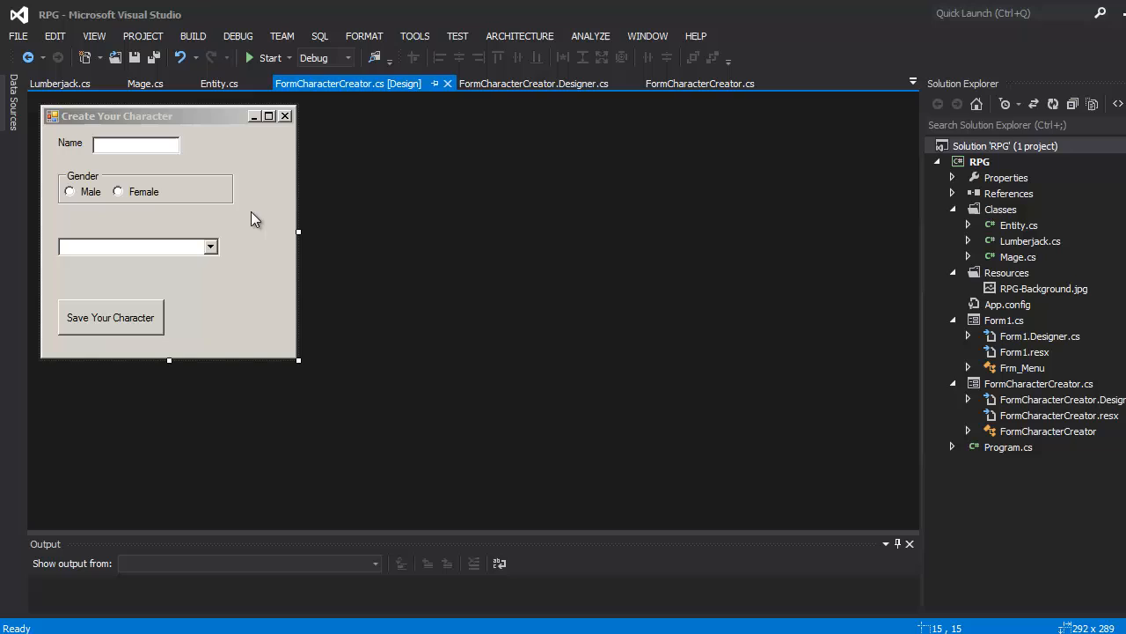
pyautogui.moveTo(173, 289)
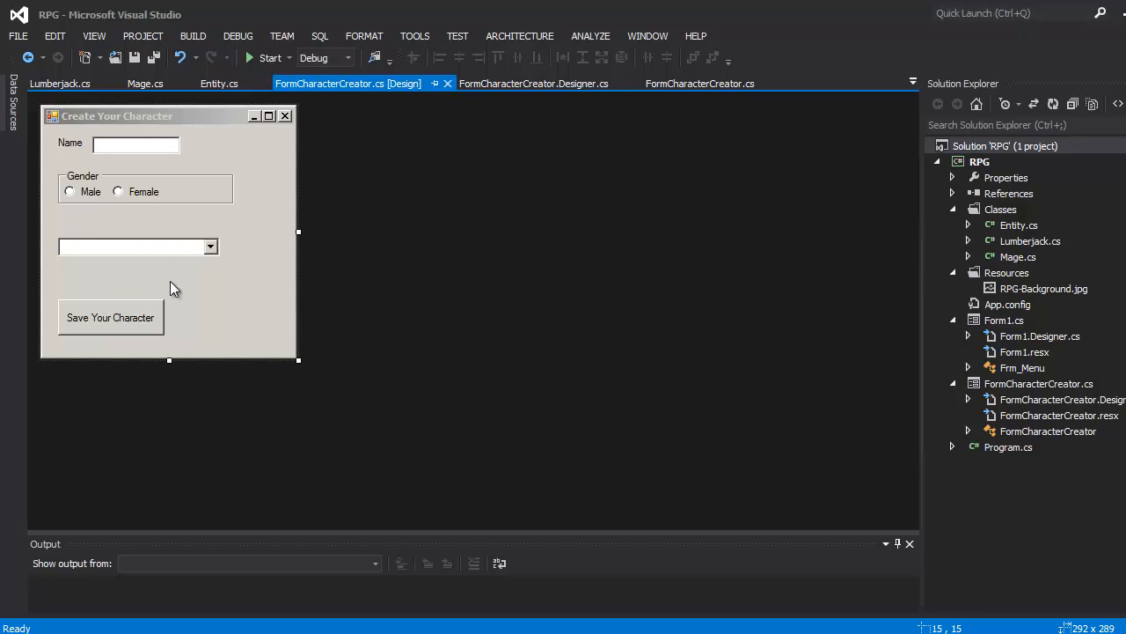
pyautogui.moveTo(260, 280)
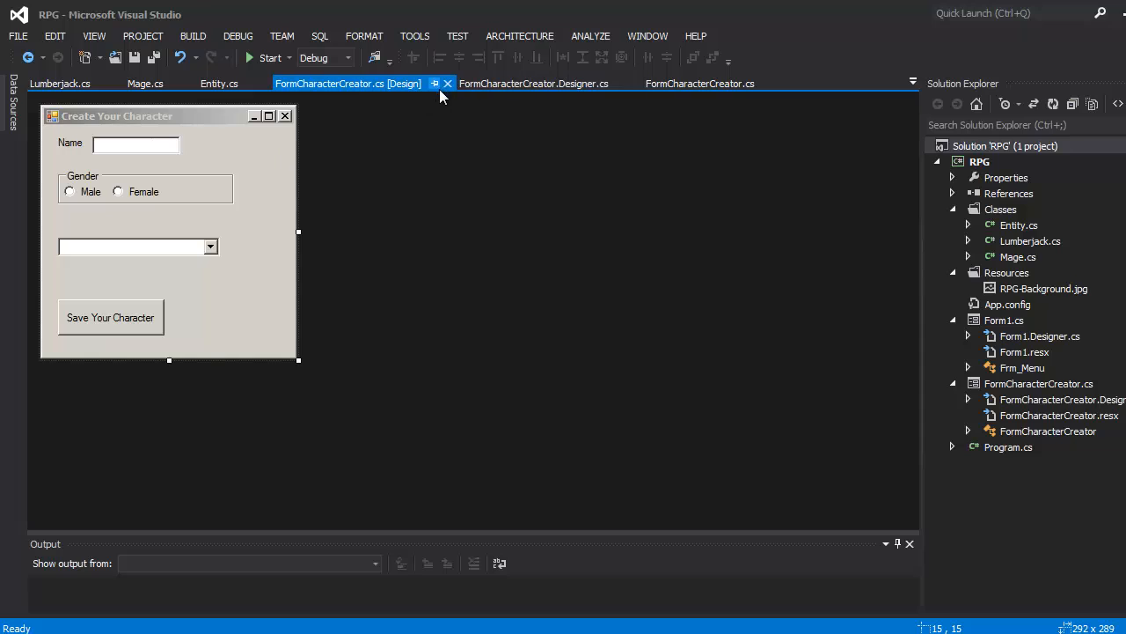
pyautogui.moveTo(185, 55)
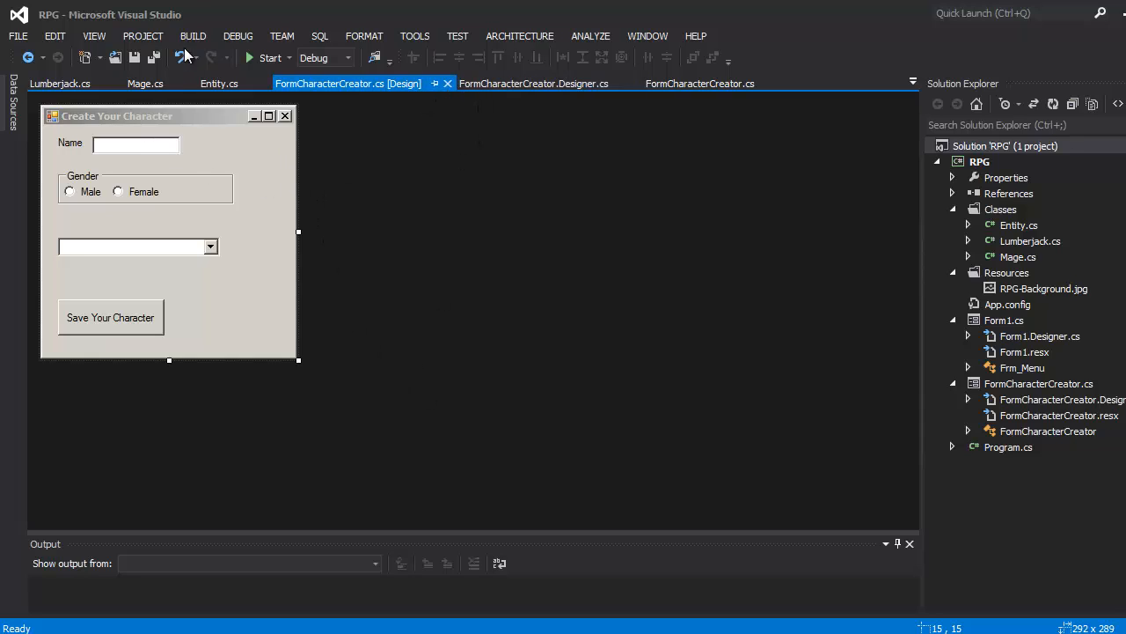